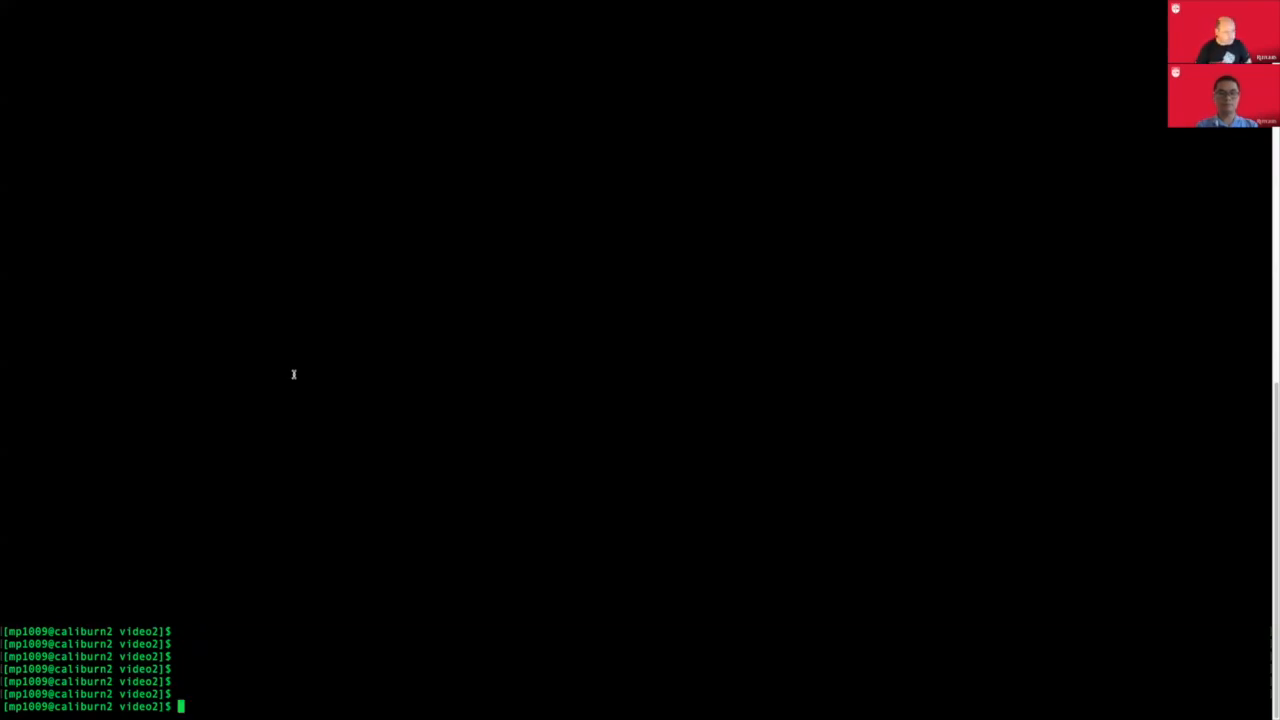
Step: List files, then request a 32-task, 12-hour salloc allocation on the main partition
{"action": "type", "text": "ls"}
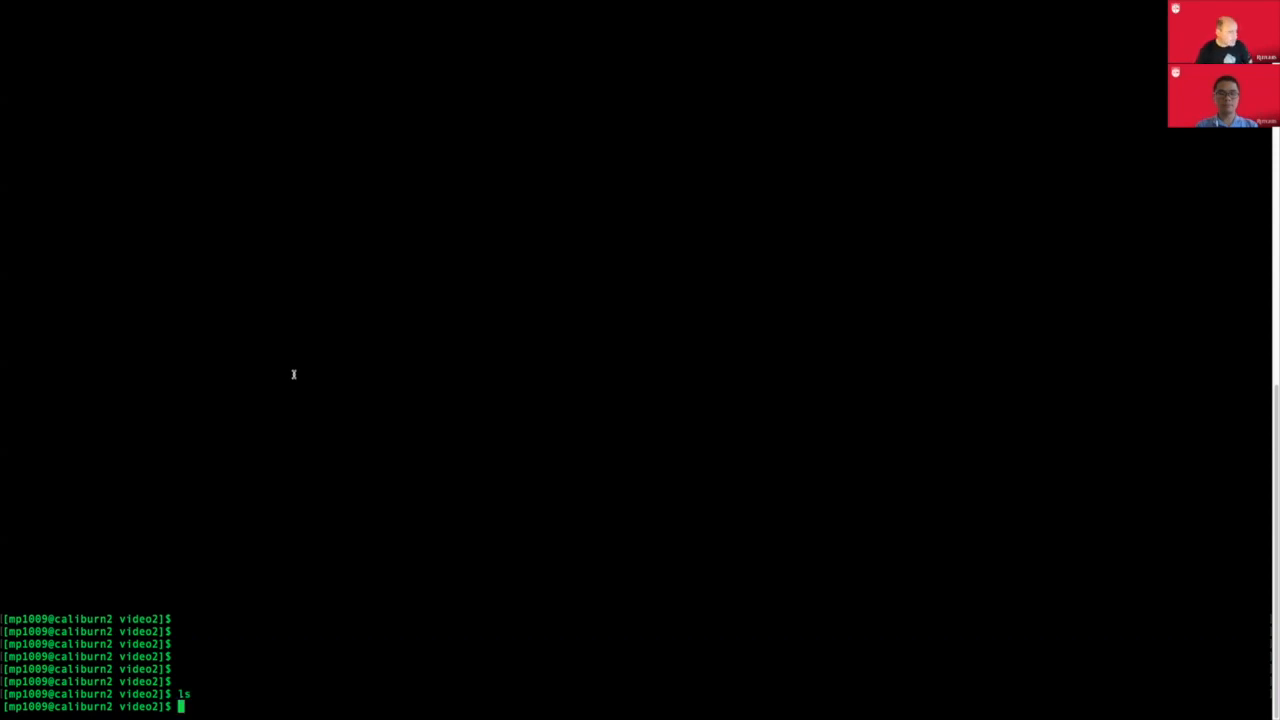
{"action": "mouse_move", "coordinate": [171, 340]}
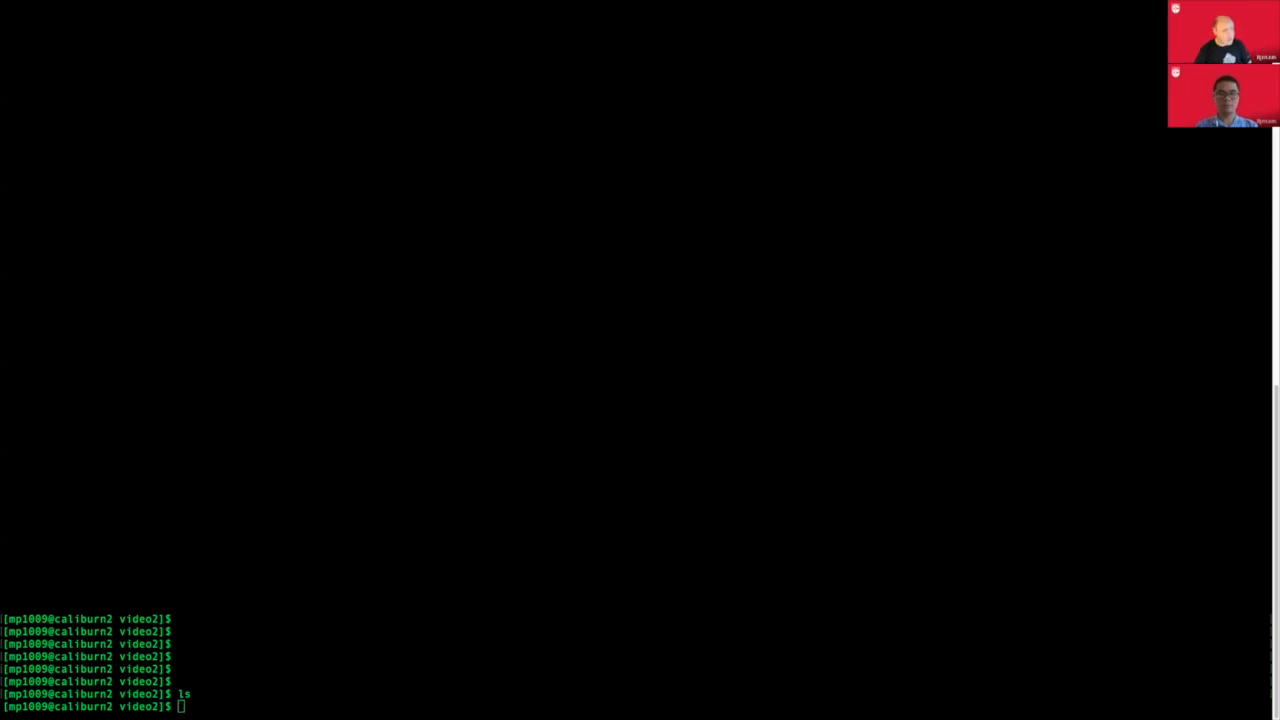
{"action": "type", "text": "salloc -n 32 -t 12:00:00 -p main -"}
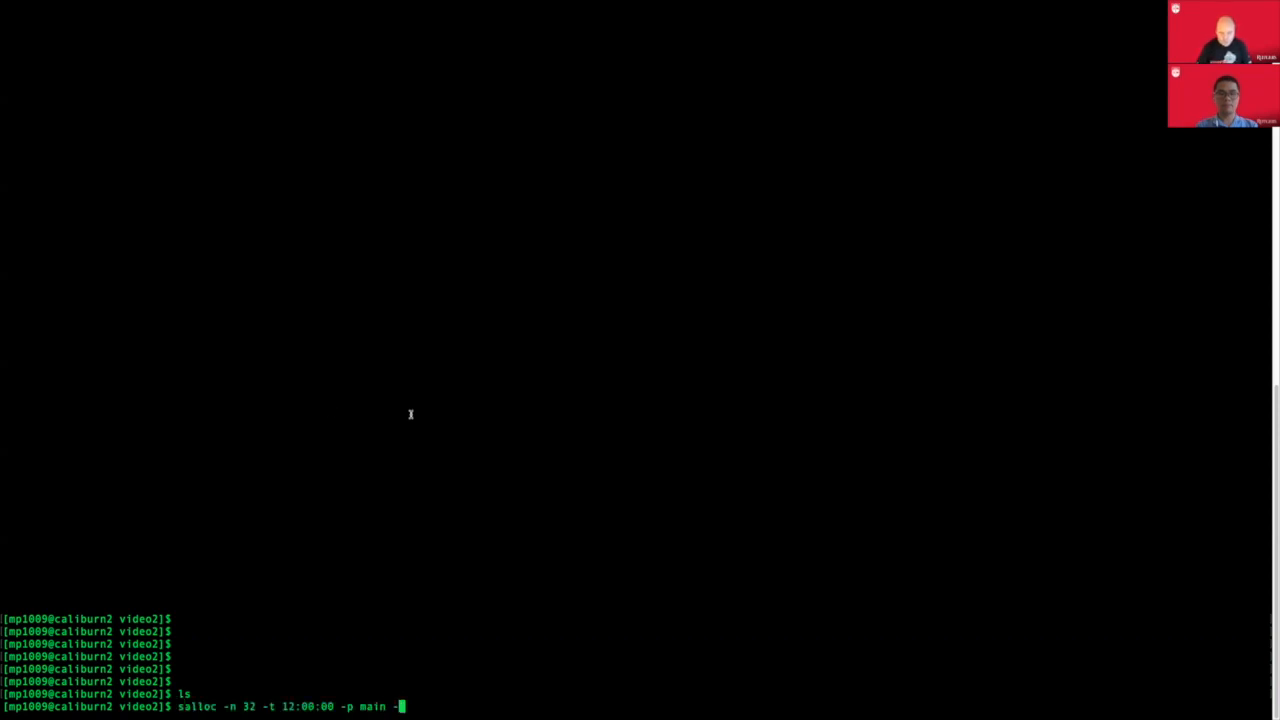
{"action": "type", "text": "J"}
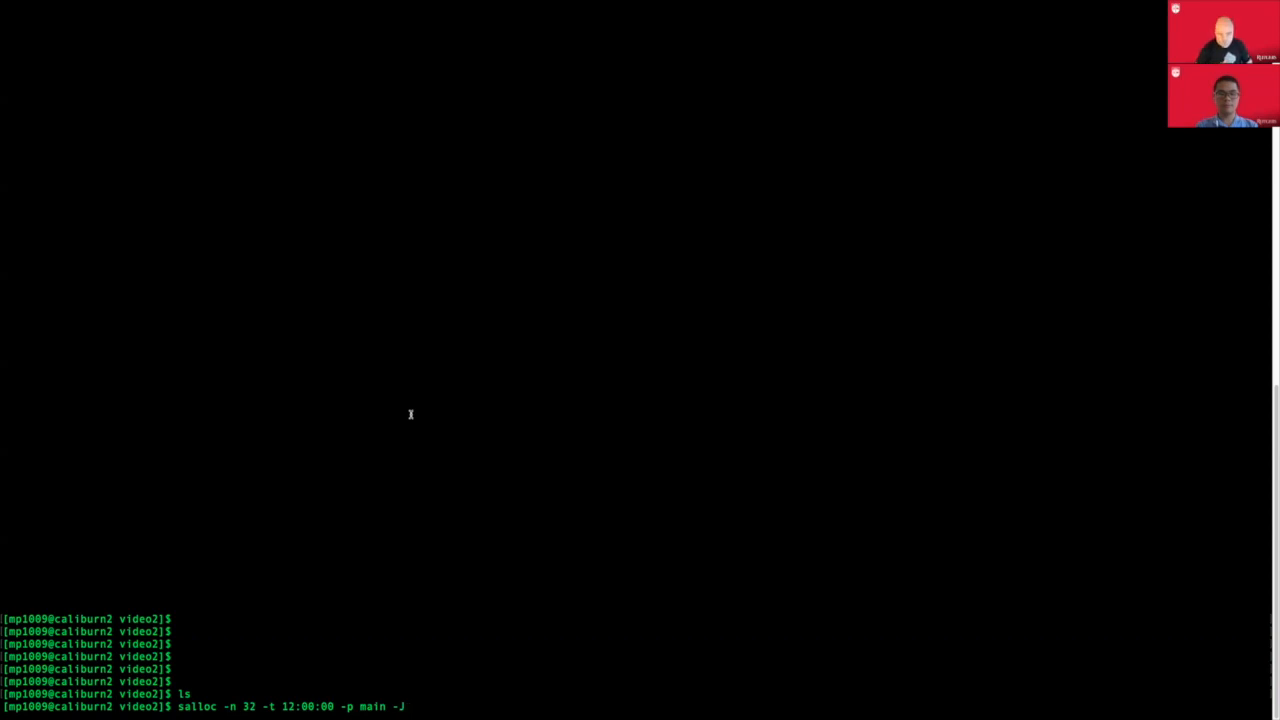
{"action": "key", "text": "Return"}
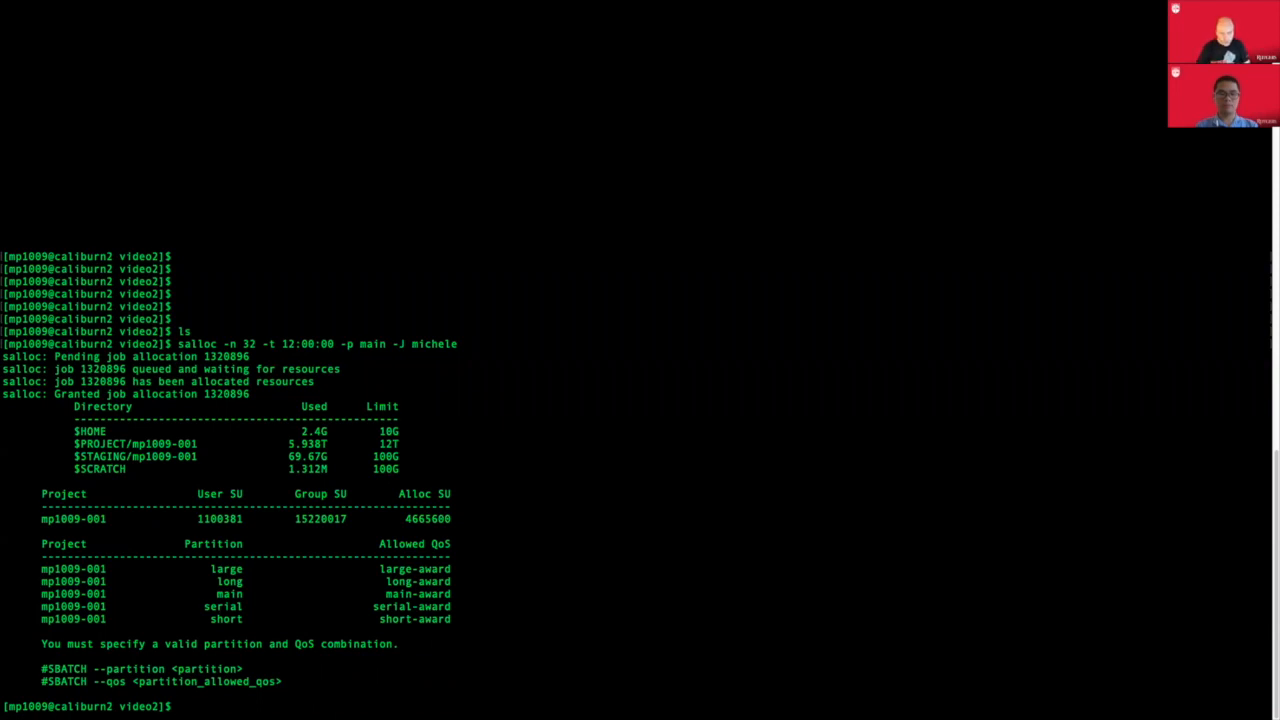
Step: Purge modules and load mvapich/2.2-gcc-4.8.5, python/3.7.0 and cmake/3.11.2
{"action": "type", "text": "module purge"}
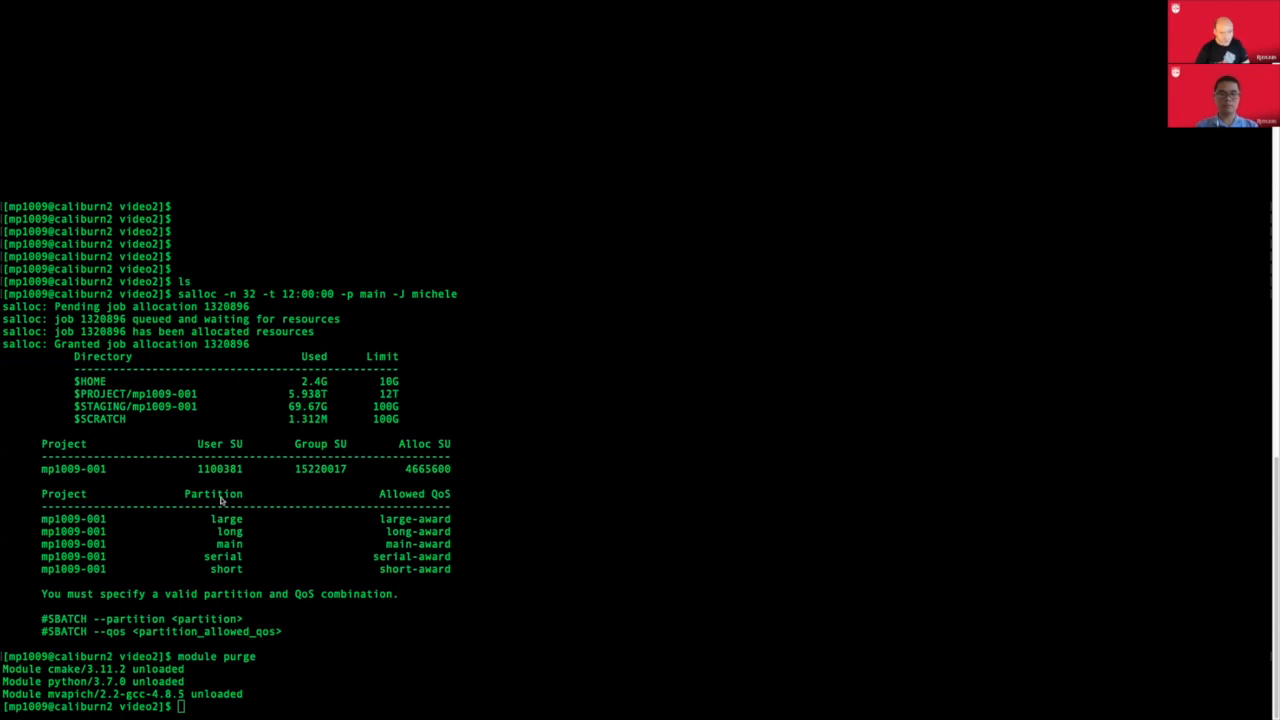
{"action": "type", "text": "module load mvapich/2.2-gcc-4.8.5 python/3.7.0 cmake/3.11.2"}
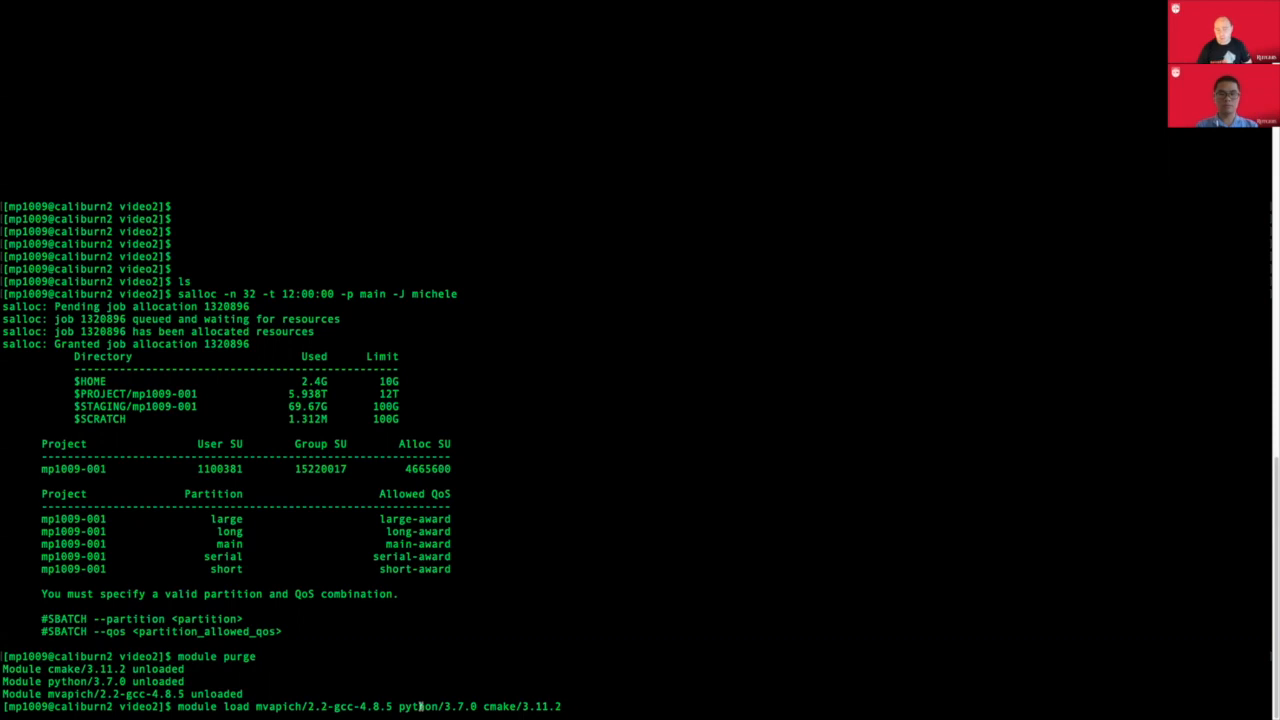
{"action": "key", "text": "Return"}
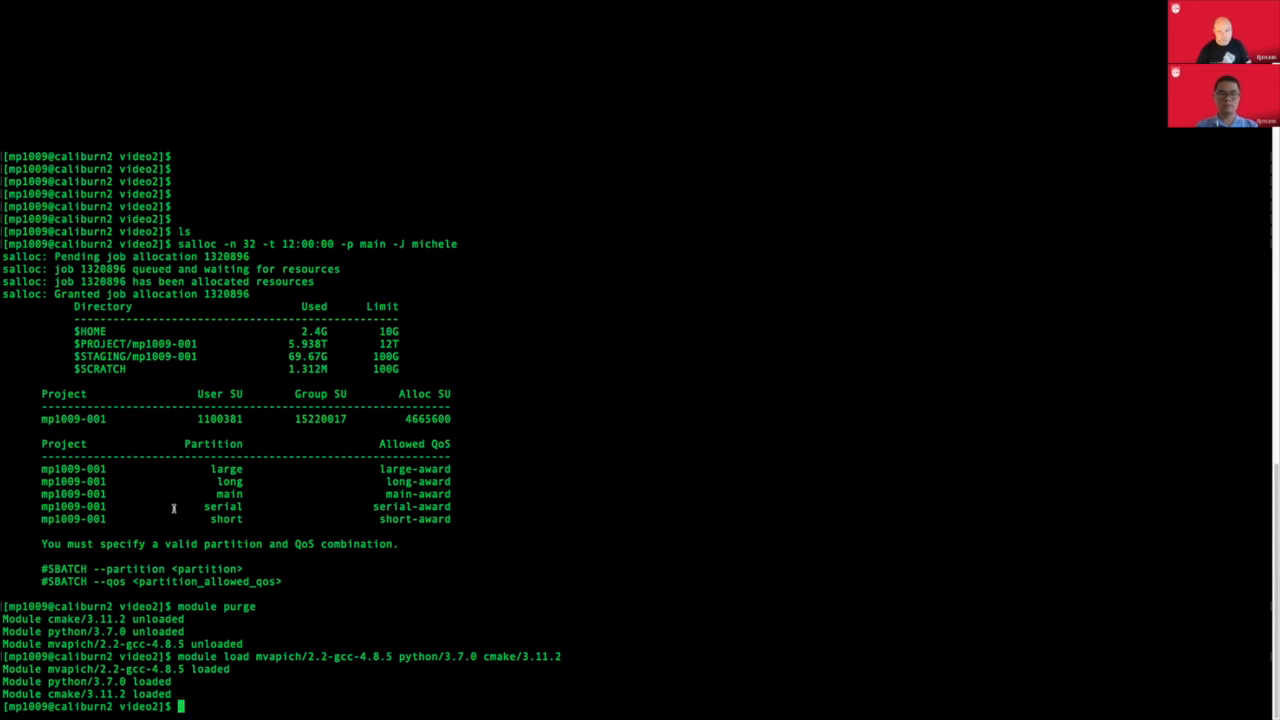
{"action": "type", "text": "python3 -m venv"}
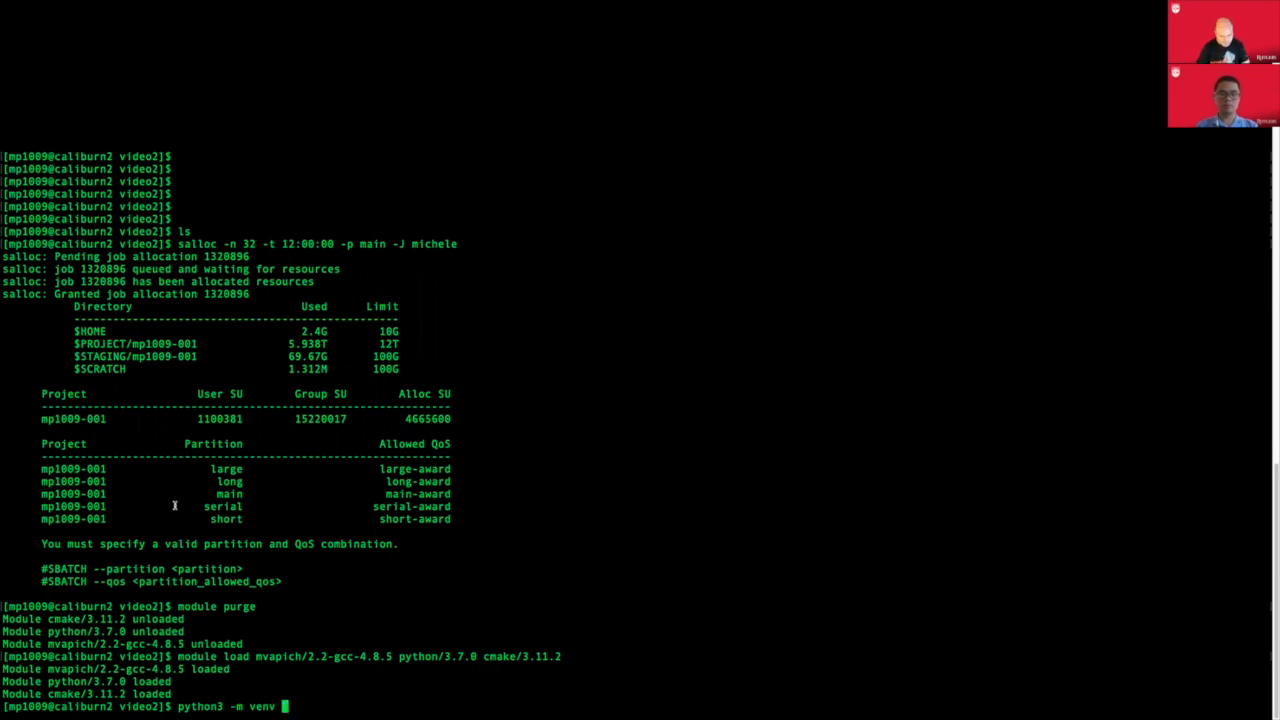
Step: Create the 'env' virtual environment and activate it via env/bin/activate
{"action": "type", "text": "env"}
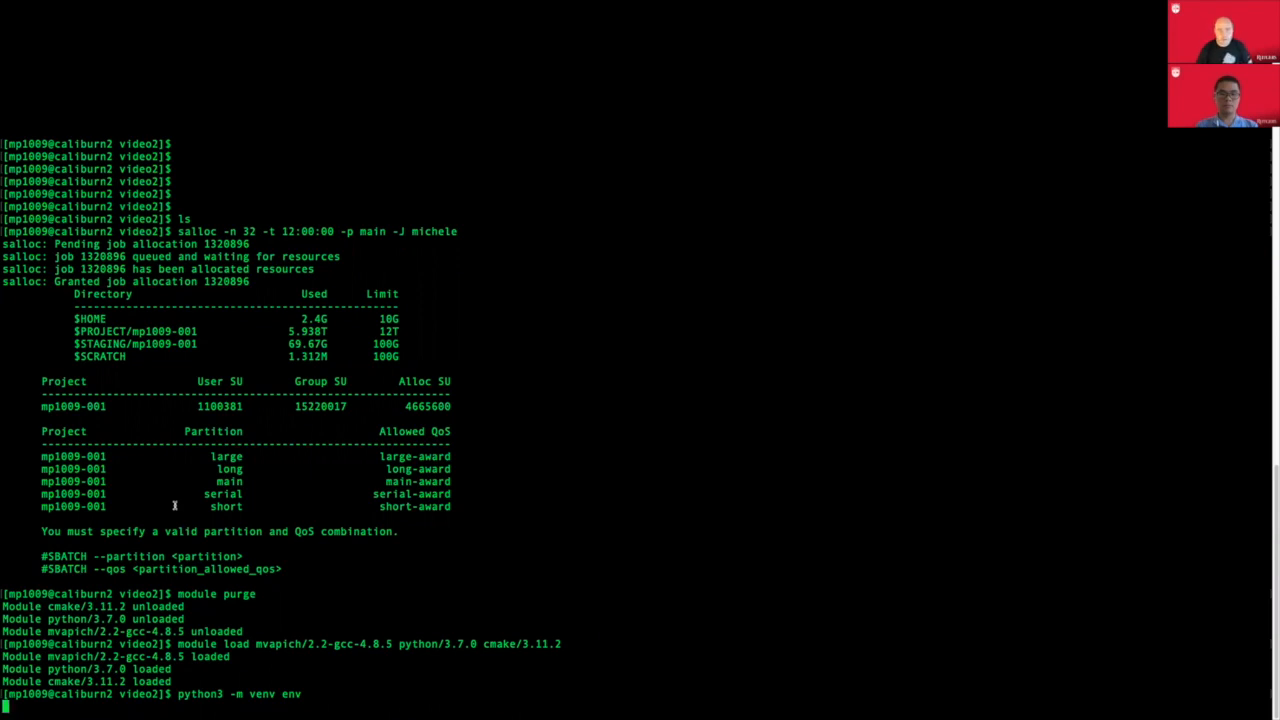
{"action": "key", "text": "Return"}
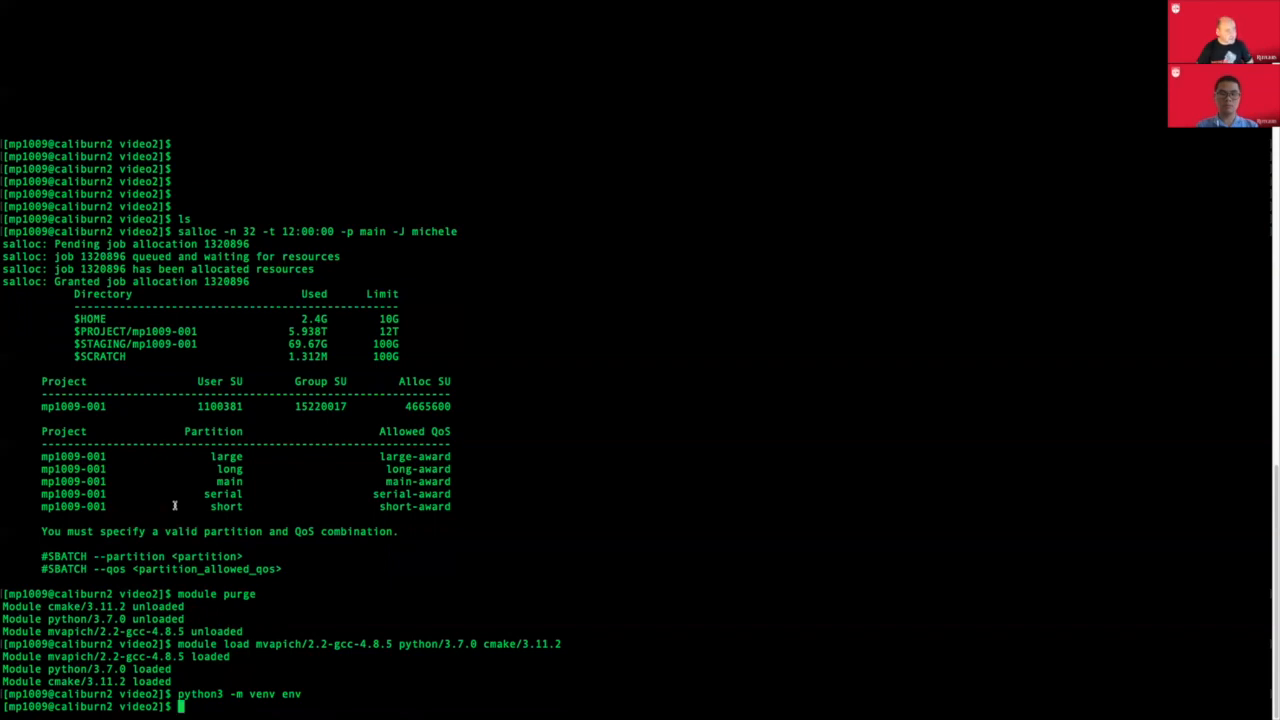
{"action": "type", "text": "sour"}
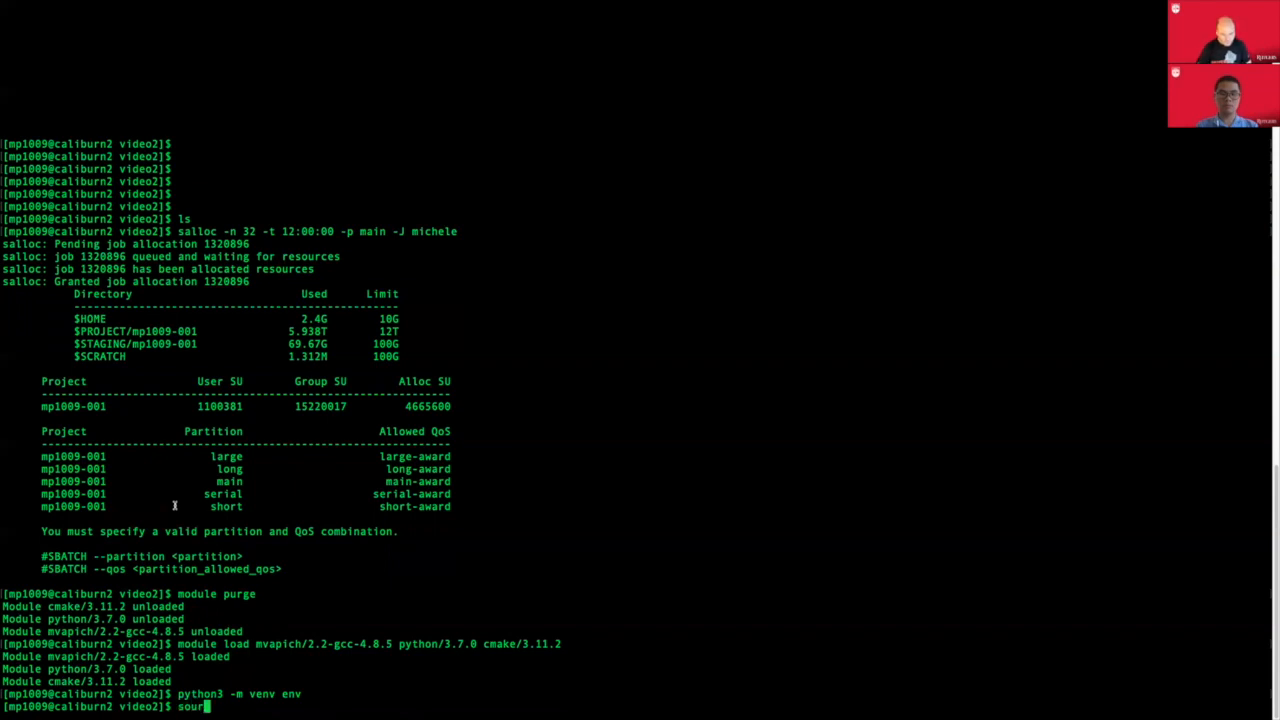
{"action": "type", "text": "ce"}
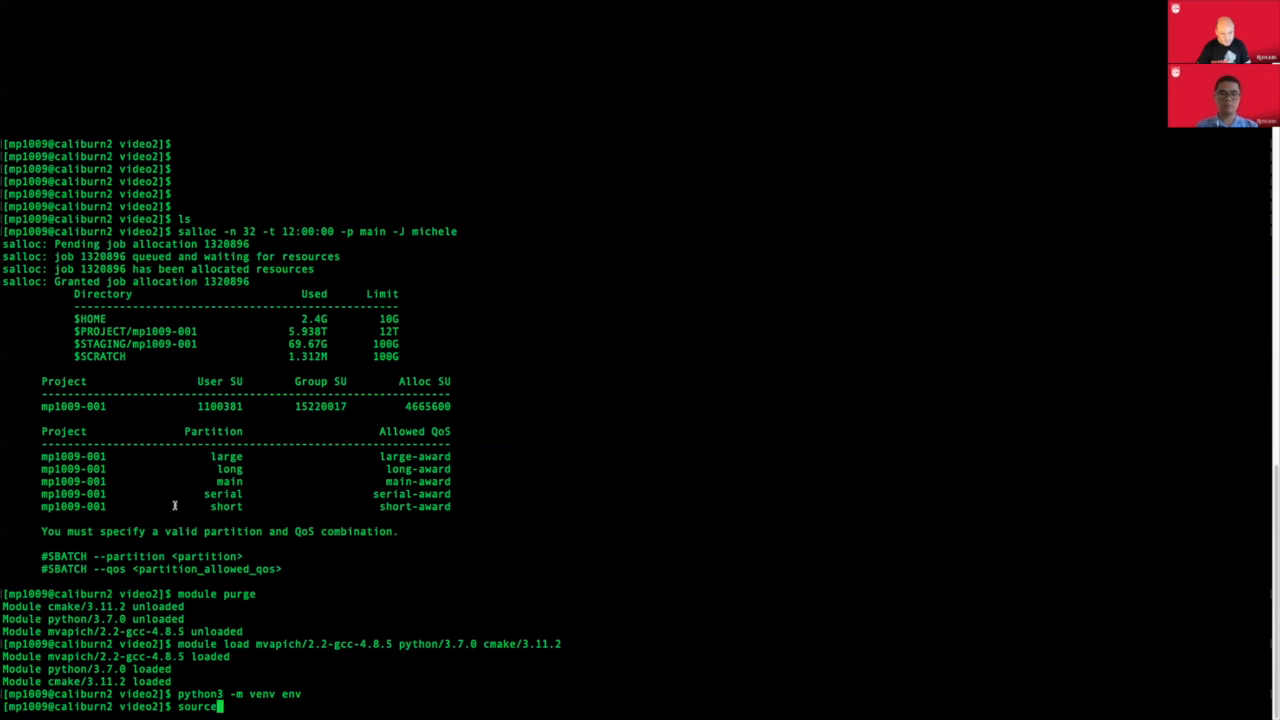
{"action": "type", "text": "env/"}
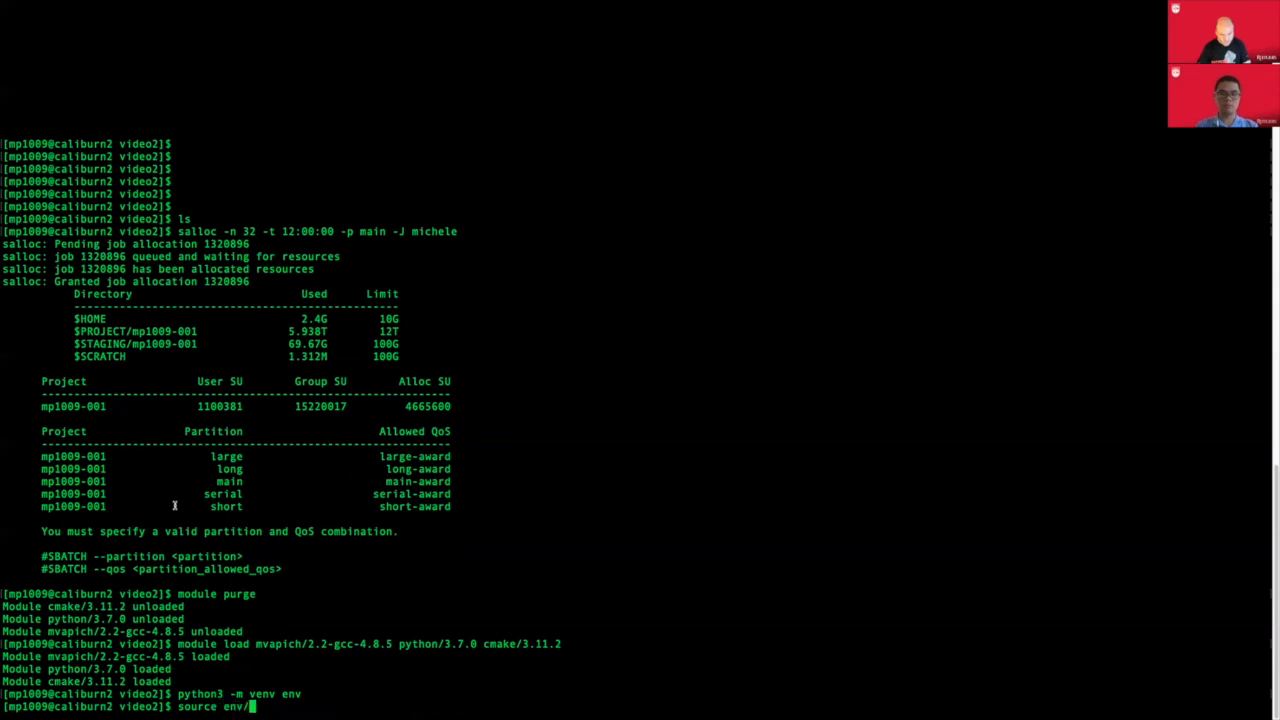
{"action": "type", "text": "bin/activate"}
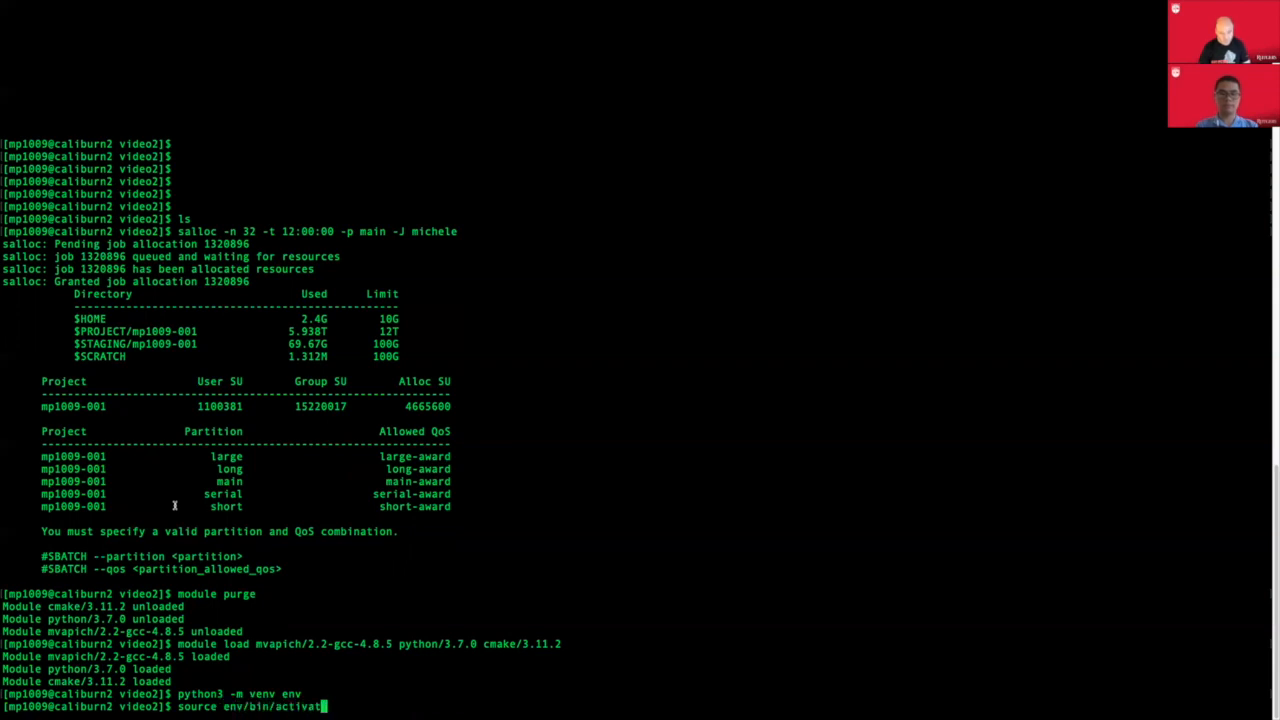
{"action": "key", "text": "Return"}
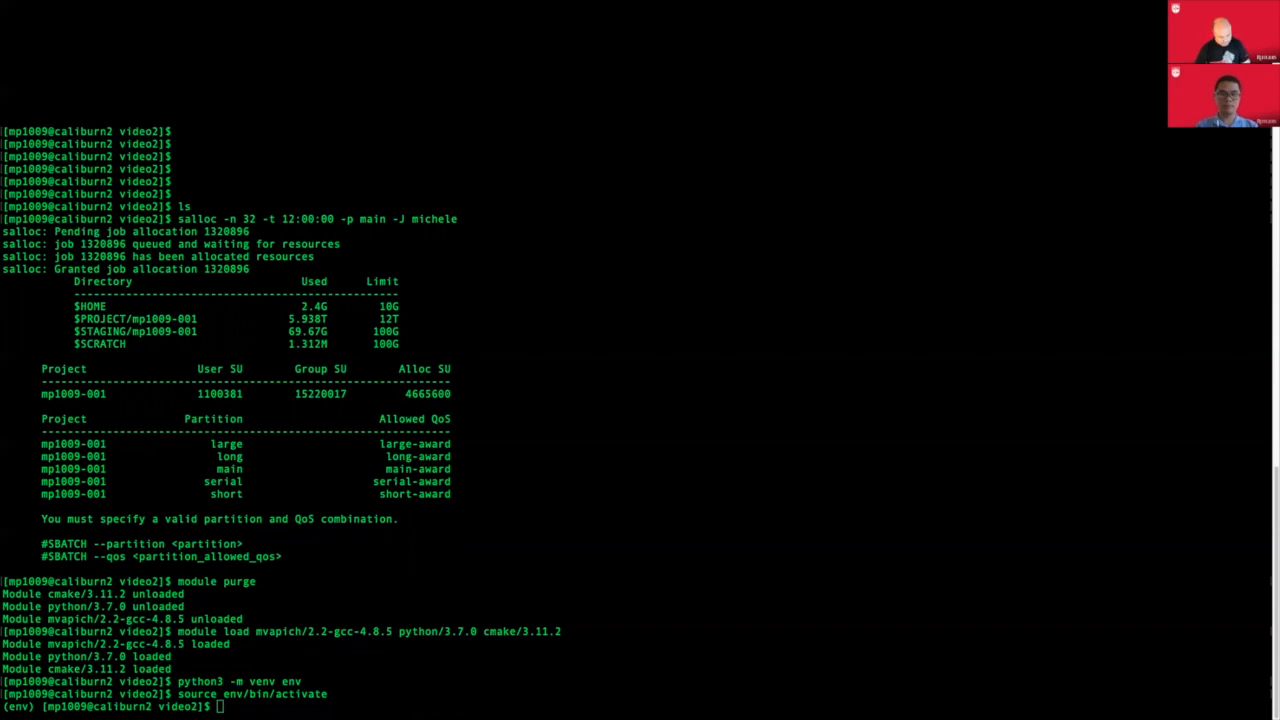
Step: Pip-install upgraded pip, Cython and wheel, yielding pip 21.1.2, Cython 0.29.23, wheel 0.36.2
{"action": "type", "text": "python -m pip install --upgrade pip cython"}
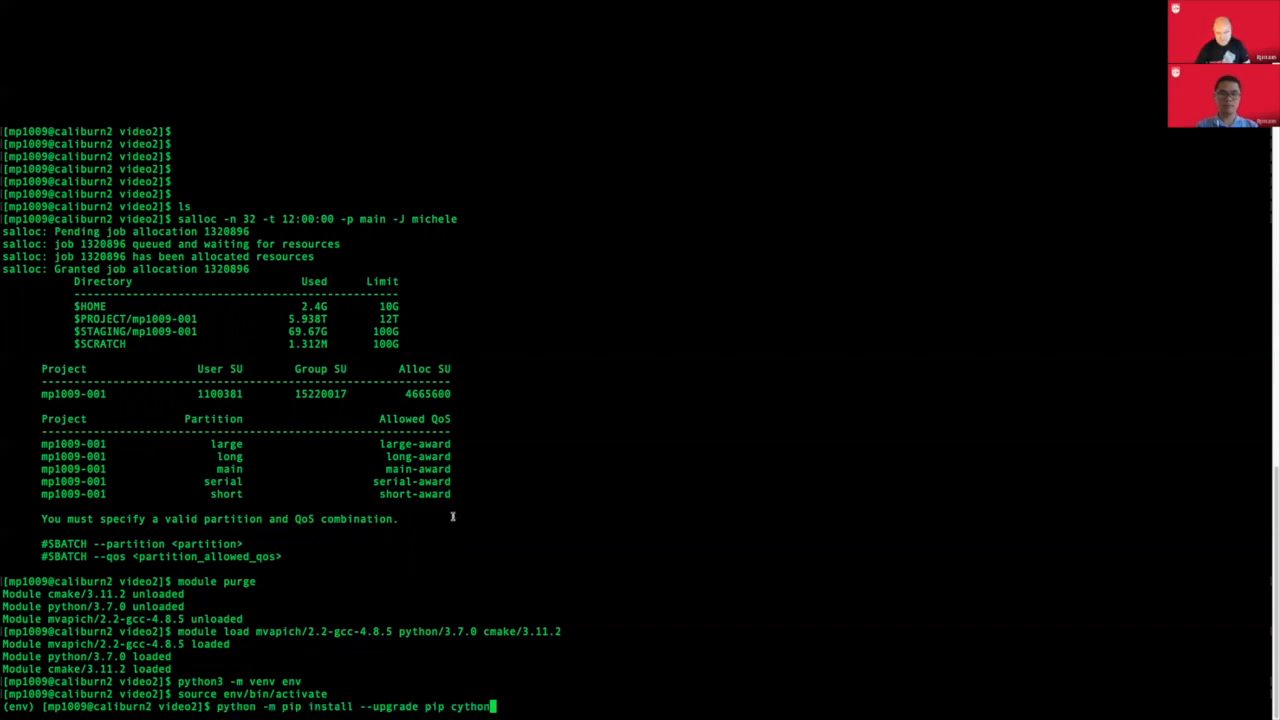
{"action": "type", "text": "wheel"}
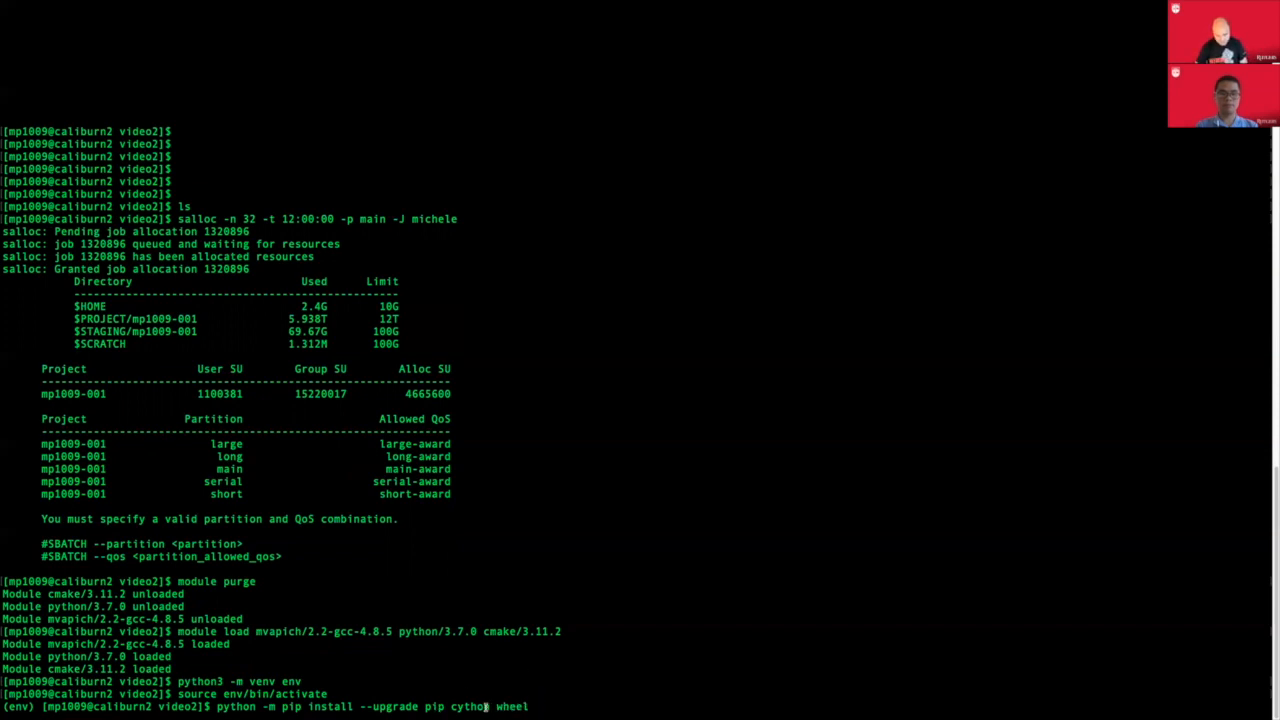
{"action": "mouse_move", "coordinate": [541, 479]}
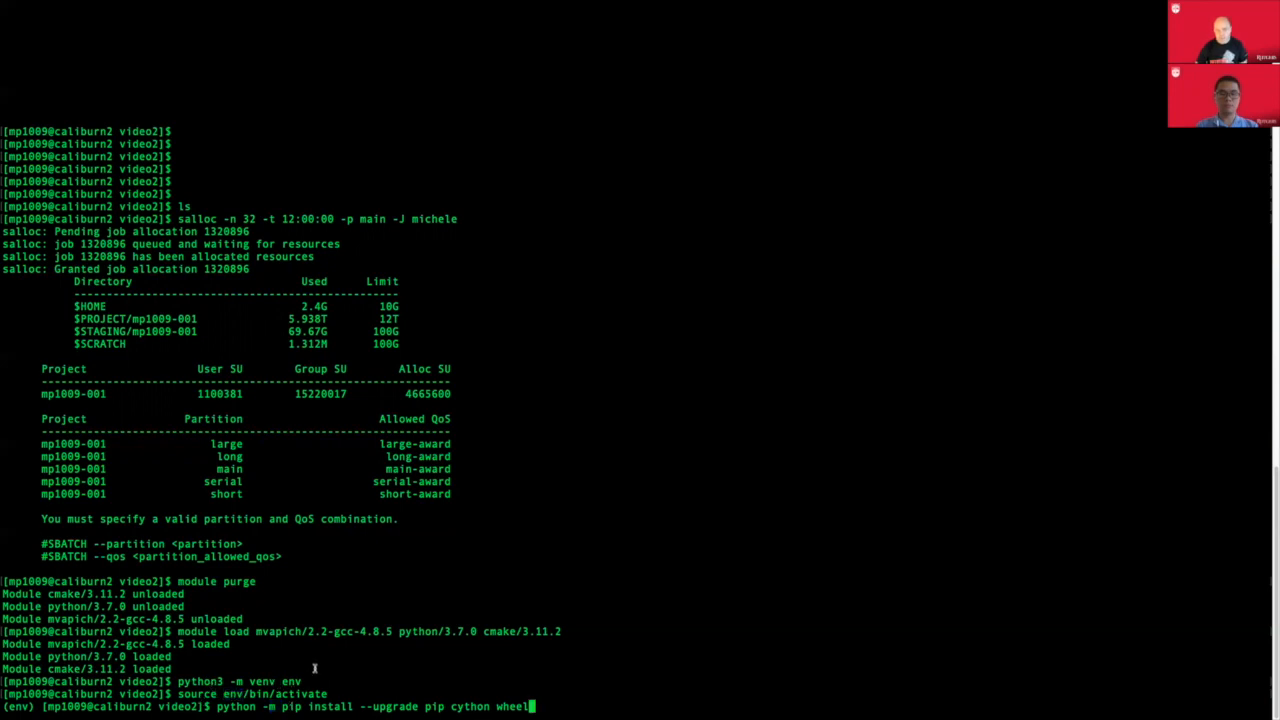
{"action": "key", "text": "Return"}
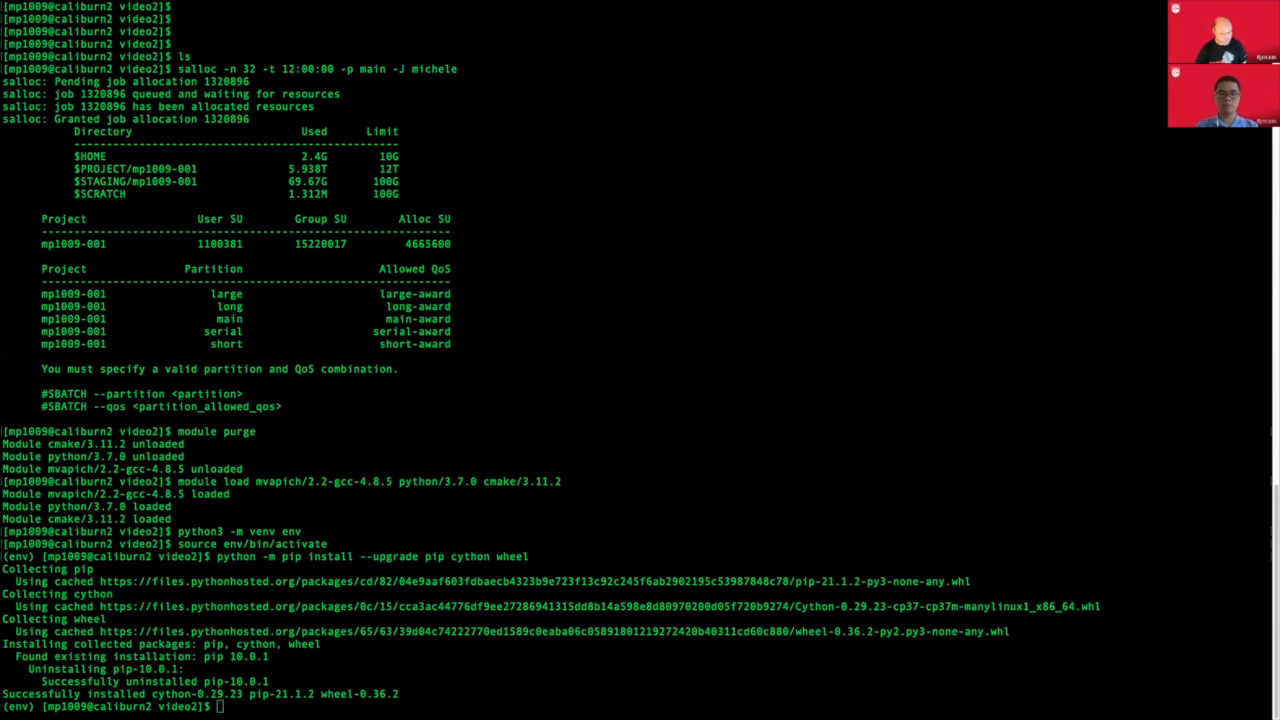
{"action": "mouse_move", "coordinate": [292, 423]}
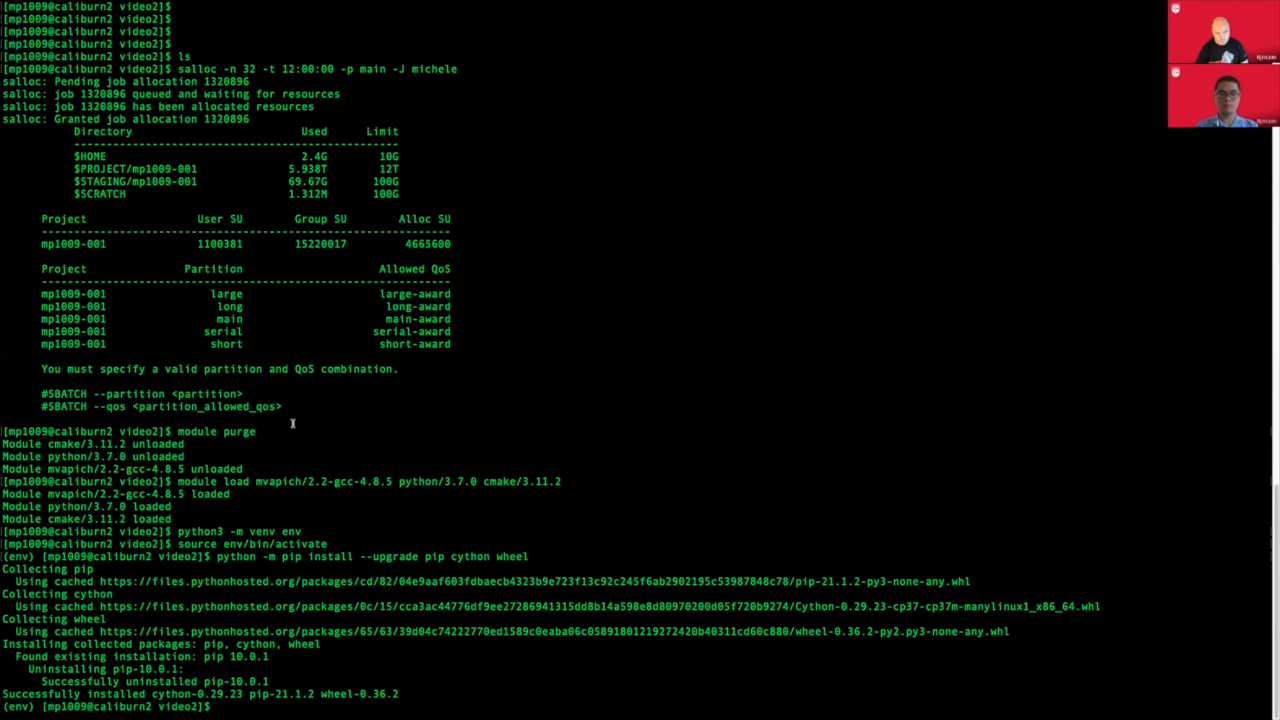
Step: Pip-install f90wrap from github.com/jameskermode/f90wrap, getting f90wrap 0.2.6 and numpy 1.20.3
{"action": "type", "text": "python -m pip install git+https://github.com/jameskermode/f90wrap"}
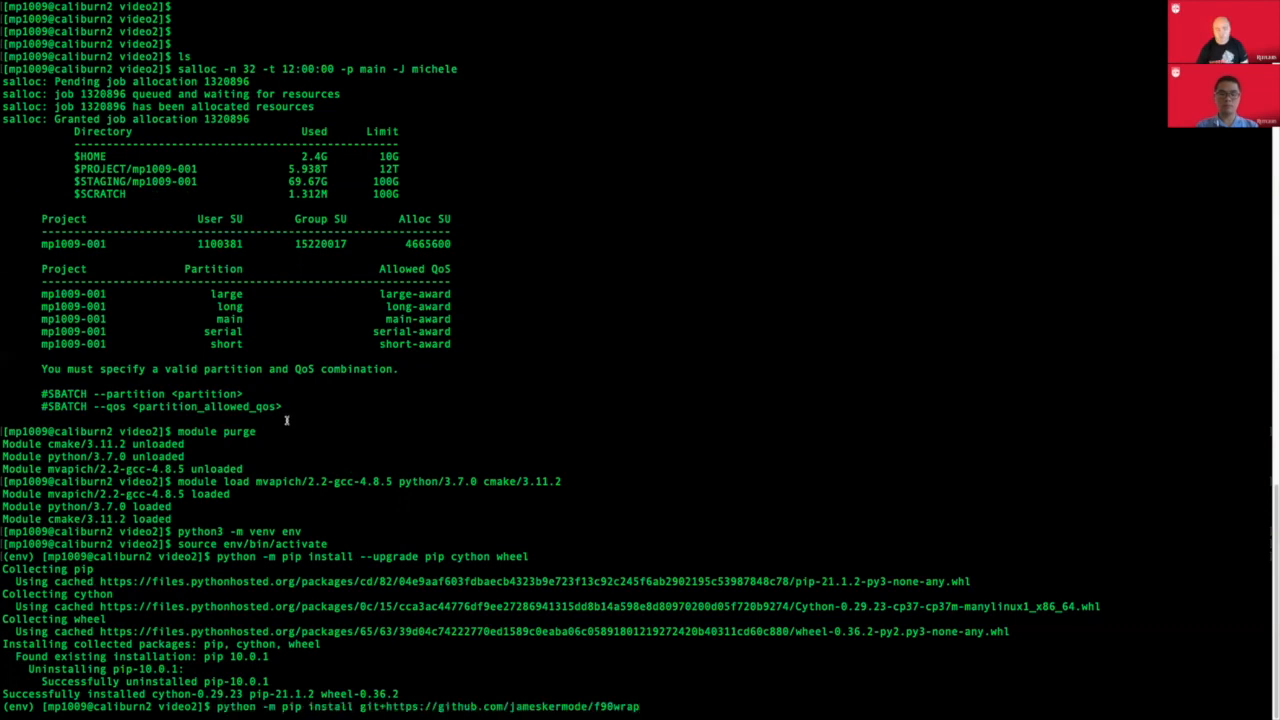
{"action": "scroll", "scroll_direction": "down", "scroll_amount": 3}
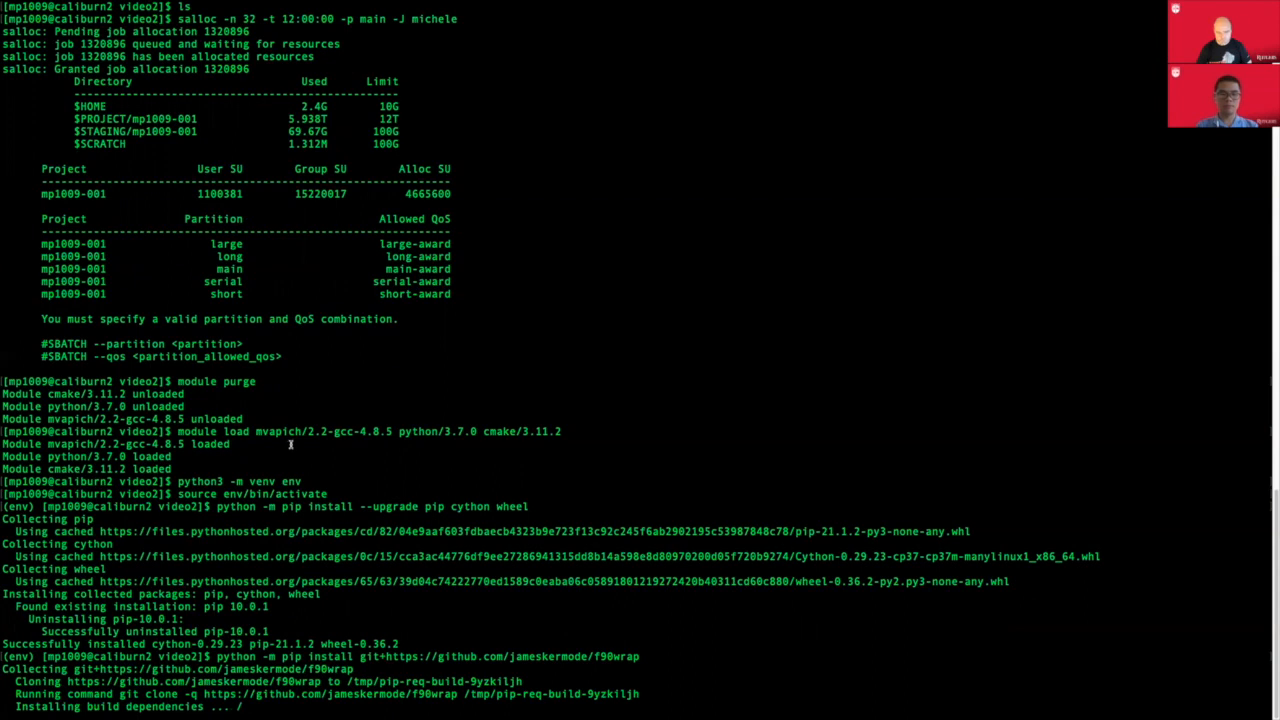
{"action": "scroll", "scroll_direction": "down", "scroll_amount": 3}
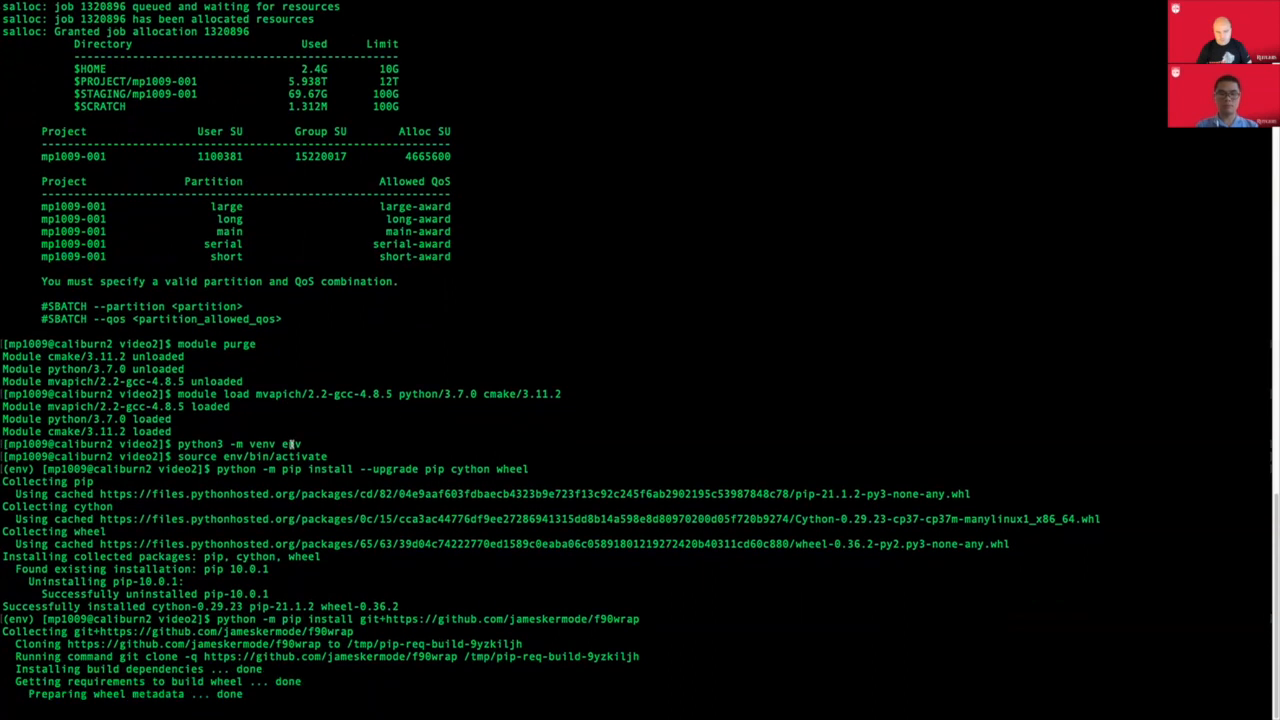
{"action": "scroll", "scroll_direction": "down", "scroll_amount": 3}
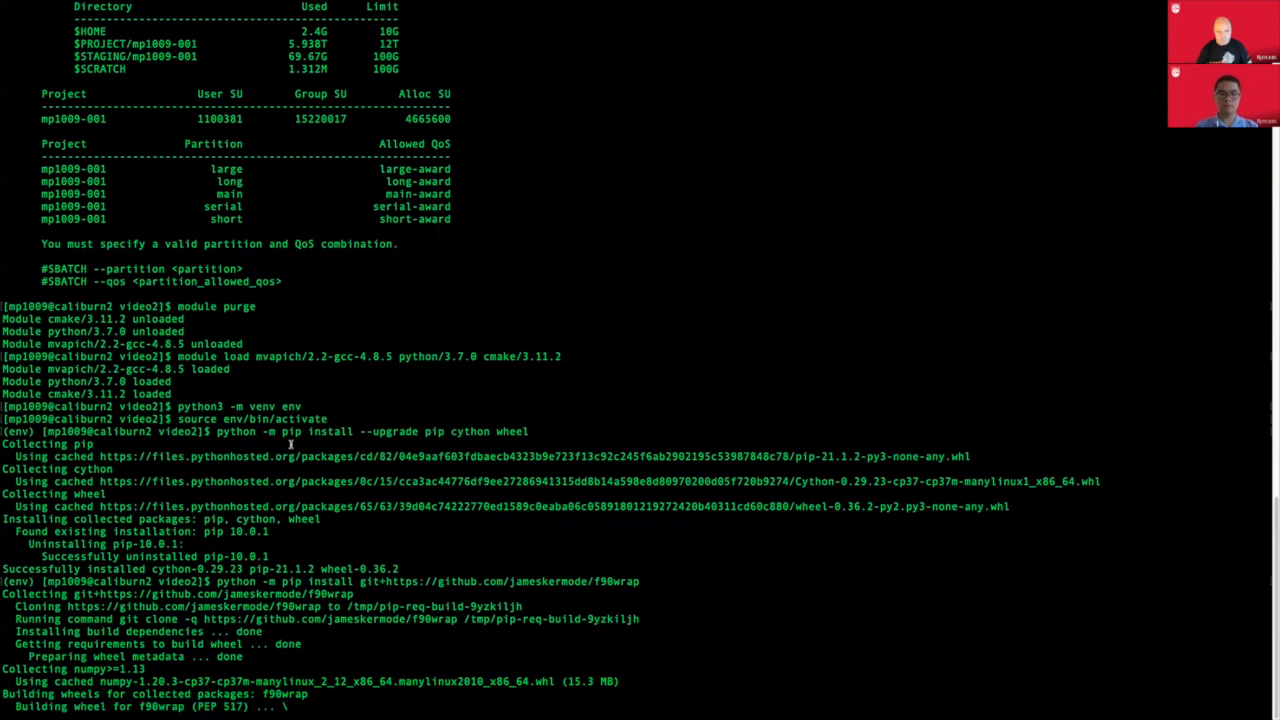
{"action": "scroll", "scroll_direction": "down", "scroll_amount": 3}
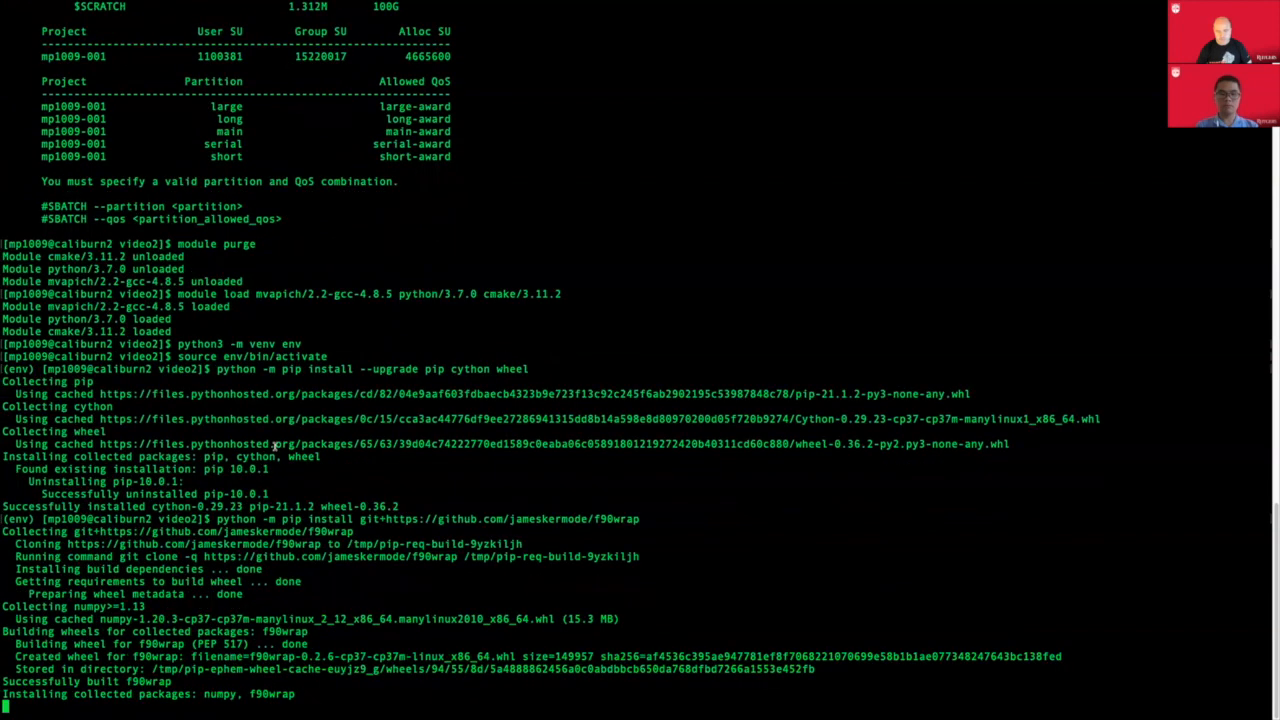
{"action": "double_click", "coordinate": [218, 694]}
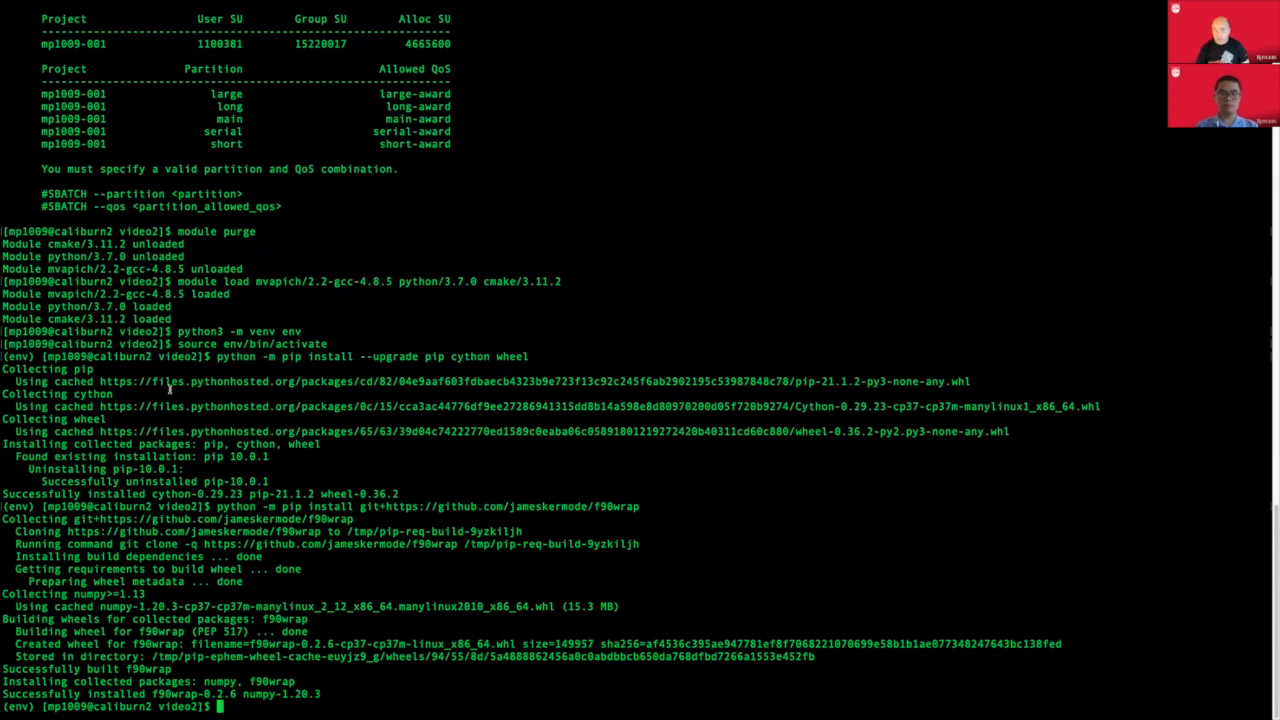
Step: Download q-e-qe-6.5.tar.gz from the QEF GitLab archive with wget
{"action": "type", "text": "wget https://gitlab.com/QEF/q-e/-/archive/qe-6.5/q-e-qe-6.5.tar.gz"}
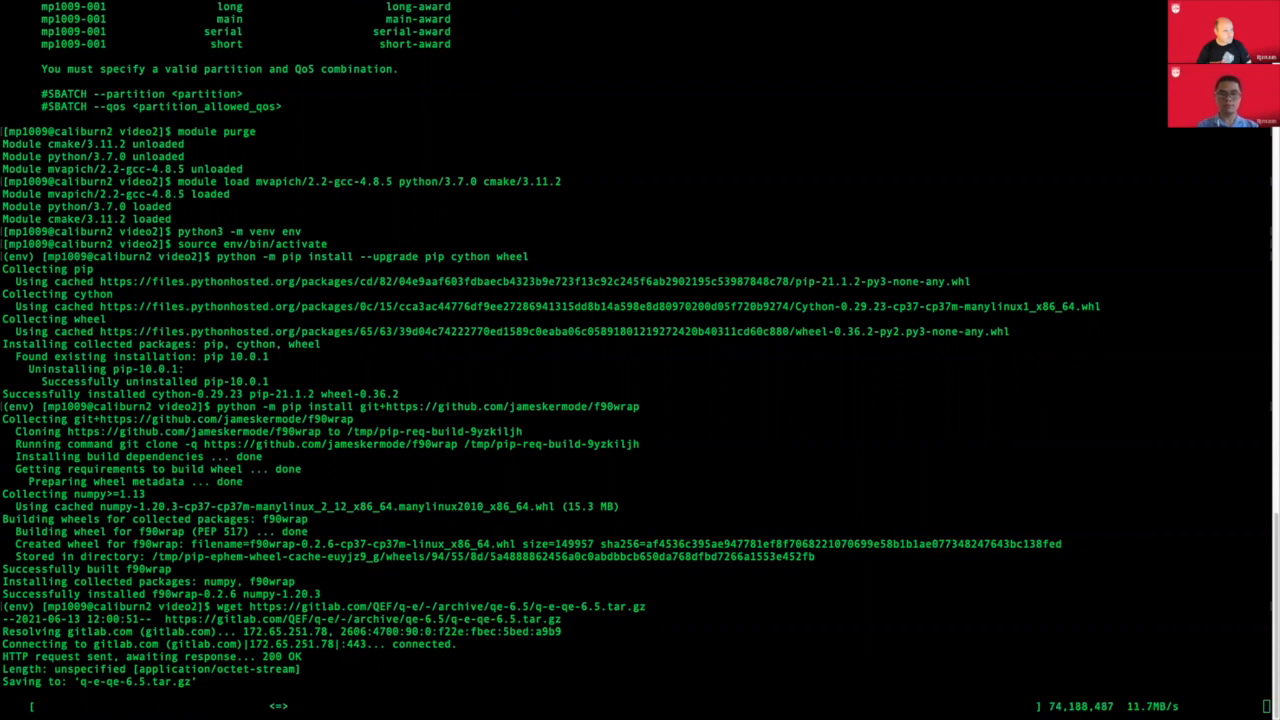
{"action": "scroll", "scroll_direction": "down", "scroll_amount": 3}
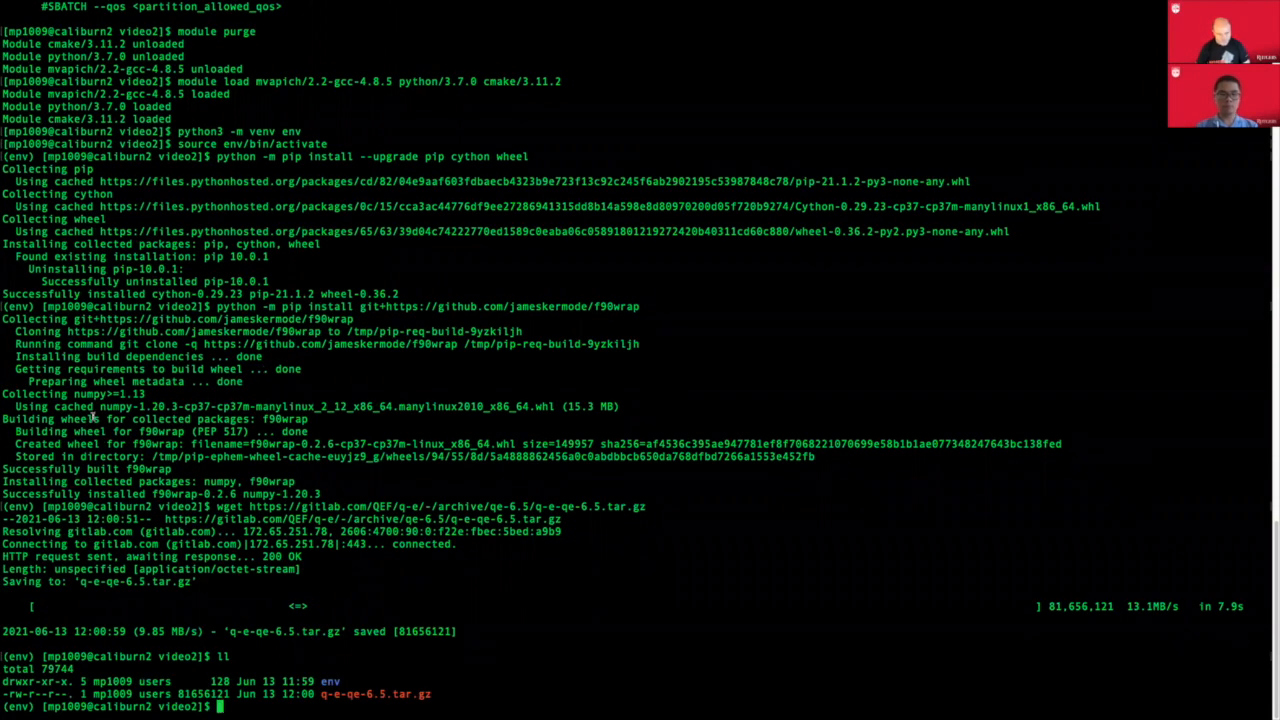
Step: Extract q-e-qe-6.5.tar.gz with tar zxvf until the prompt returns
{"action": "type", "text": "tar zxvf q-e-qe-6.5.tar.gz"}
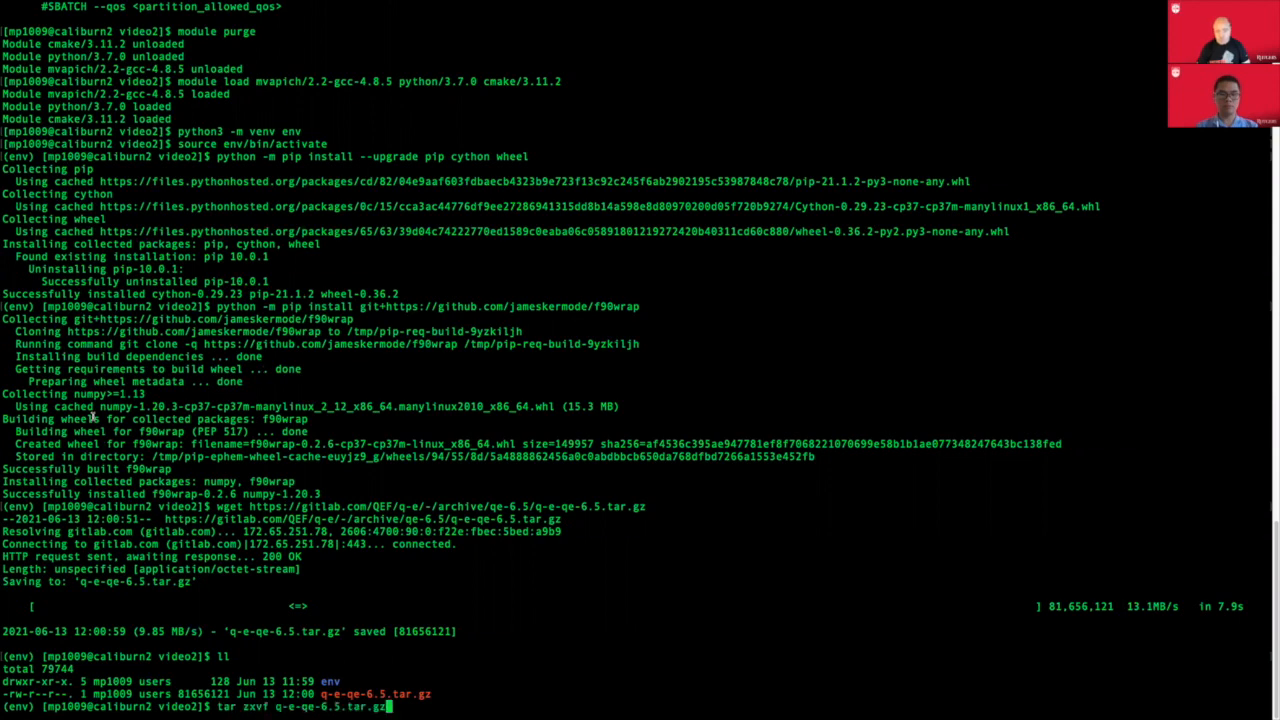
{"action": "key", "text": "Return"}
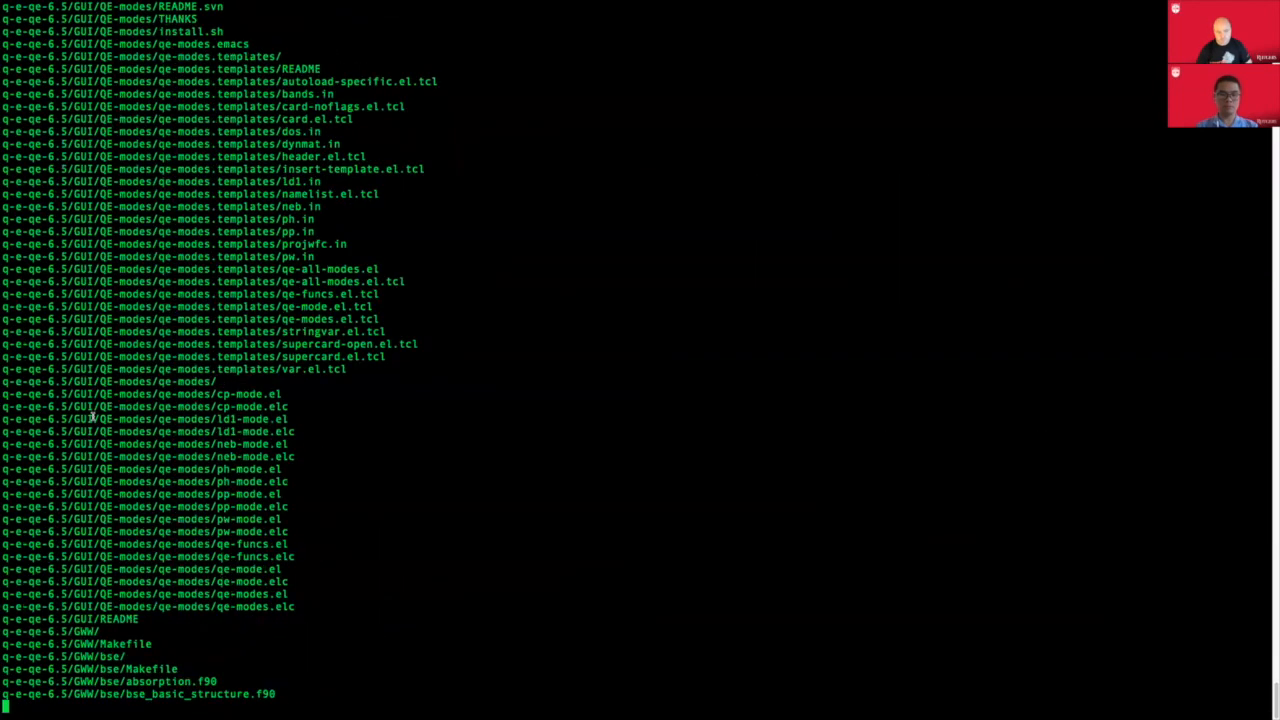
{"action": "scroll", "scroll_direction": "down", "scroll_amount": 3}
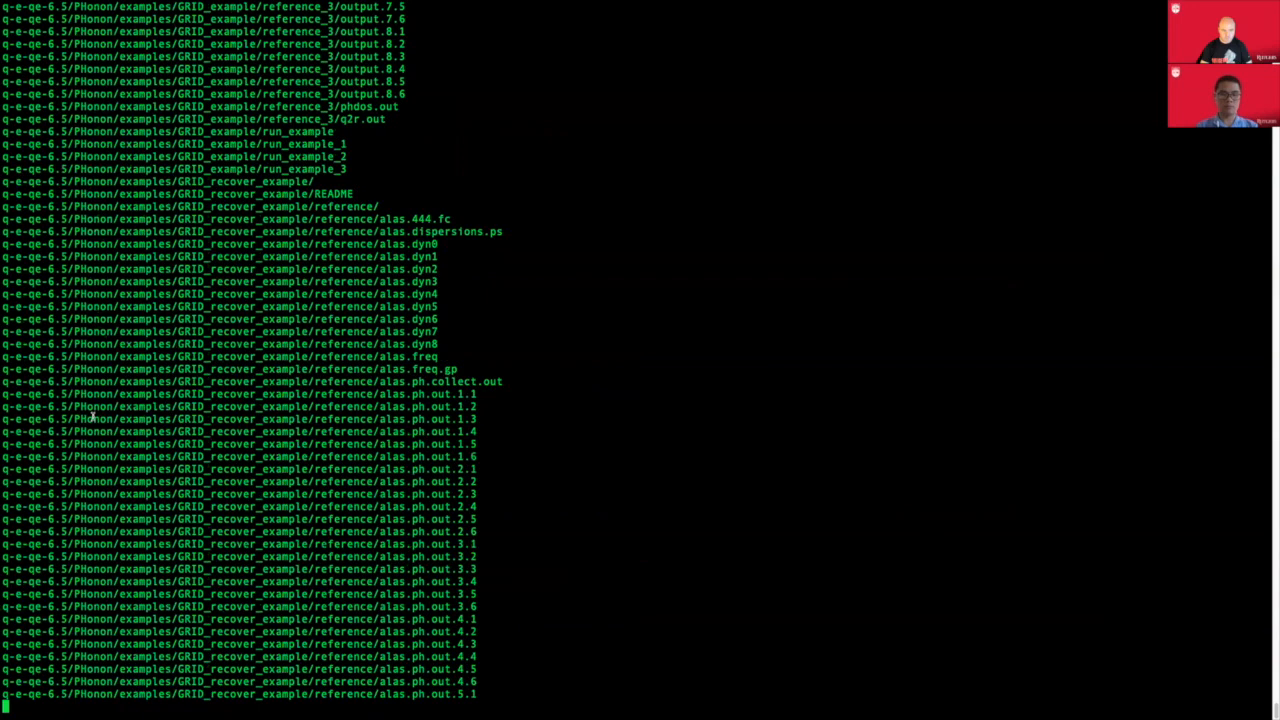
{"action": "scroll", "scroll_direction": "down", "scroll_amount": 3}
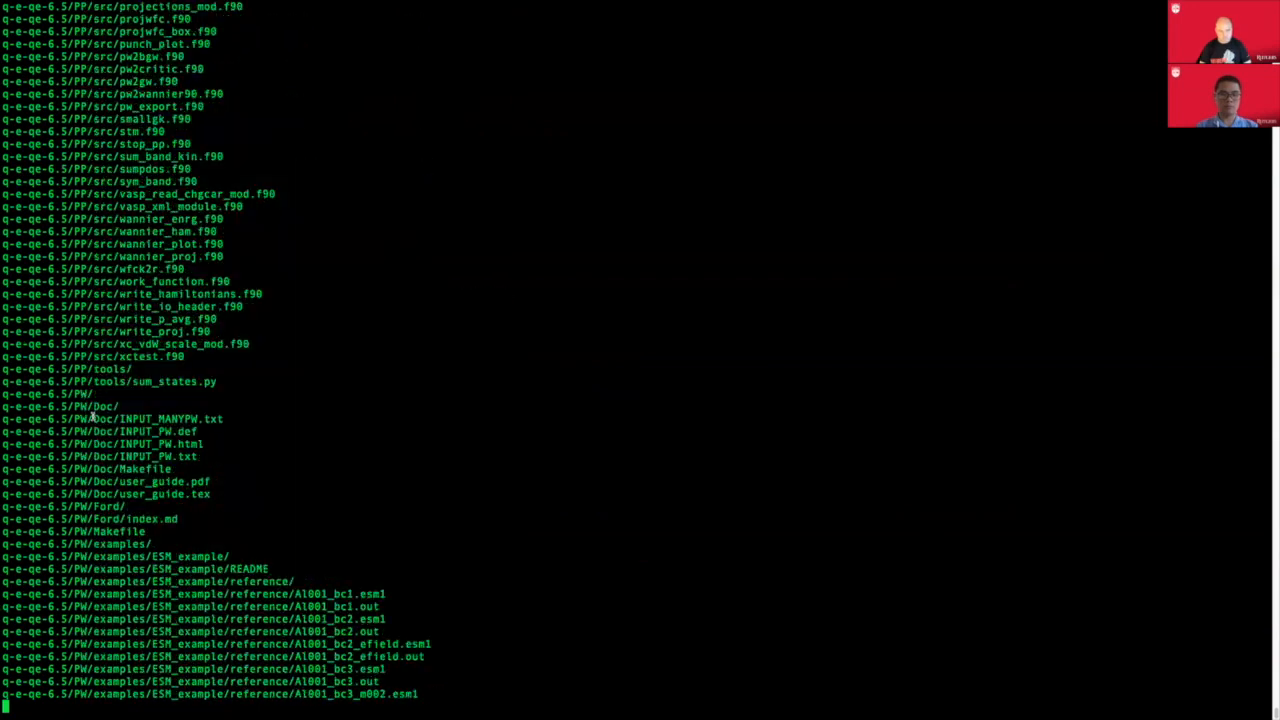
{"action": "scroll", "scroll_direction": "down", "scroll_amount": 3}
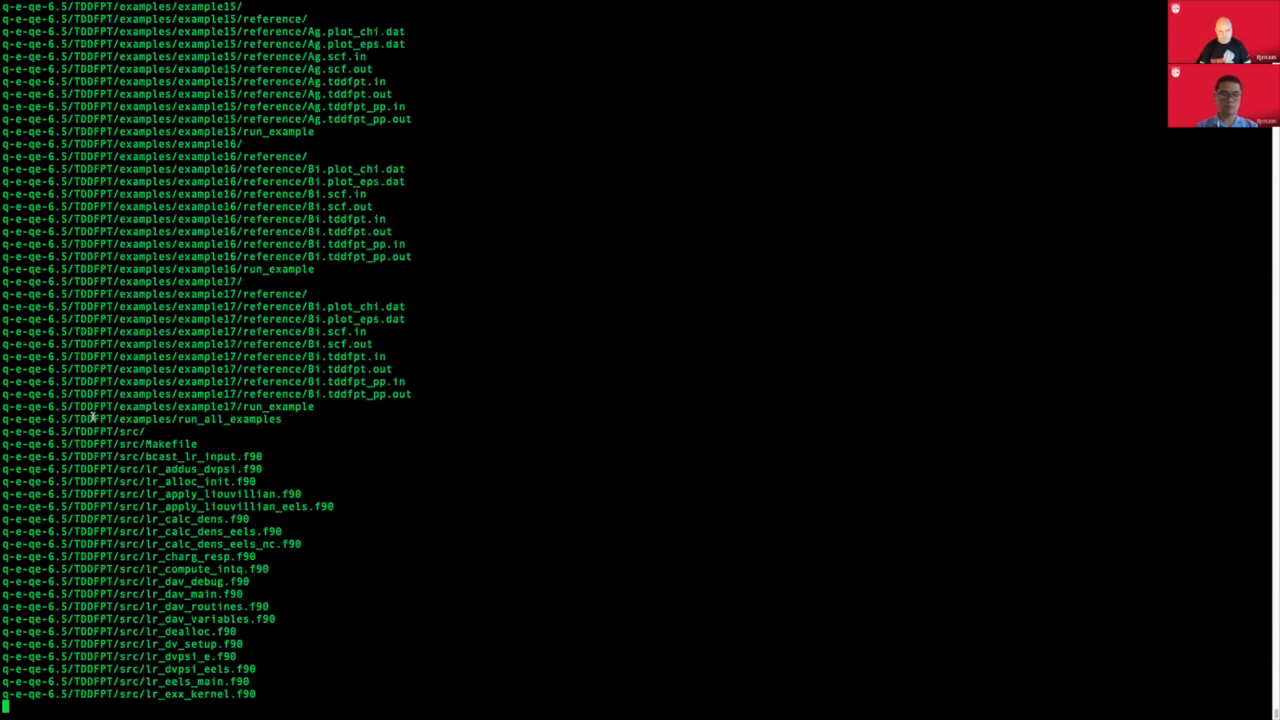
{"action": "scroll", "scroll_direction": "down", "scroll_amount": 3}
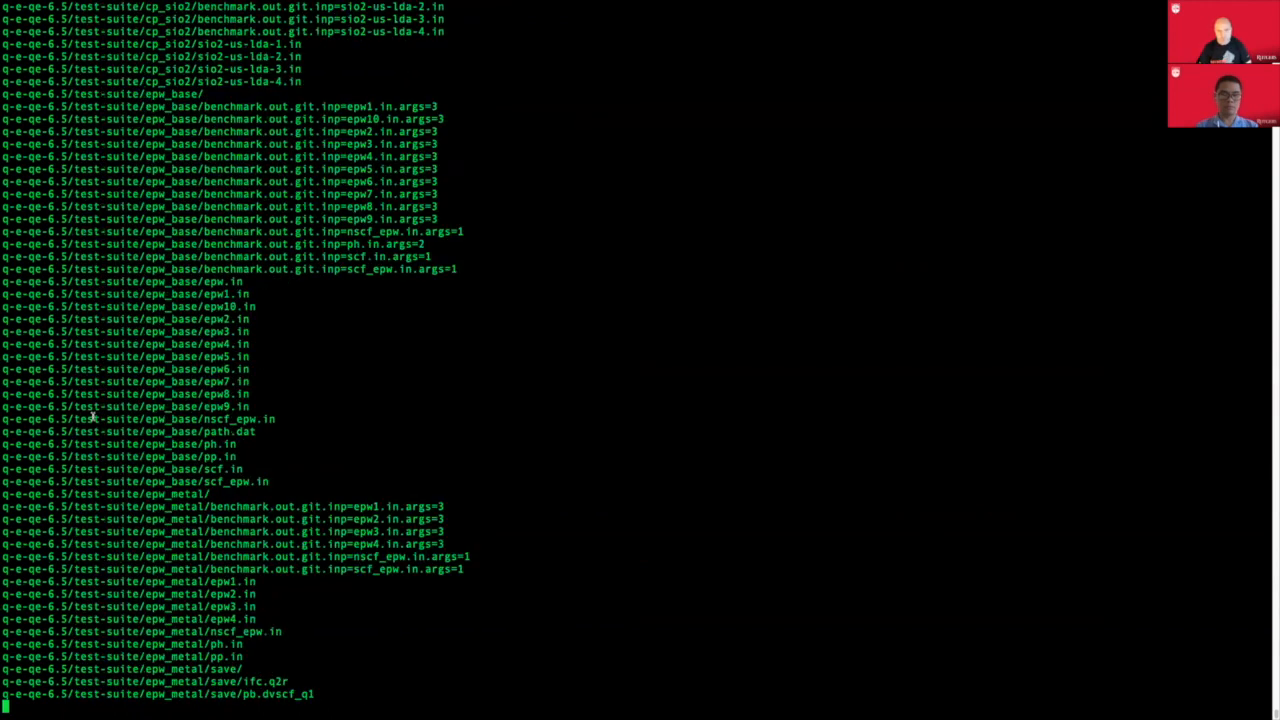
{"action": "scroll", "scroll_direction": "down", "scroll_amount": 3}
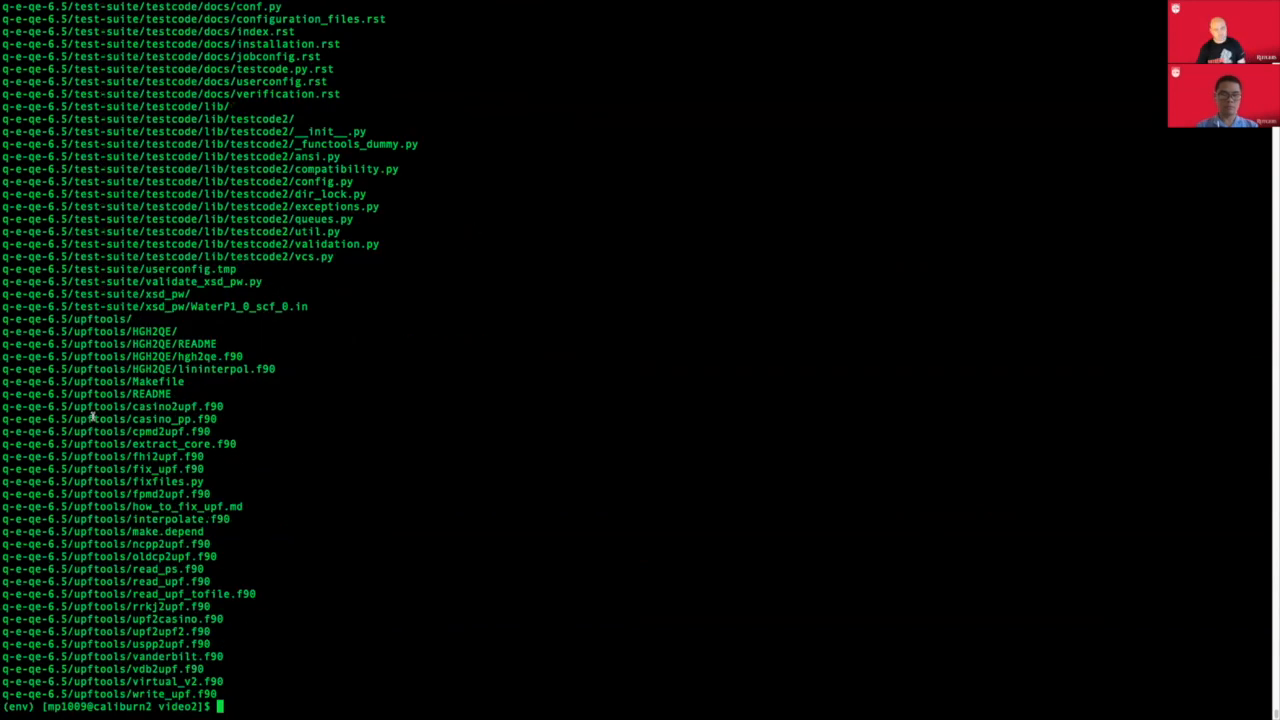
Step: List files, change into q-e-qe-6.5 and list its source directories
{"action": "type", "text": "ll"}
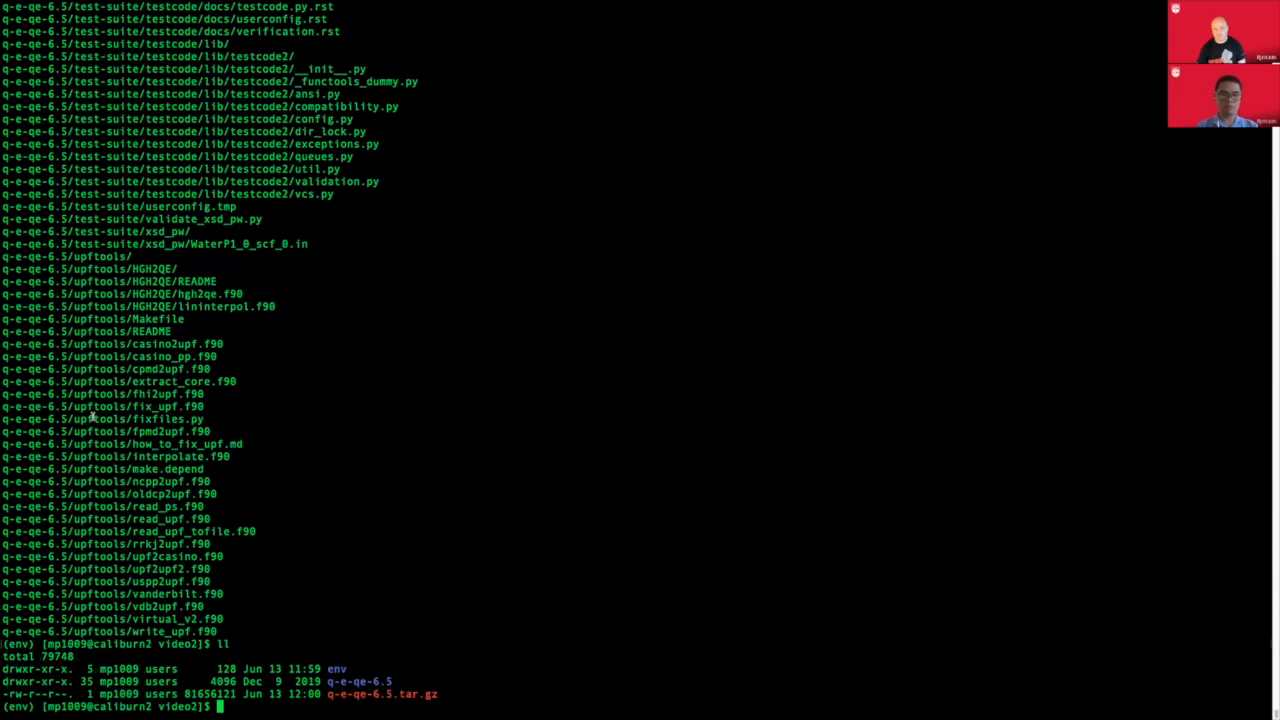
{"action": "type", "text": "cd q-e-qe-6.5"}
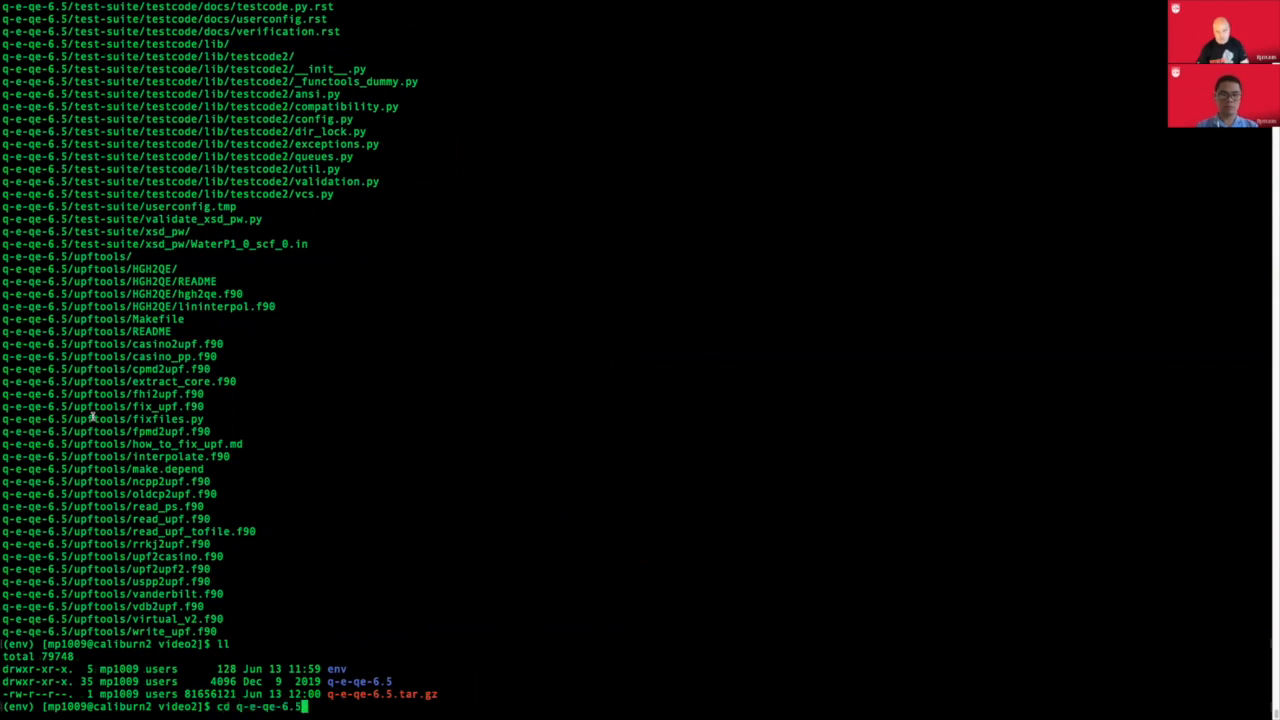
{"action": "key", "text": "Return"}
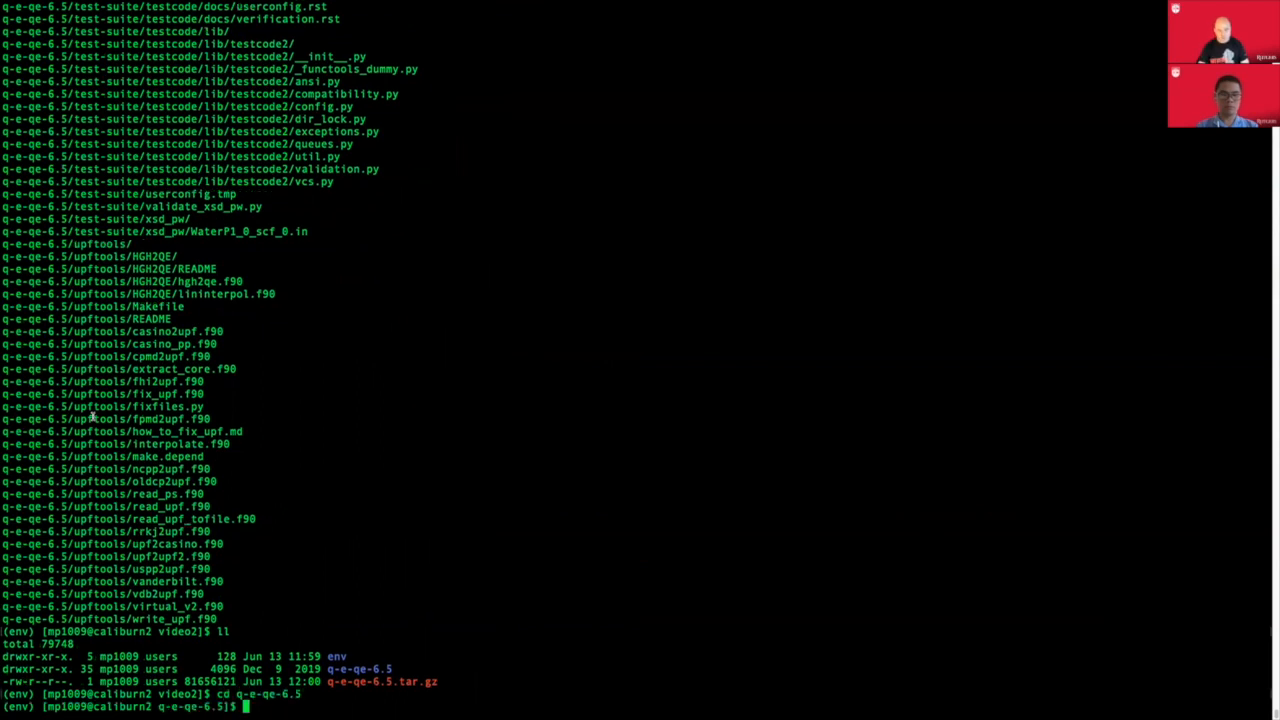
{"action": "key", "text": "Return"}
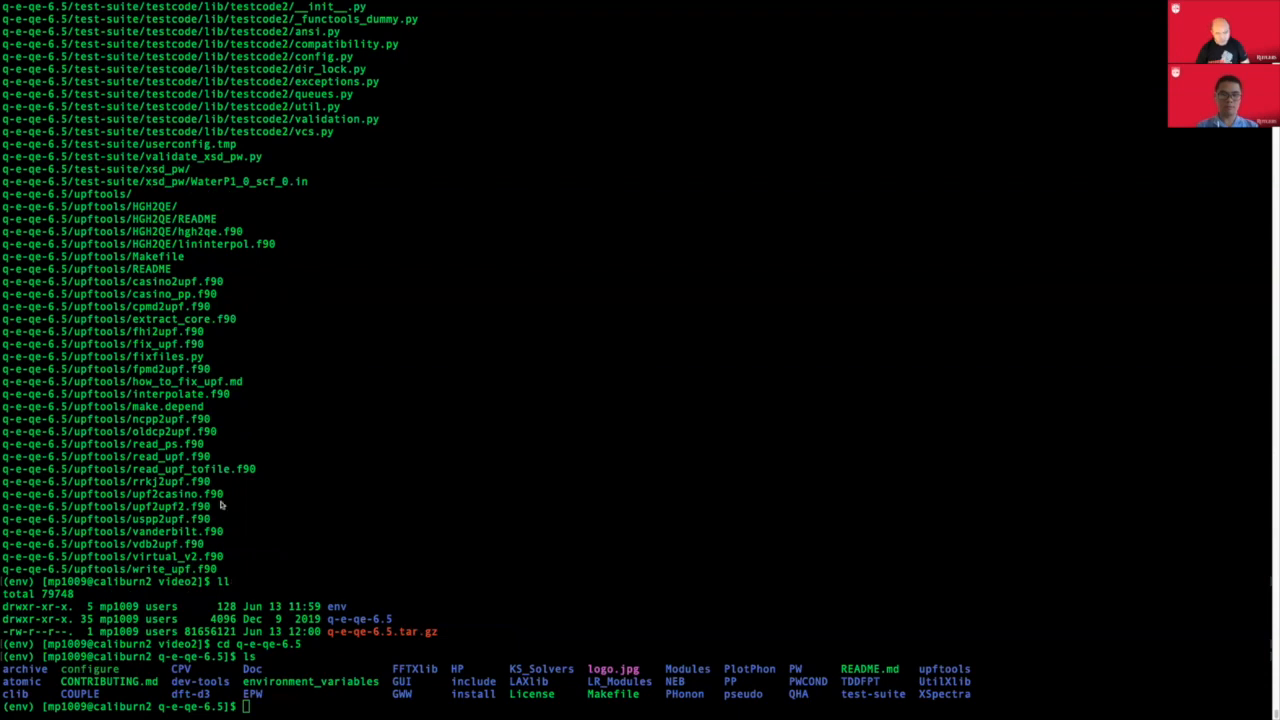
Step: Type ./configure with CC=gcc, MPIF90=mpif90, no ScaLAPACK/OpenMP, parallel enabled, -fPIC flags
{"action": "type", "text": "./configure CC=gcc MPIF90=mpif90"}
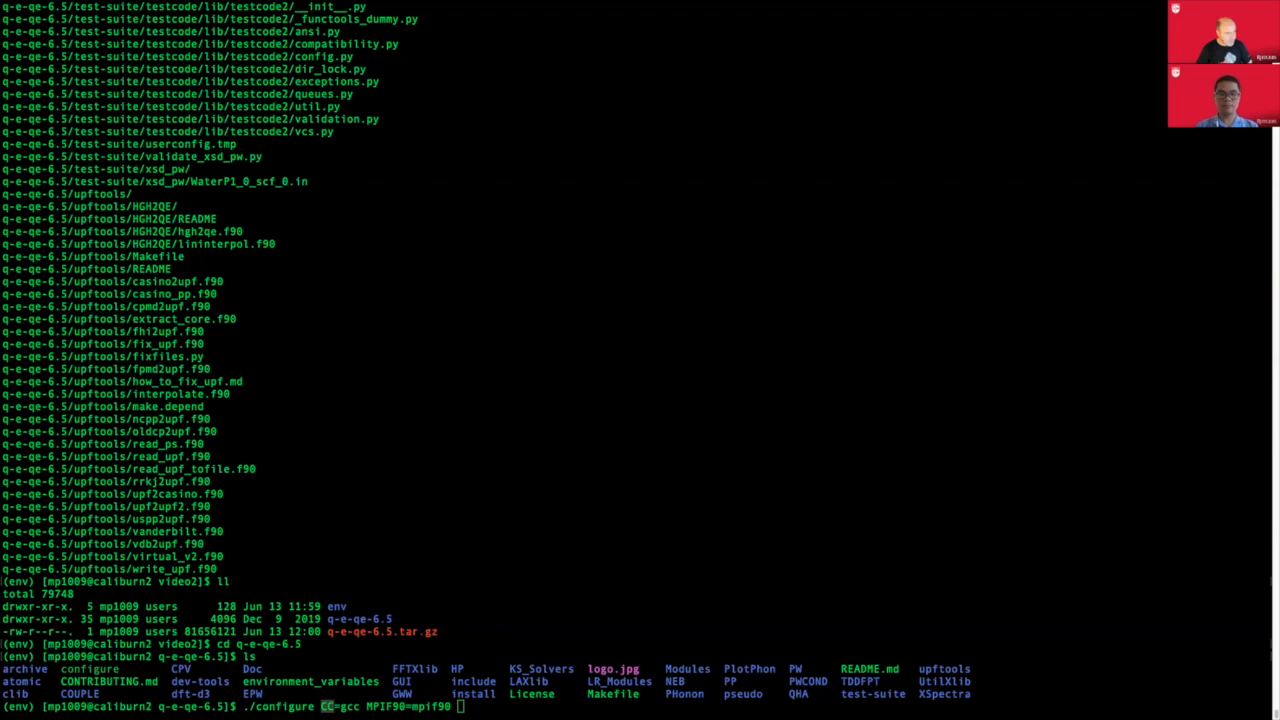
{"action": "mouse_move", "coordinate": [506, 487]}
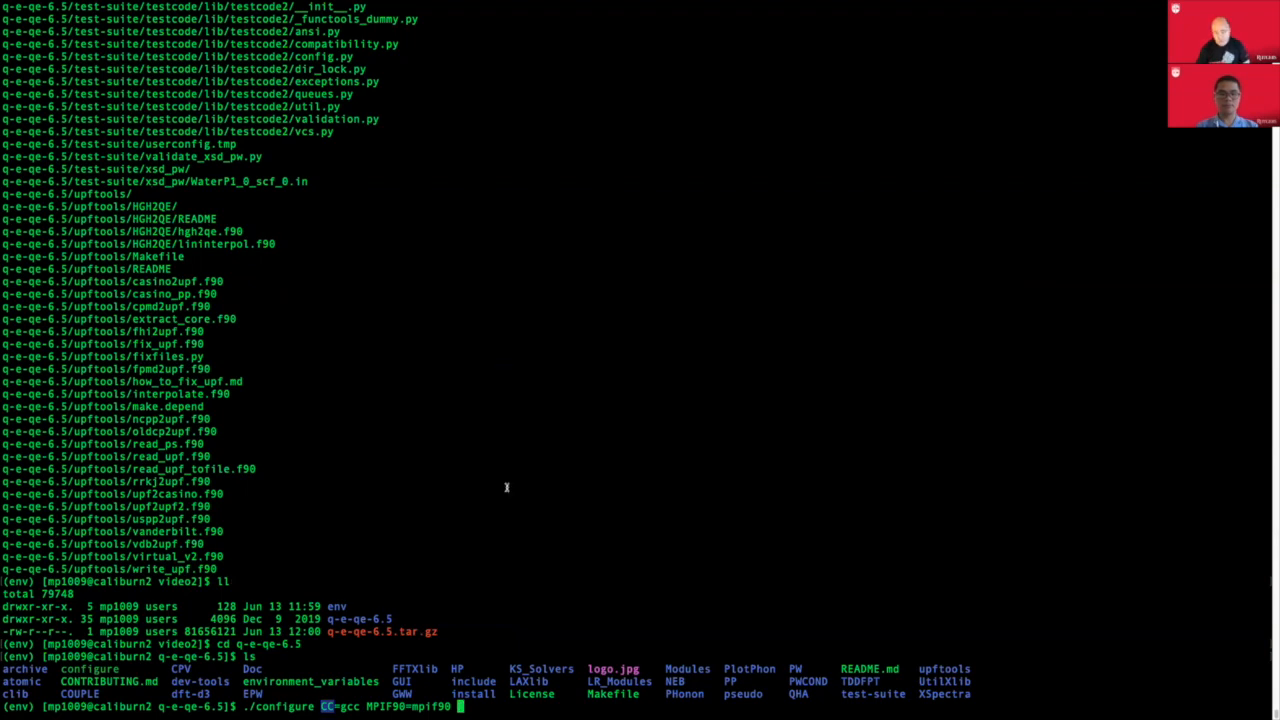
{"action": "type", "text": "--with-scalapack=no -enable-openmp=no -enable-parallel=yes"}
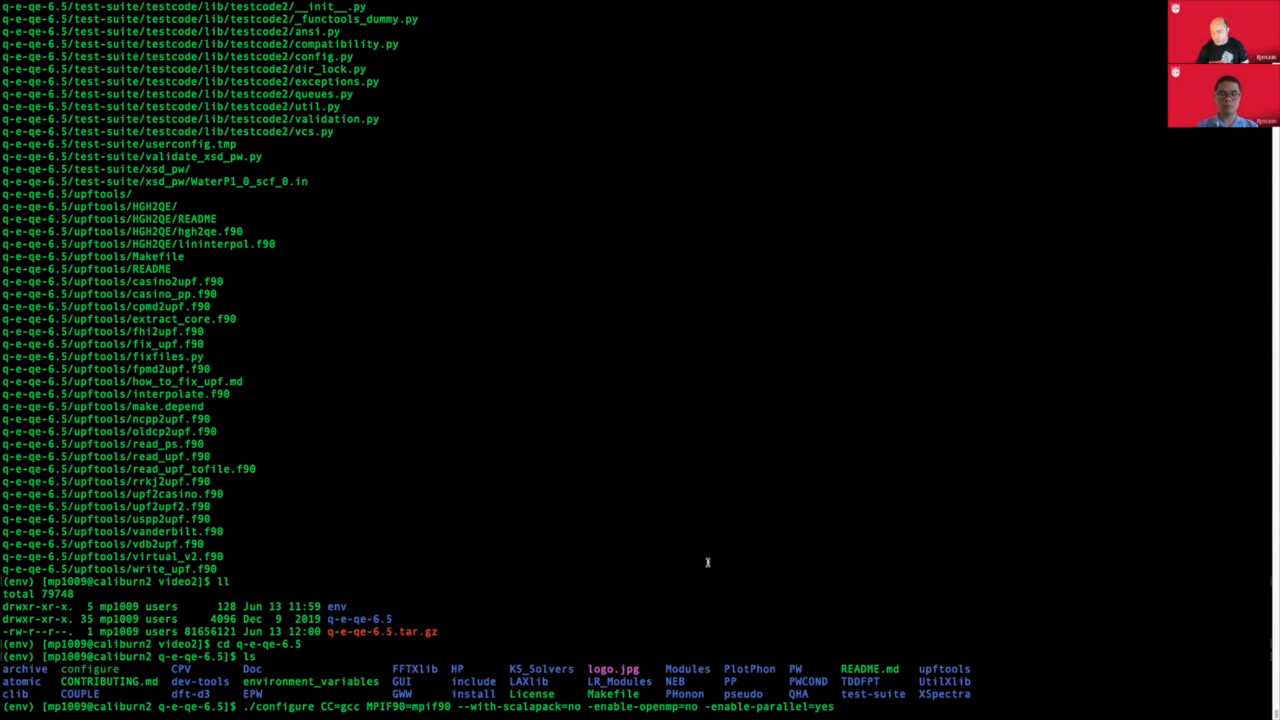
{"action": "type", "text": "CFLAGS=-fPIC FFLAGS=-fPIC try_foxflags=-fPIC"}
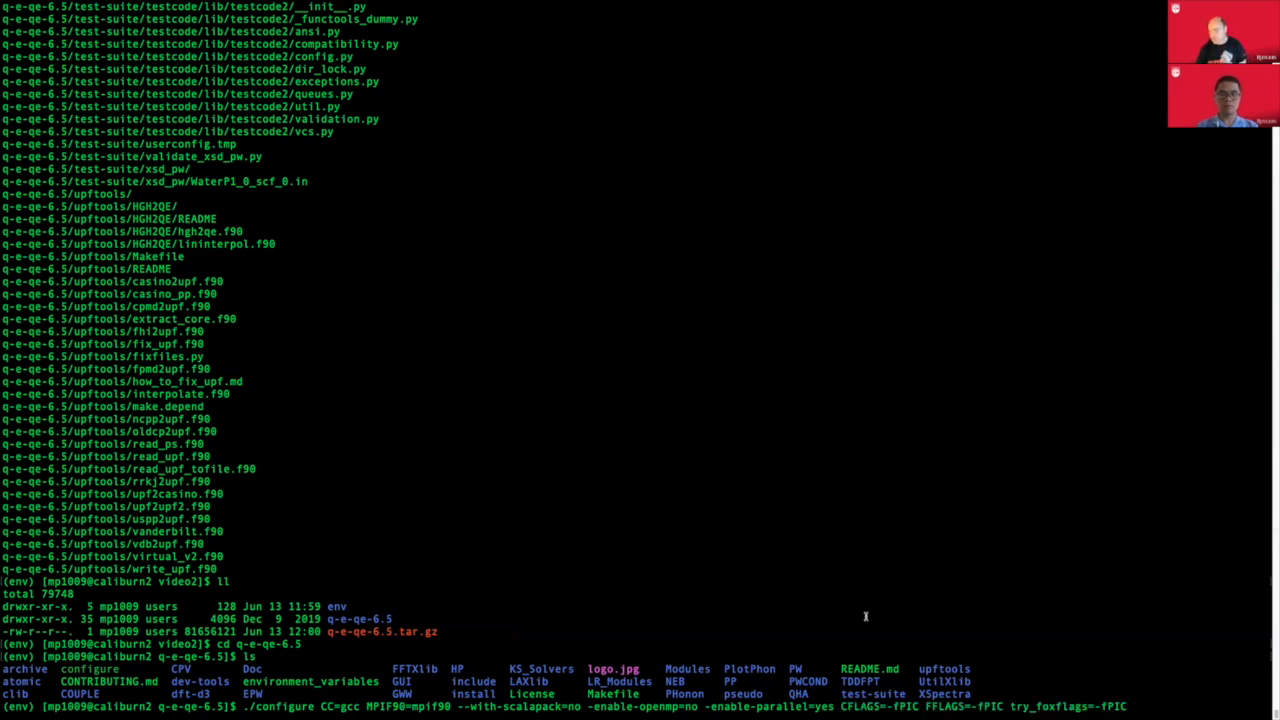
{"action": "mouse_move", "coordinate": [914, 655]}
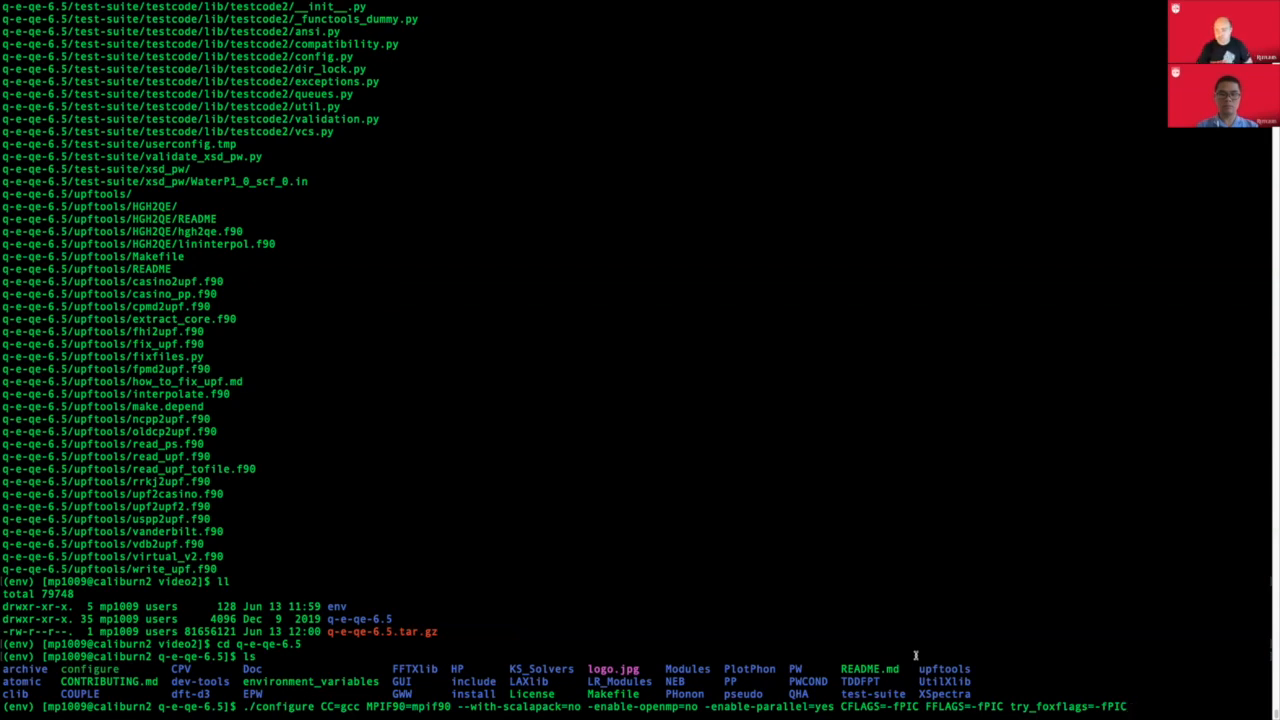
Step: Run configure and reach 'configure: success' with BLAS, LAPACK and FFTW detected
{"action": "key", "text": "Return"}
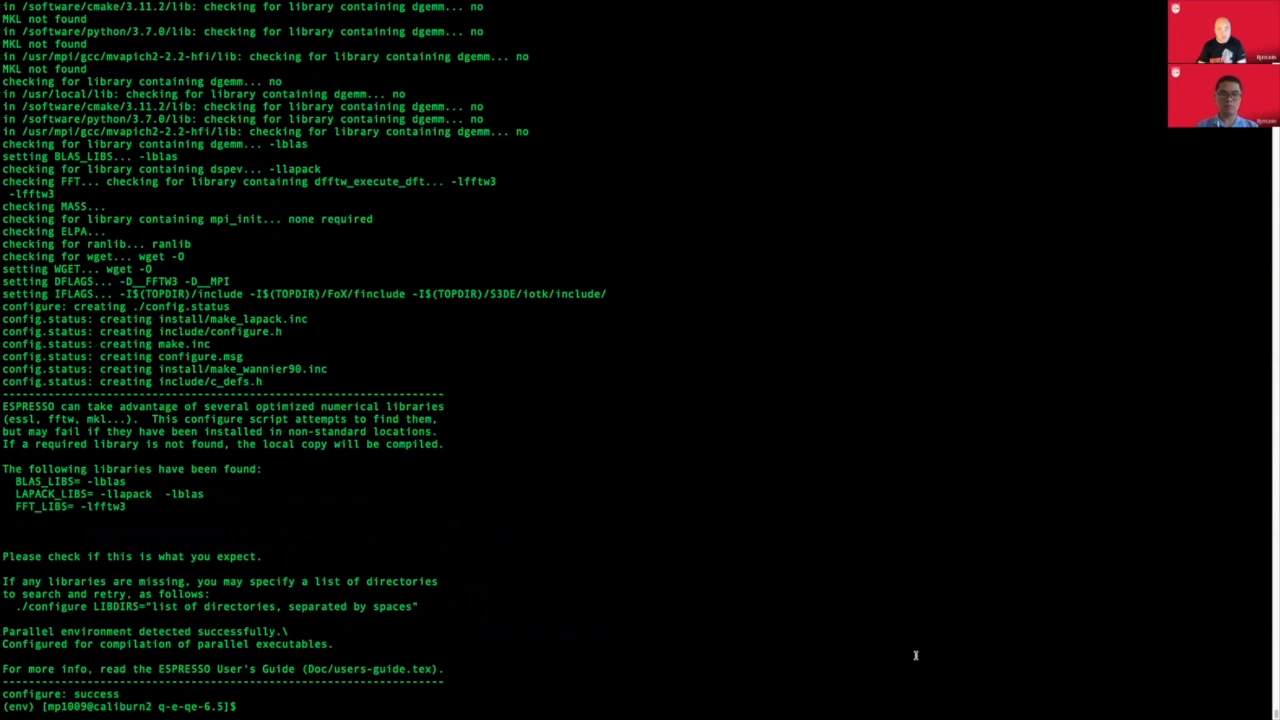
{"action": "mouse_move", "coordinate": [862, 556]}
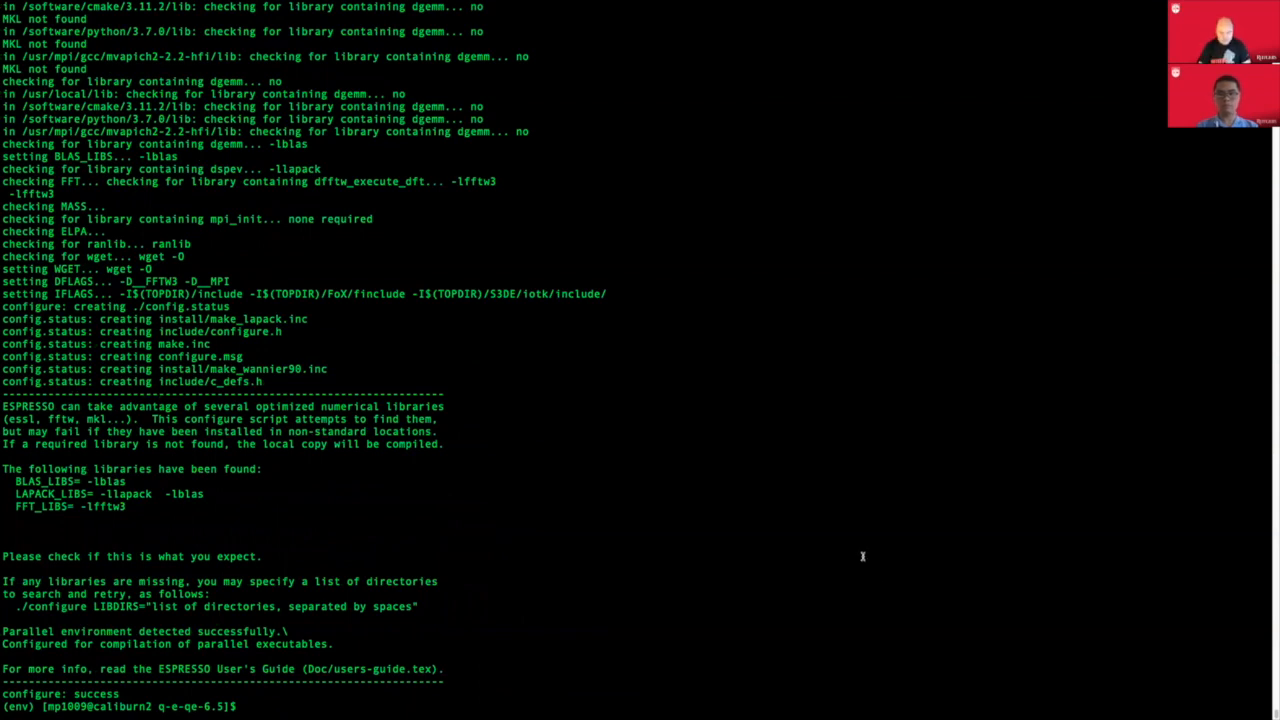
Step: Build pw.x and the PW tools such as ev.x and kpoints.x with `make pw -j`
{"action": "type", "text": "make"}
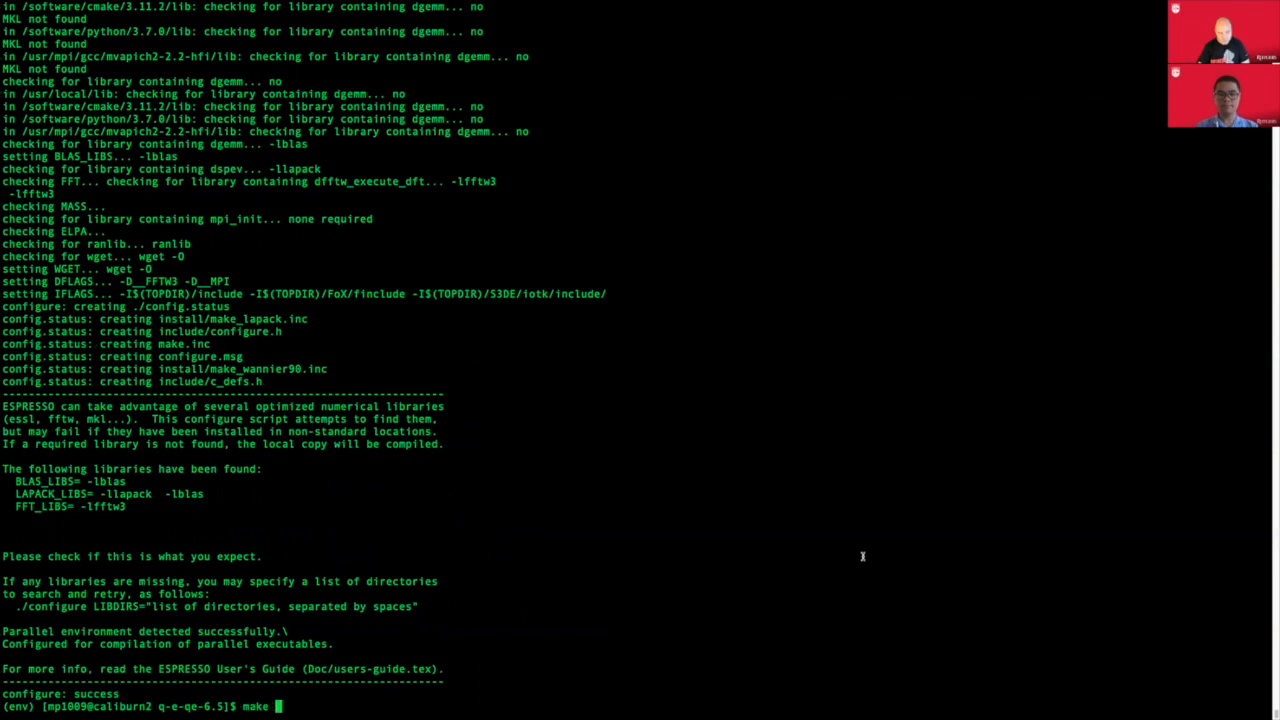
{"action": "type", "text": "pw -j"}
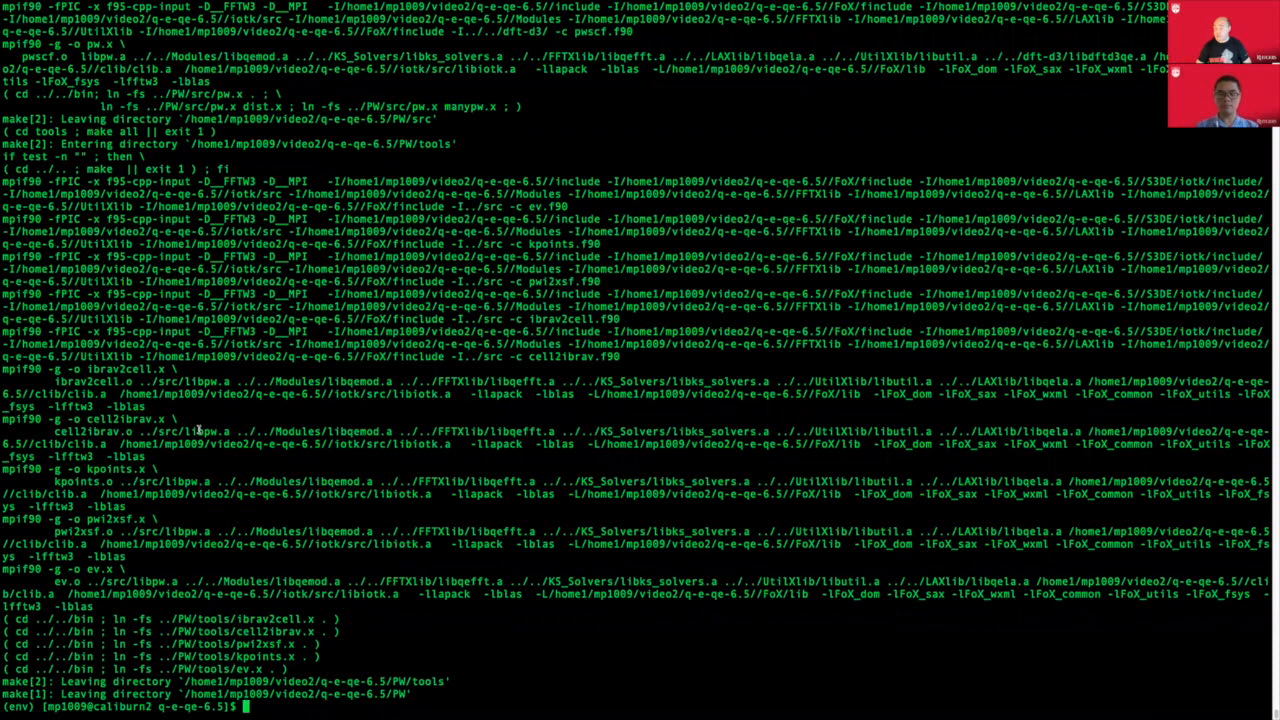
Step: Export QE as the q-e-qe-6.5 path, then list the parent video2 folder
{"action": "type", "text": "e"}
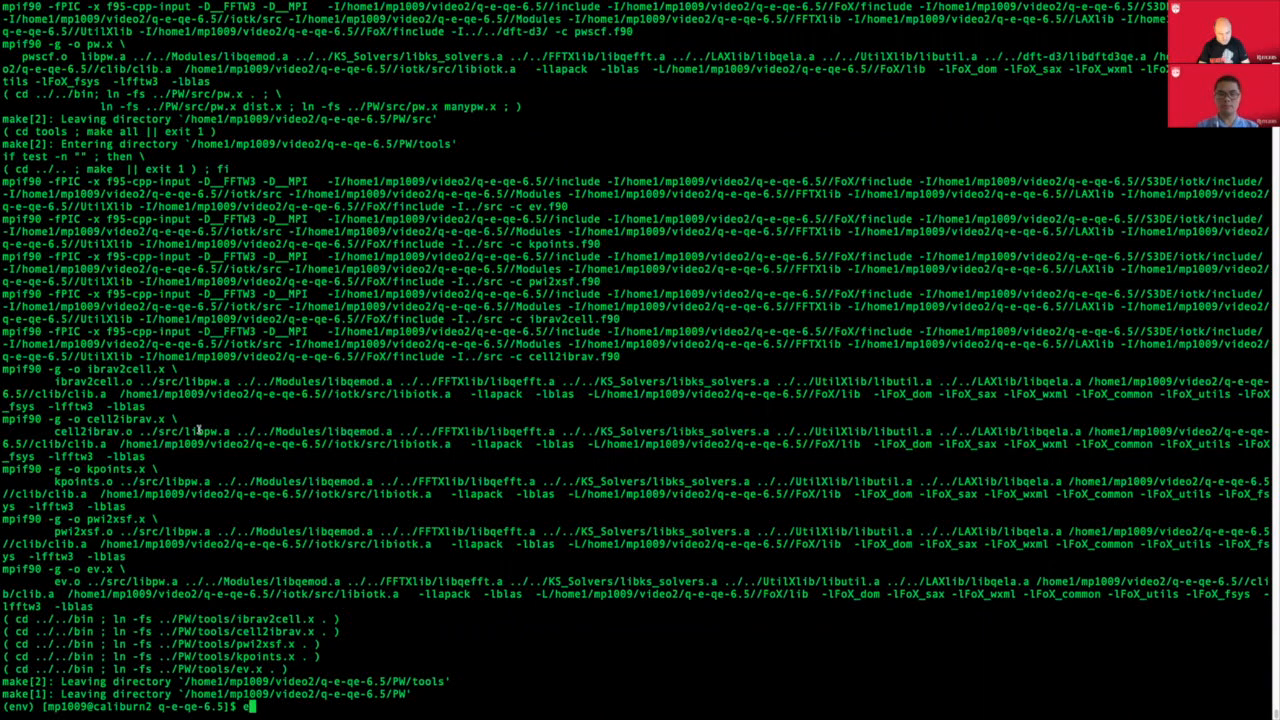
{"action": "type", "text": "xport"}
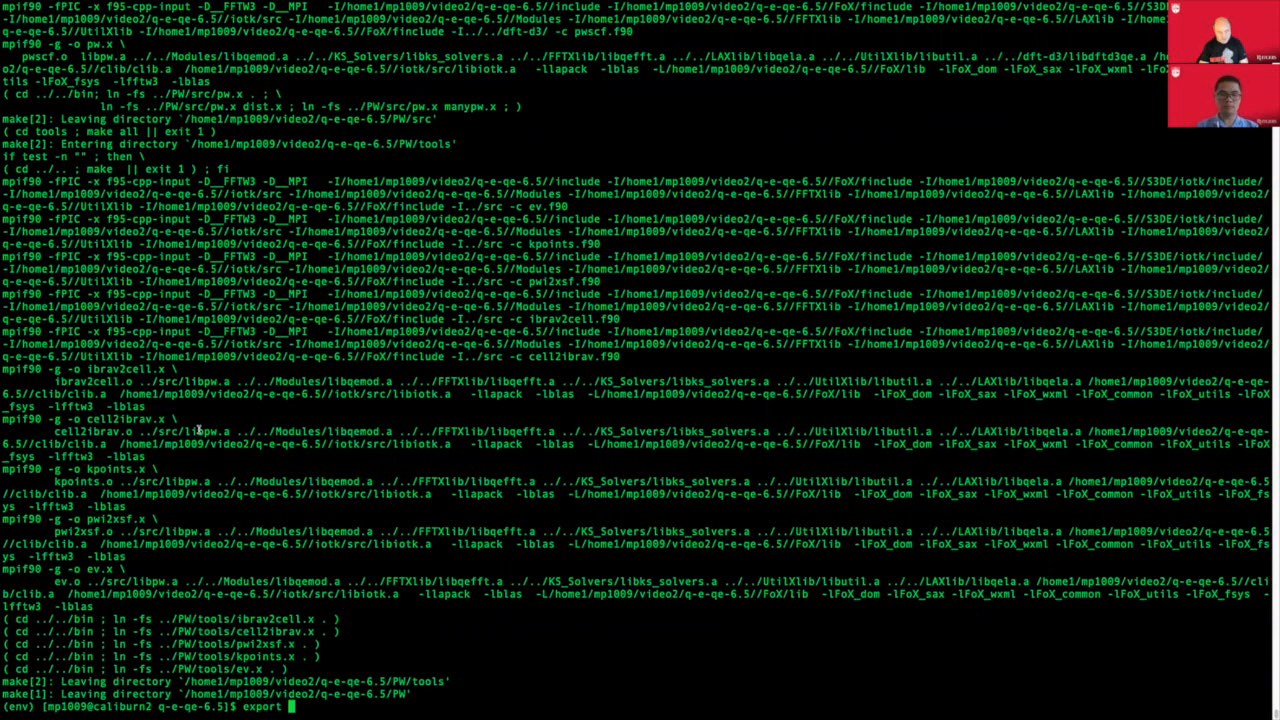
{"action": "type", "text": "QE"}
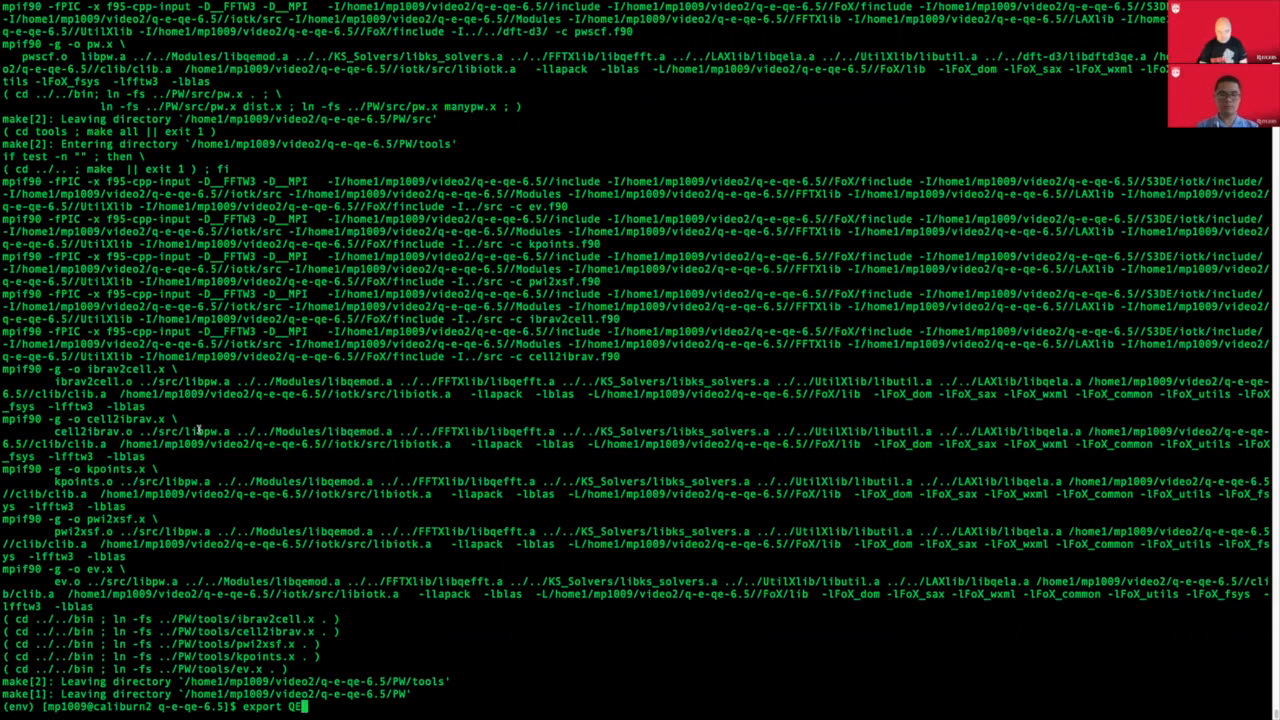
{"action": "type", "text": "=$(pwd"}
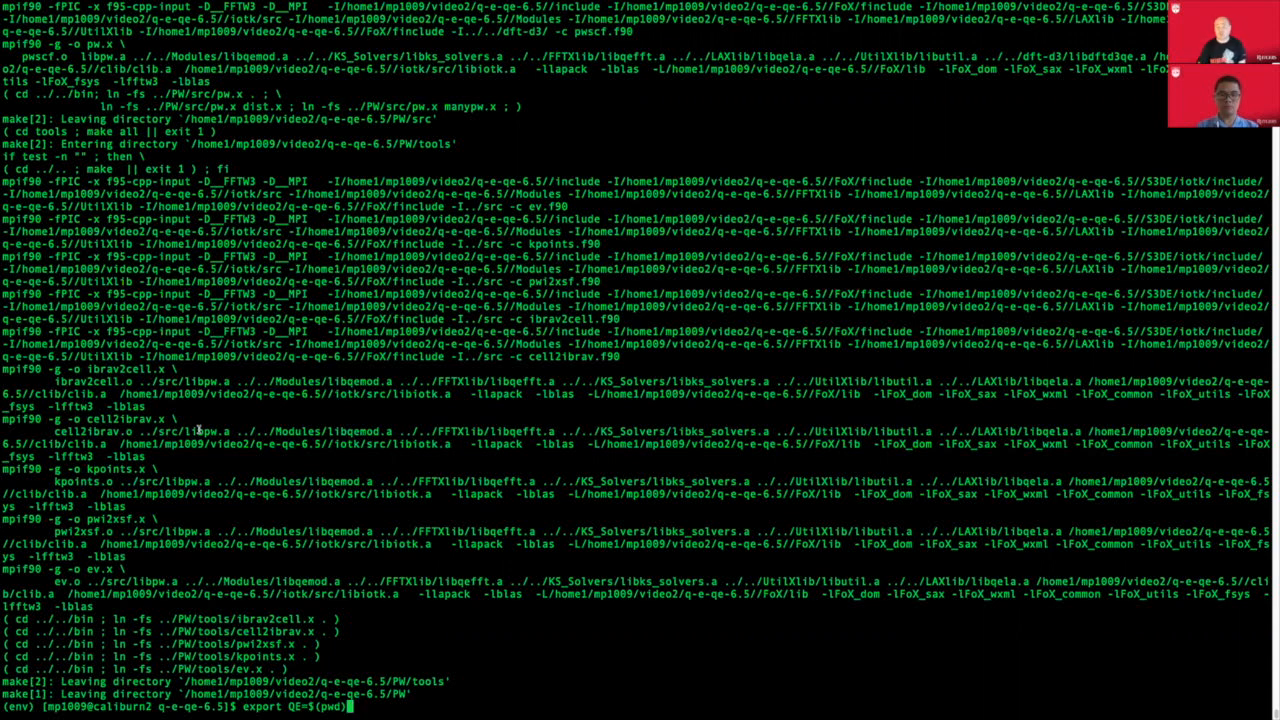
{"action": "key", "text": "Return"}
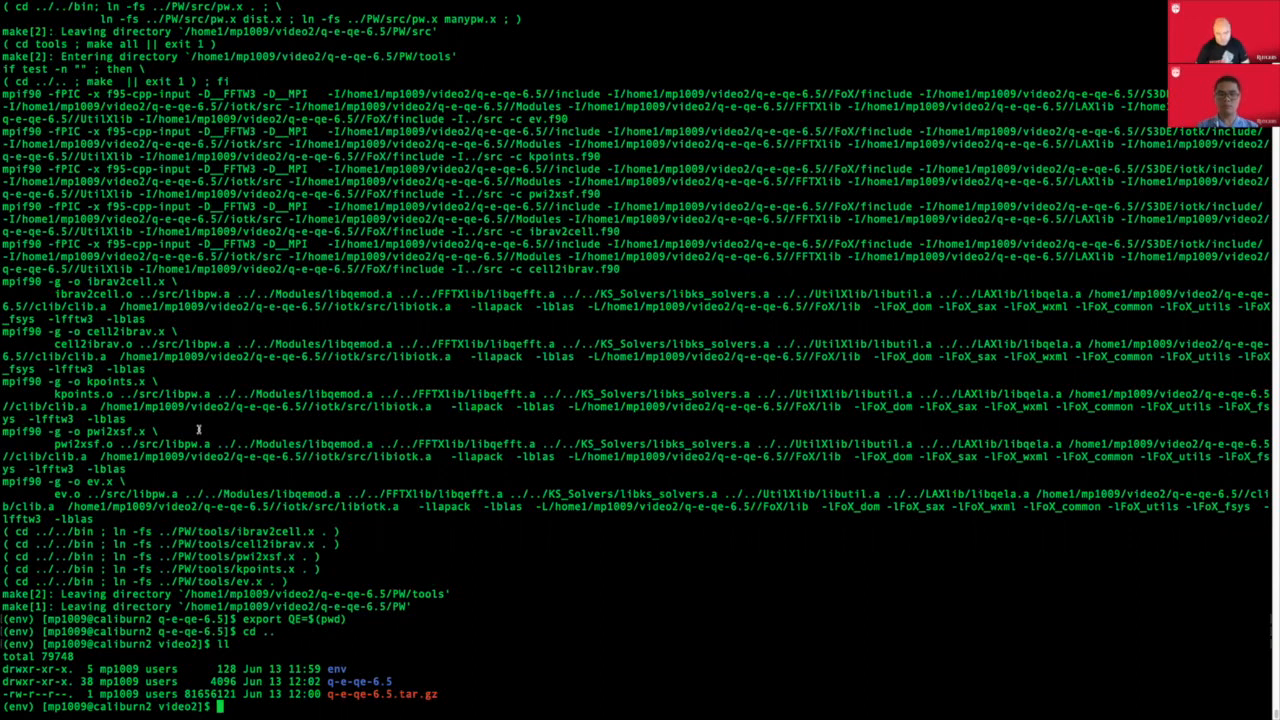
{"action": "type", "text": "git clone https://gitlab.com/pavanello-research-group/edftpy.git"}
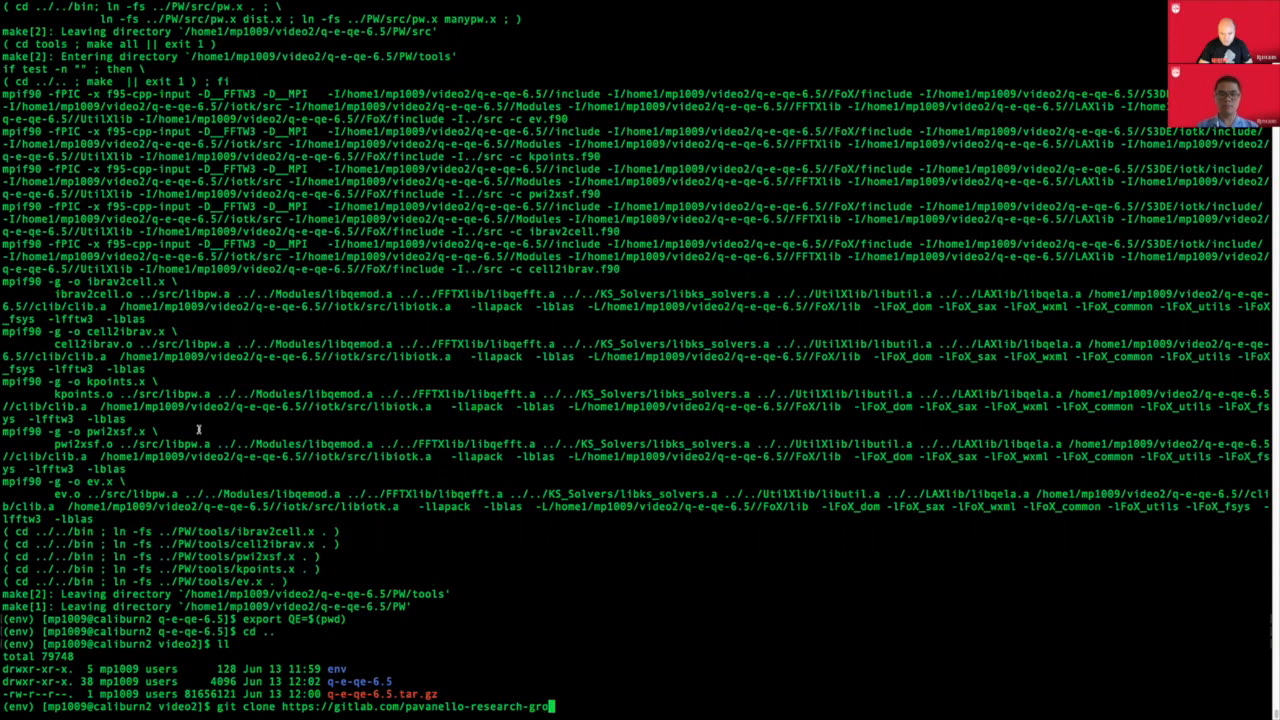
{"action": "key", "text": "BackSpace"}
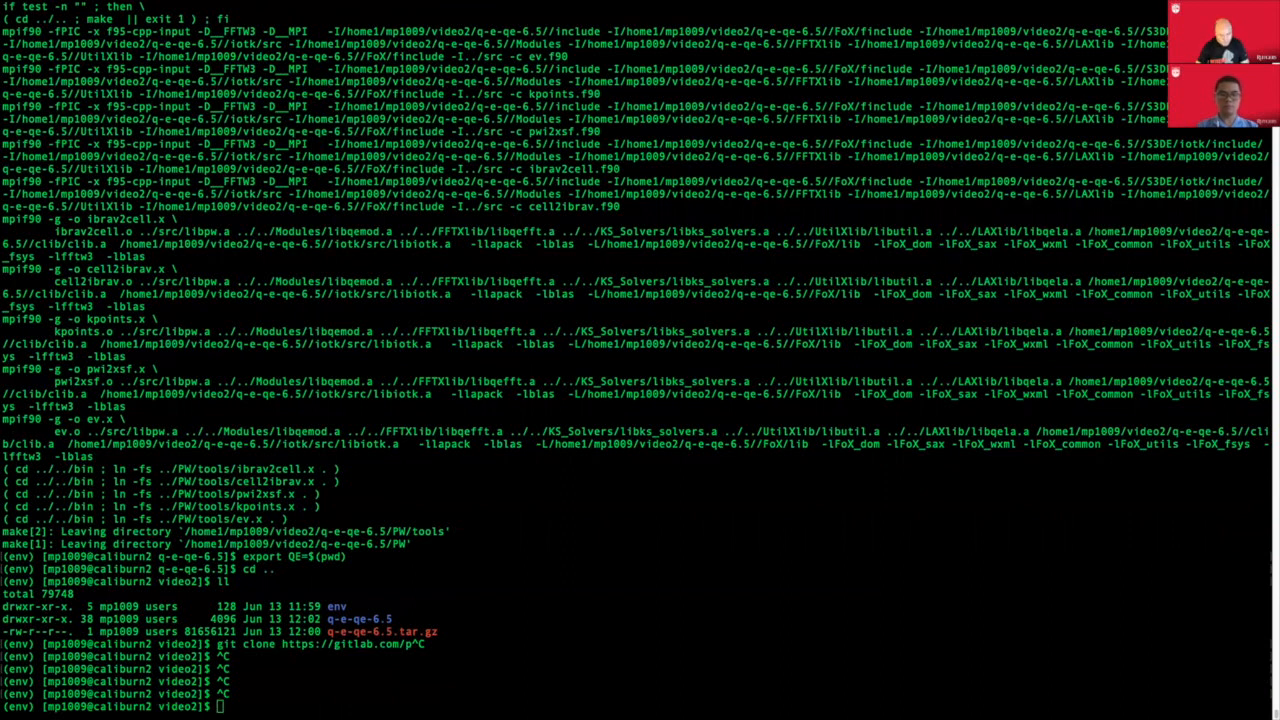
{"action": "type", "text": "git clone --recurse-submodules https://gitlab.com/shaoxc/qepy.git"}
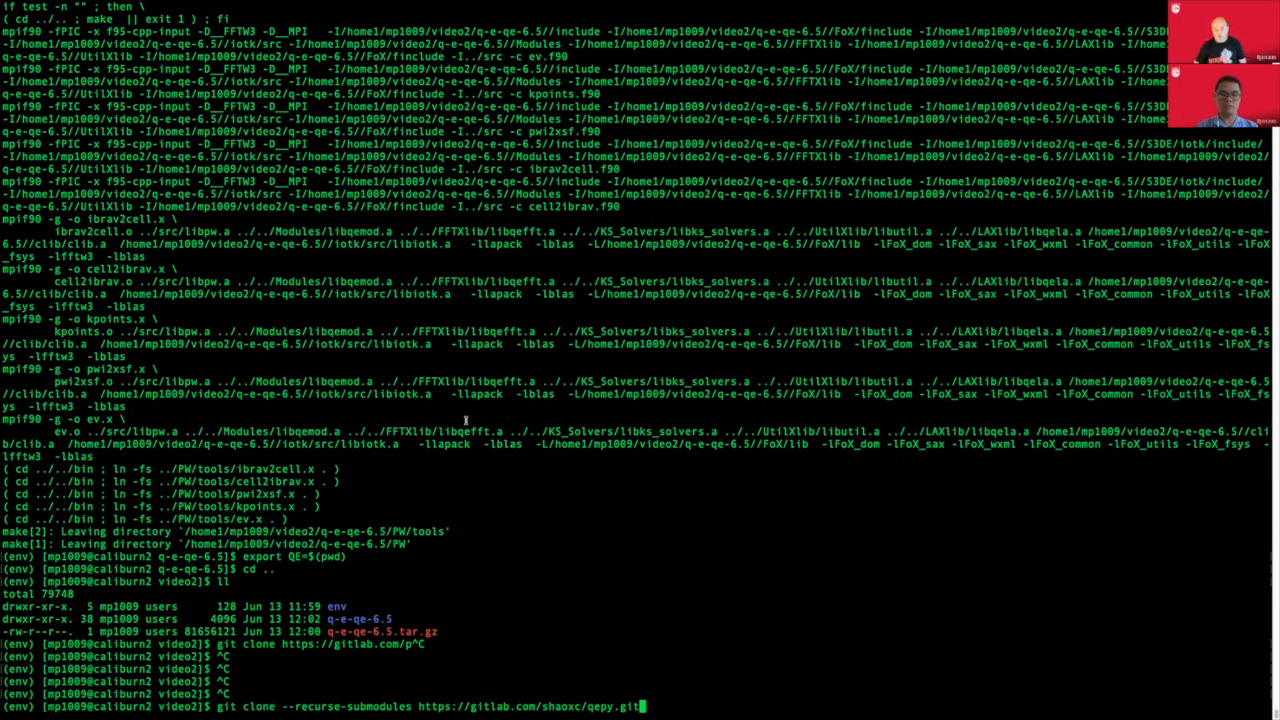
{"action": "double_click", "coordinate": [345, 706]}
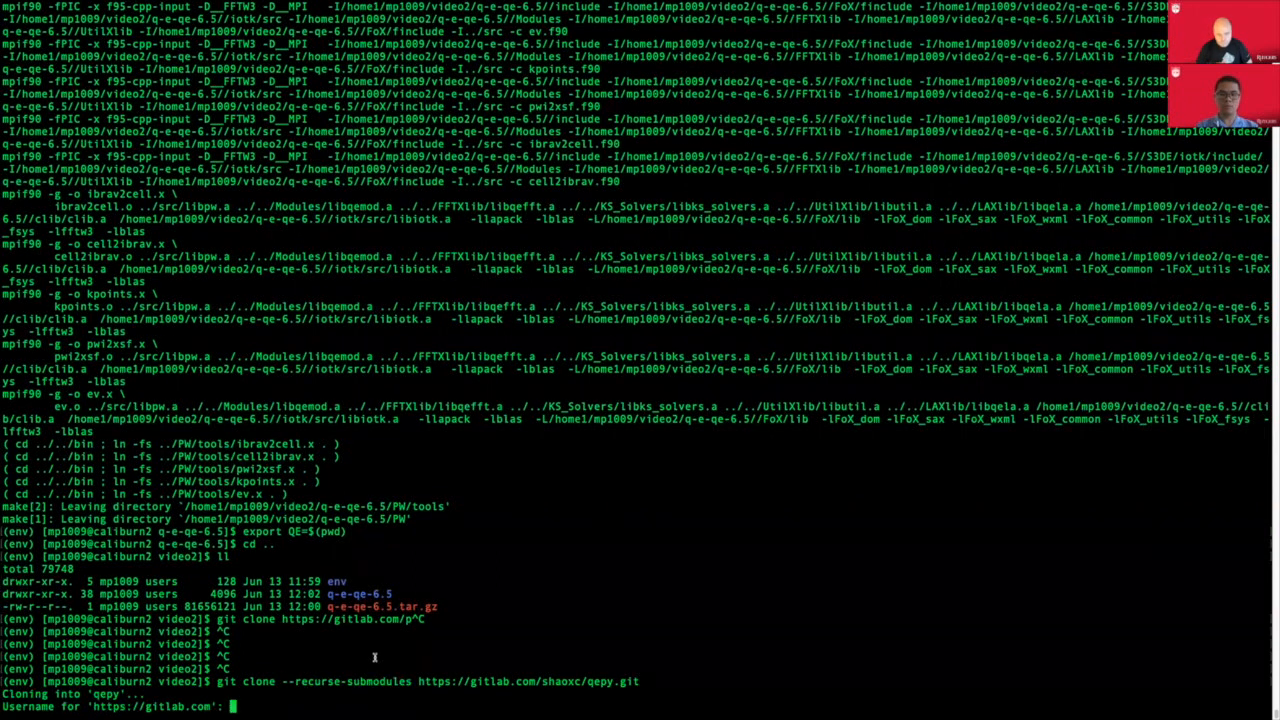
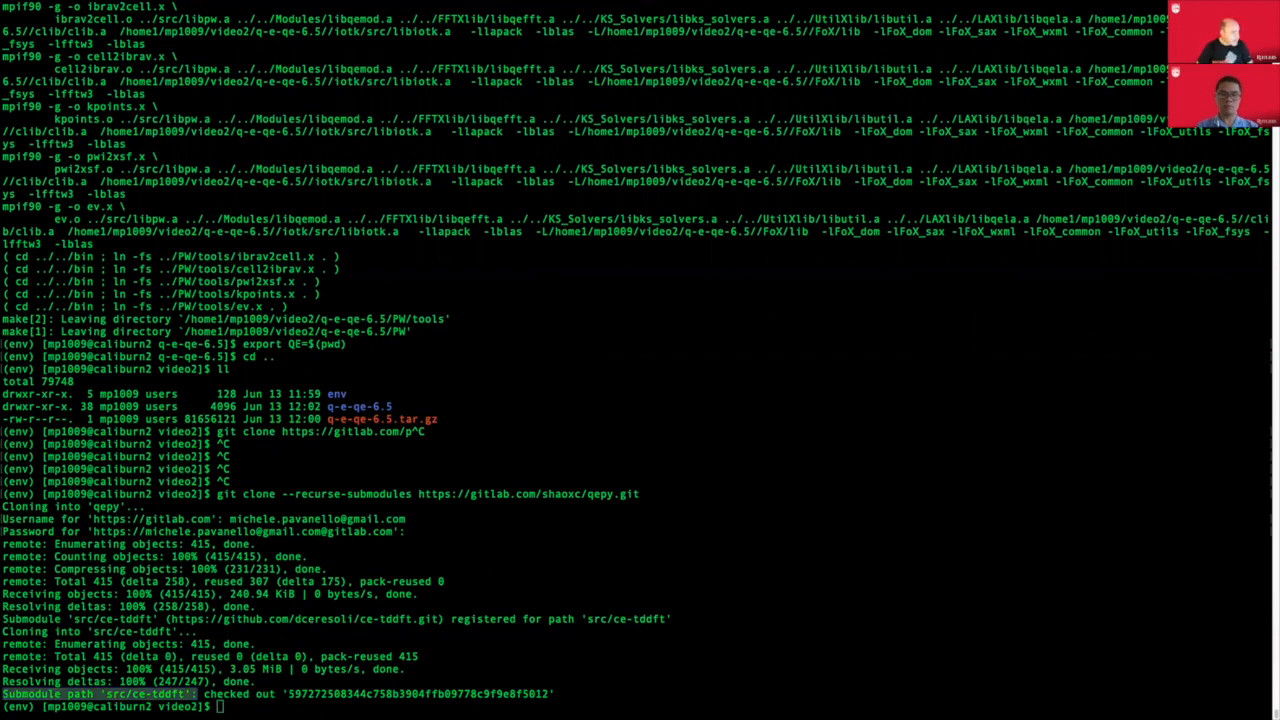
{"action": "mouse_move", "coordinate": [262, 461]}
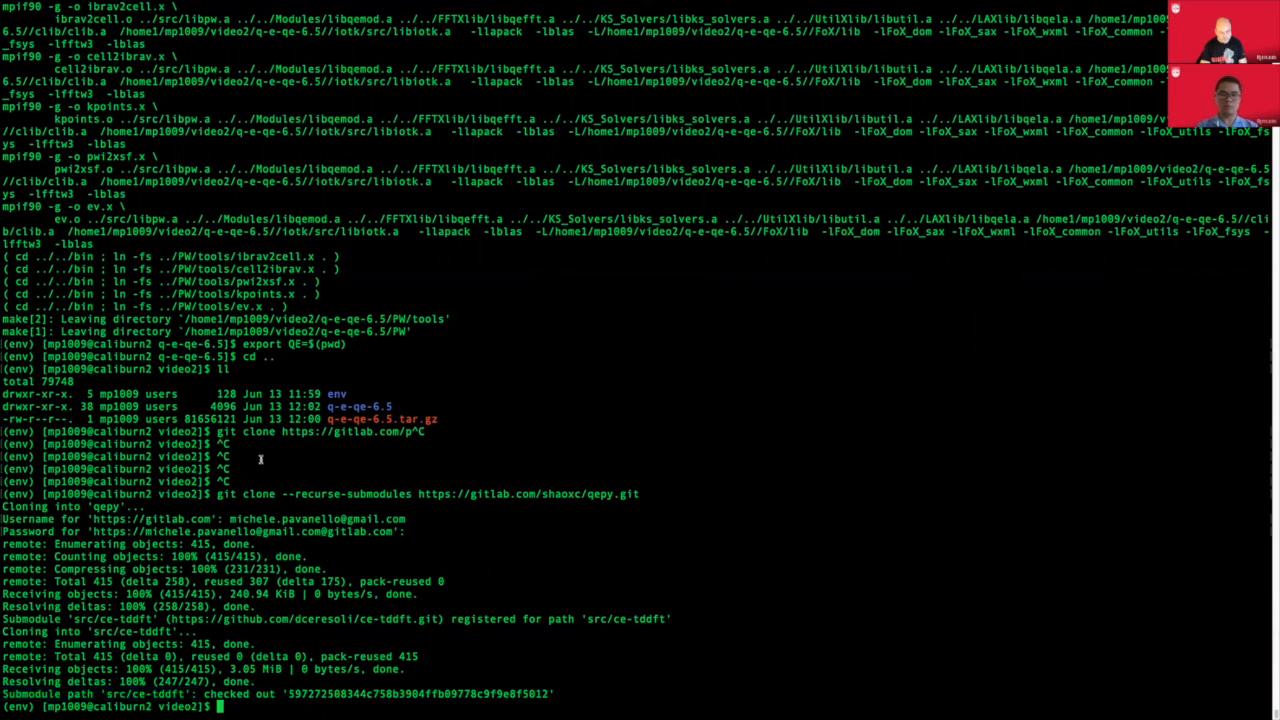
Step: Pip-install qepy 0.0.1 with `qedir=$QE python -m pip install .`, then enter examples
{"action": "type", "text": "qedir"}
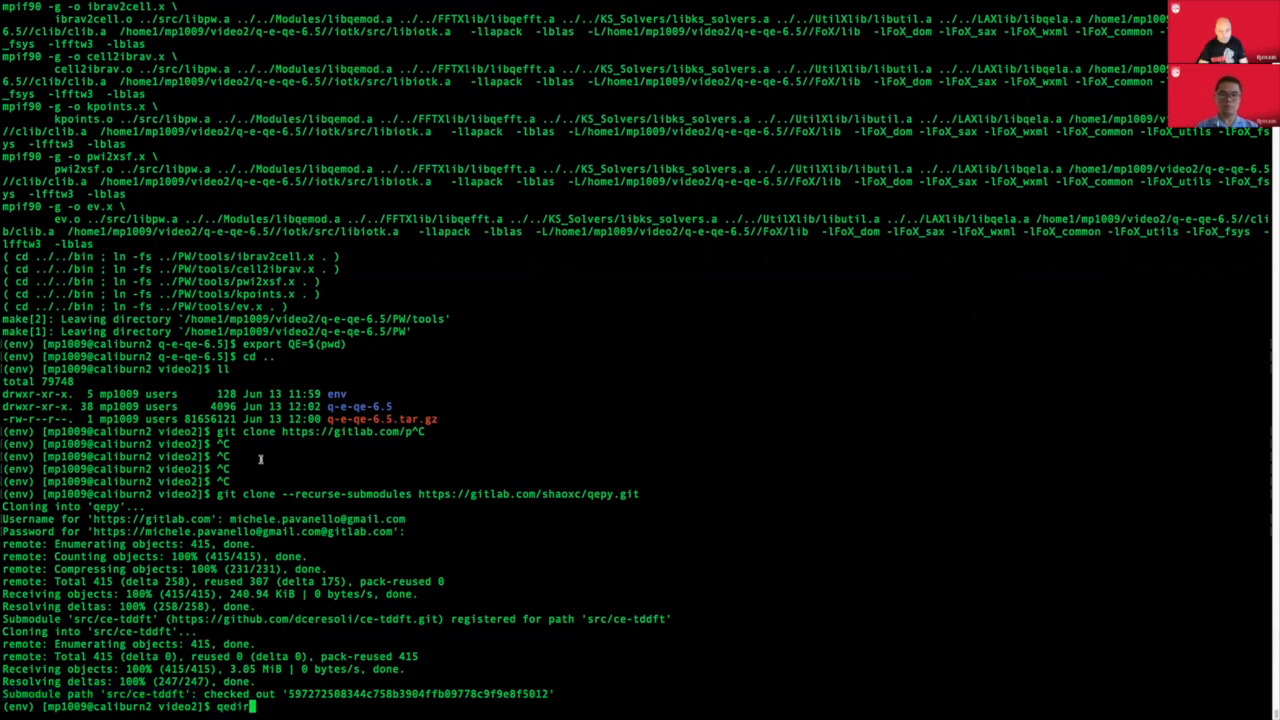
{"action": "type", "text": "$"}
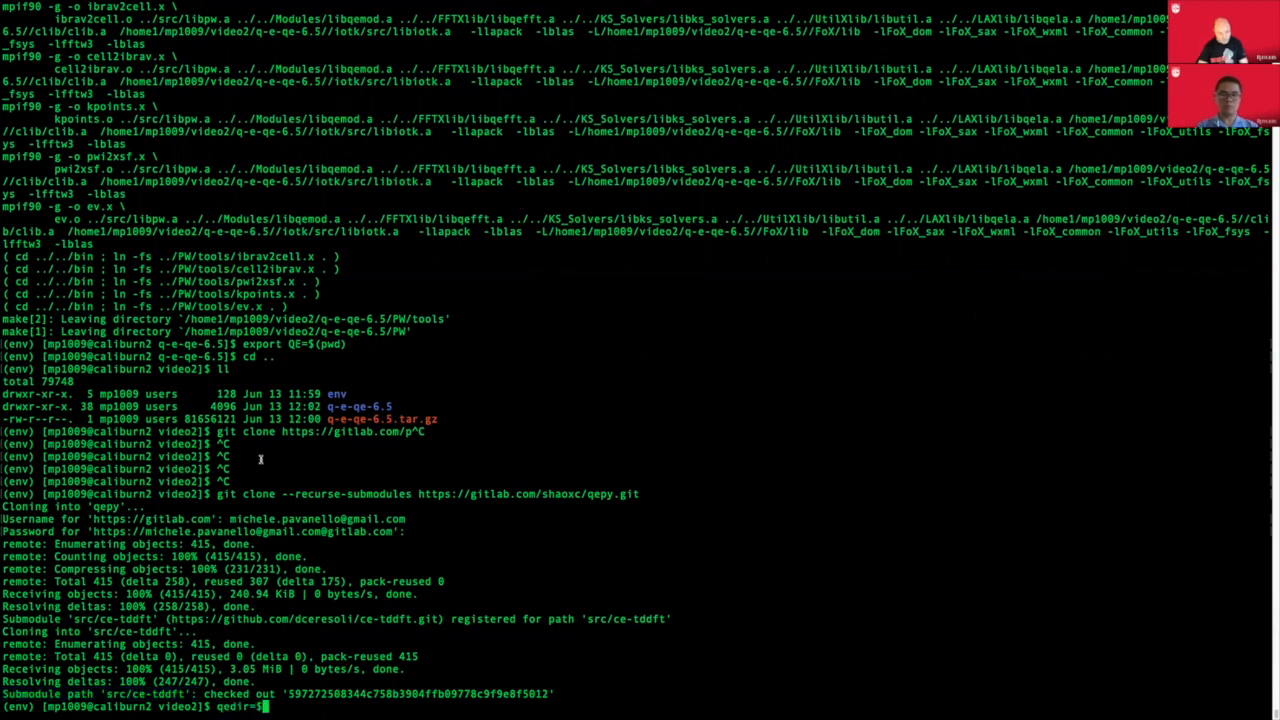
{"action": "type", "text": "QE"}
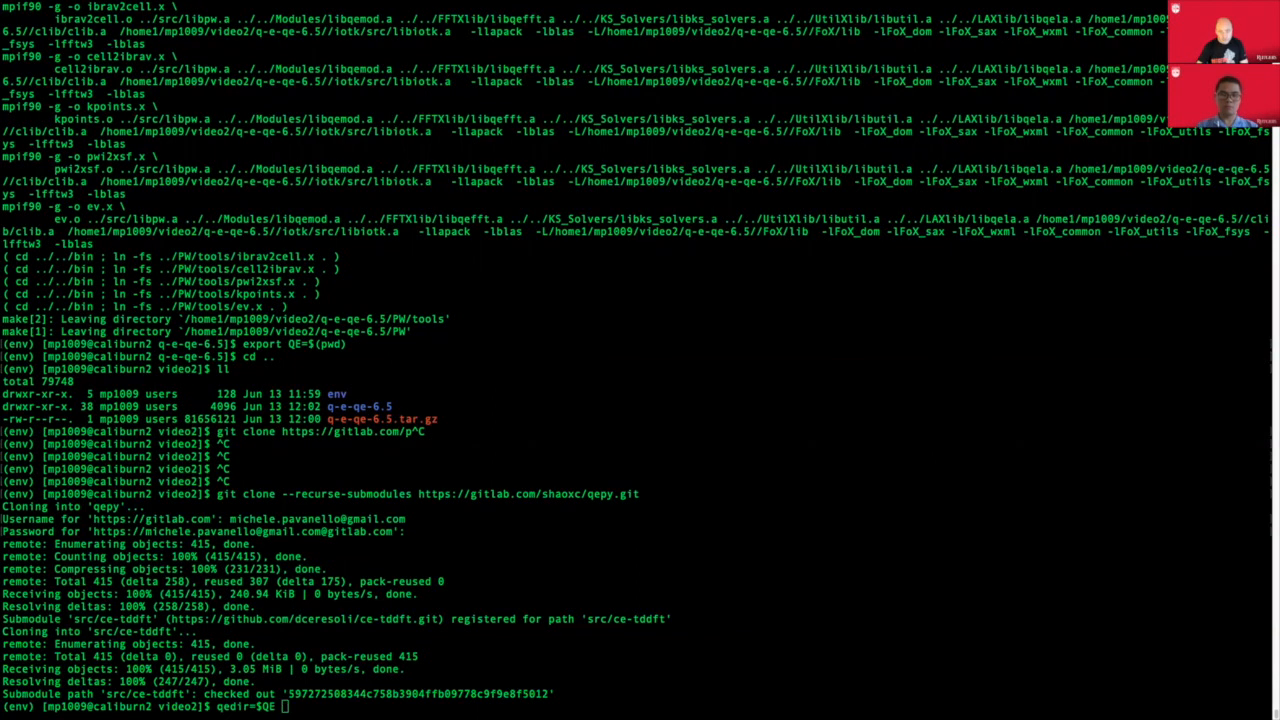
{"action": "type", "text": "python -"}
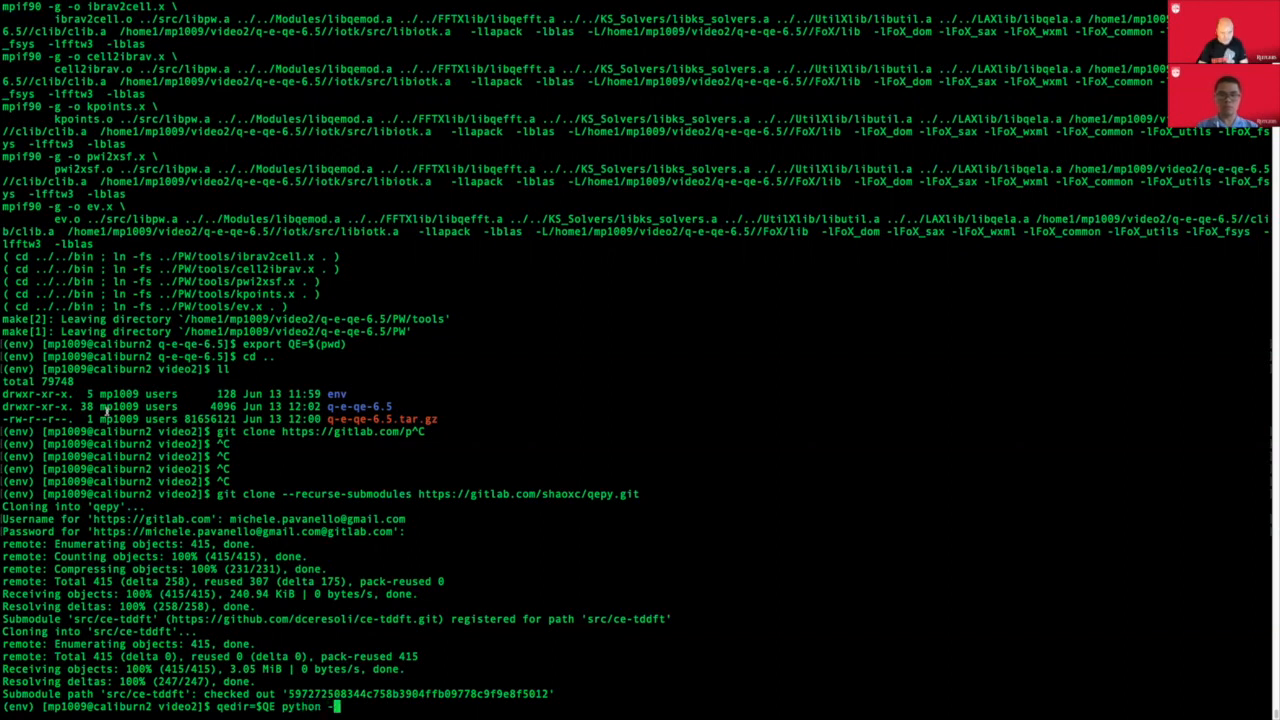
{"action": "type", "text": "m pip instya"}
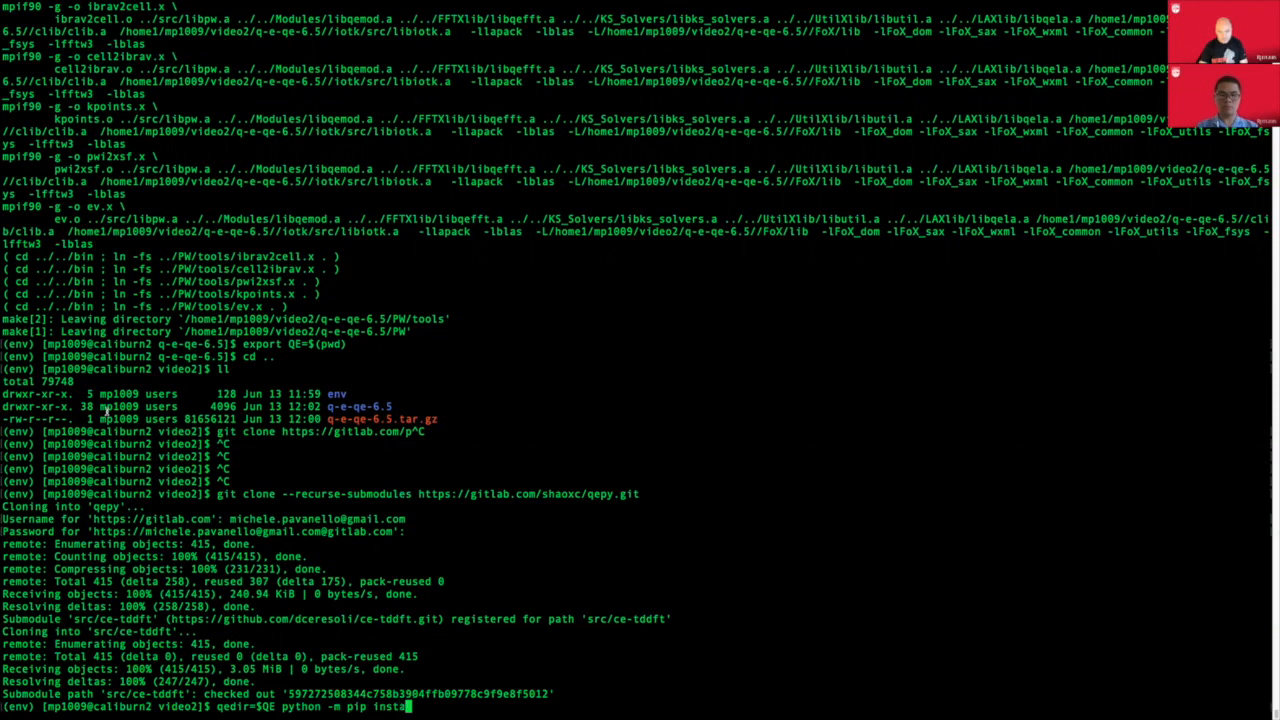
{"action": "type", "text": "ll"}
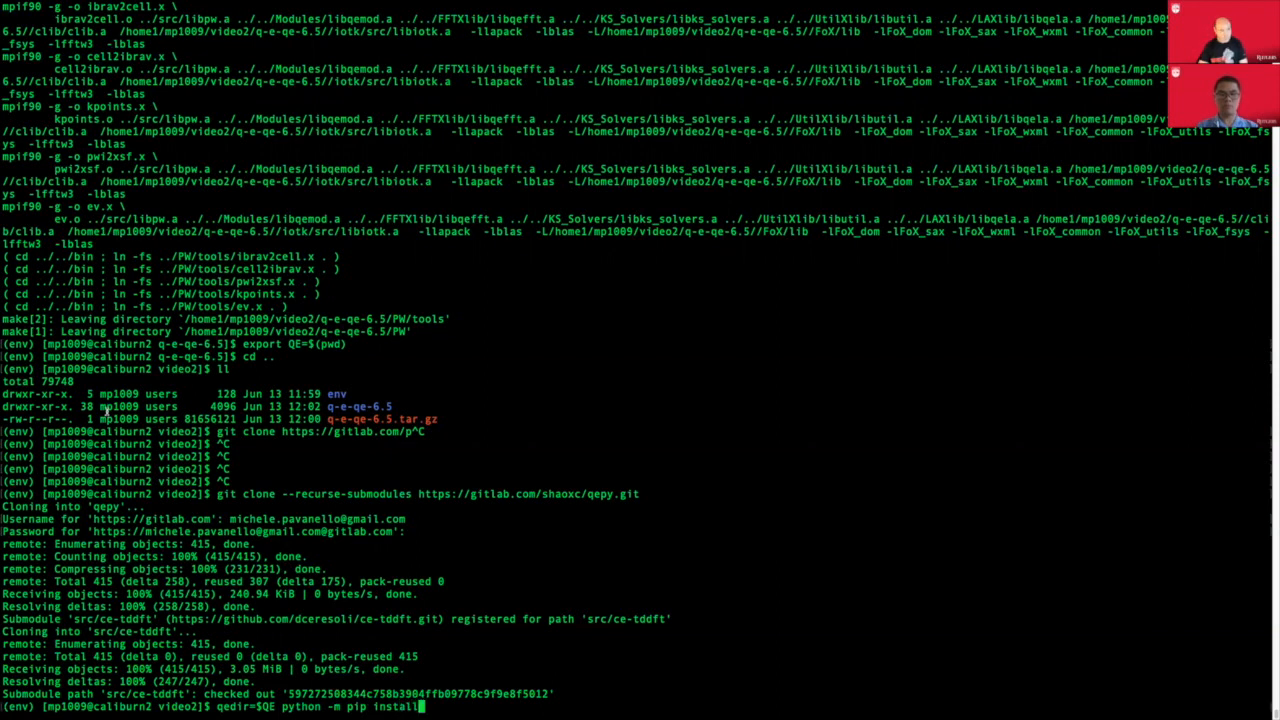
{"action": "type", "text": "."}
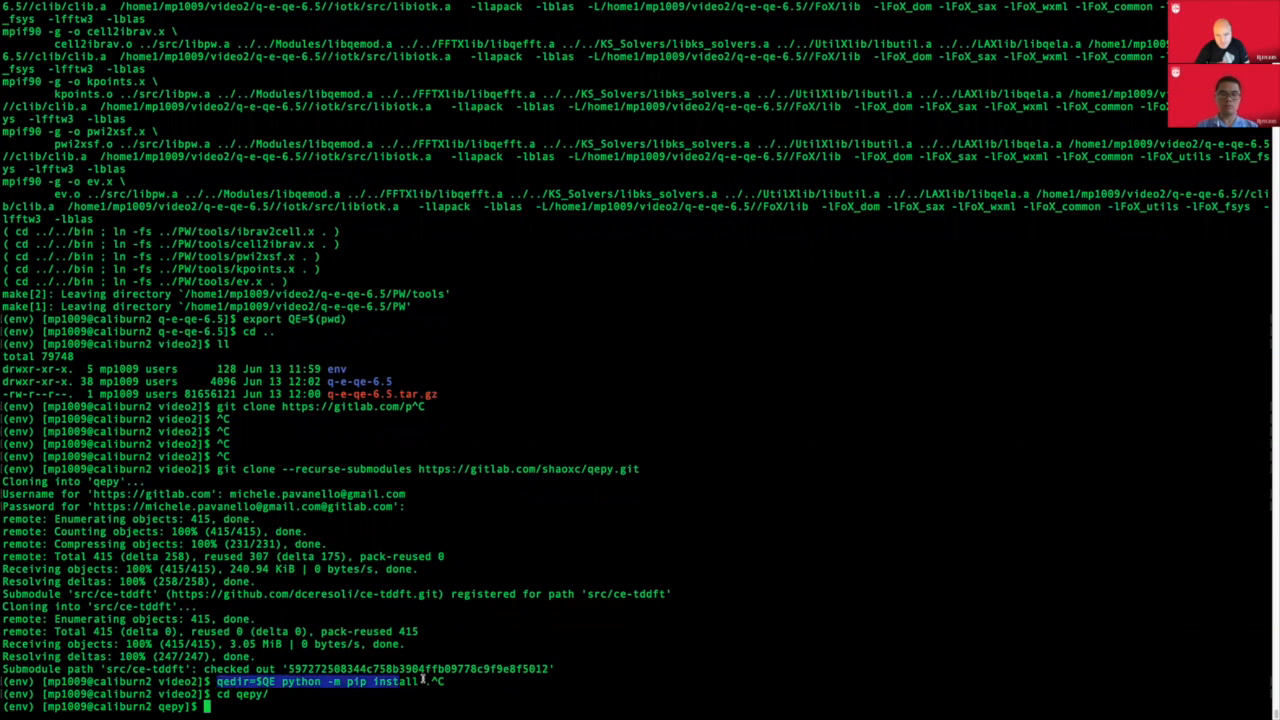
{"action": "type", "text": "qedir=$QE python -m pip install ."}
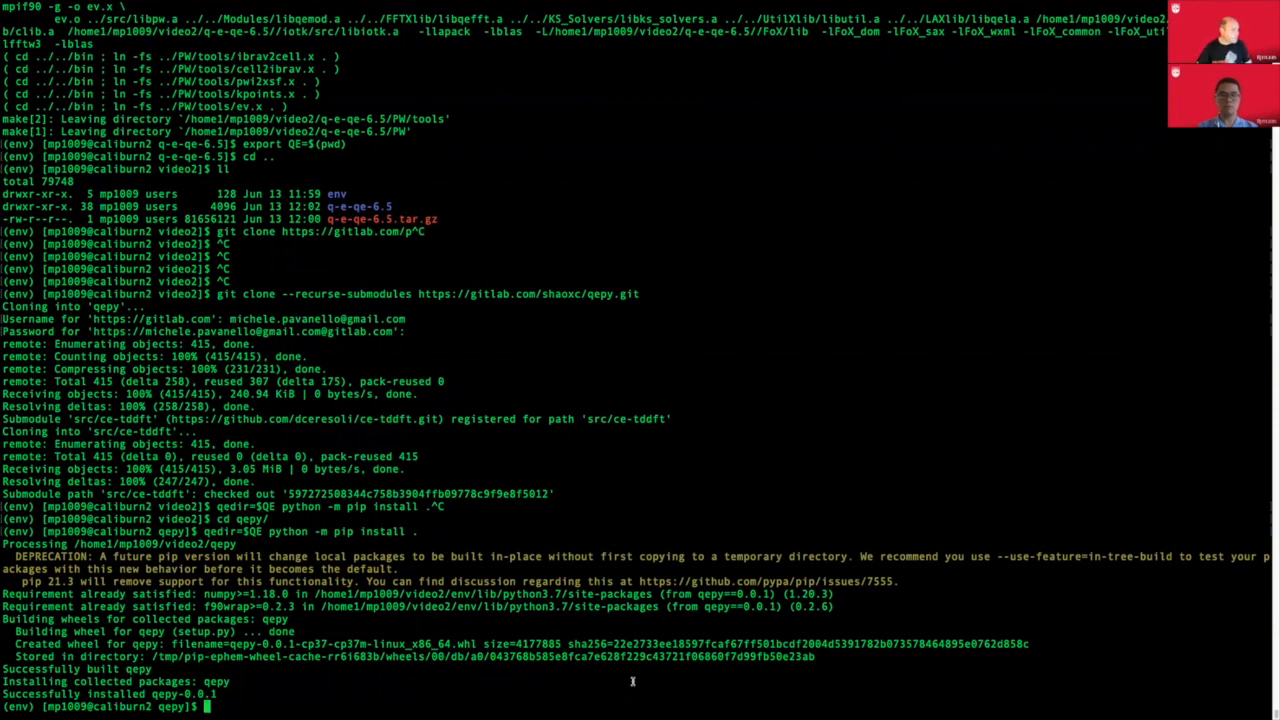
{"action": "mouse_move", "coordinate": [711, 526]}
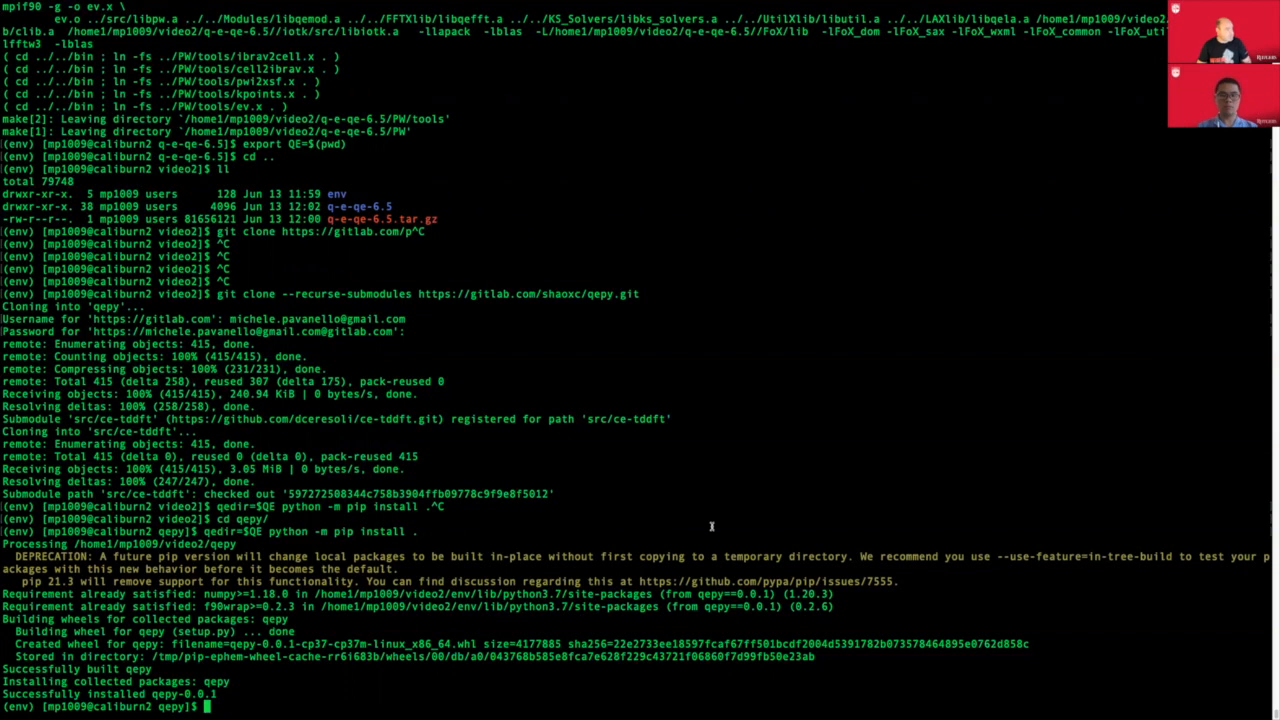
{"action": "type", "text": "cd examples/"}
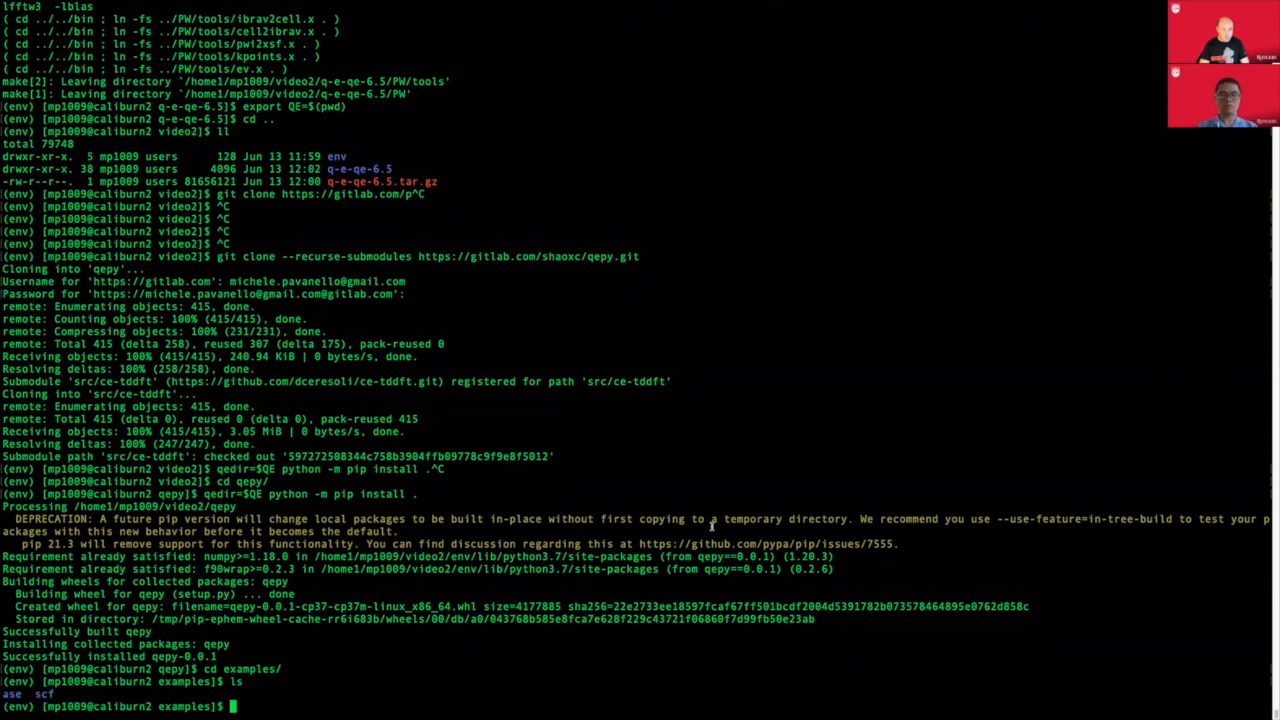
Step: Move into the ase examples folder and edit test_ase_nvt.py in vi
{"action": "type", "text": "cd ase/"}
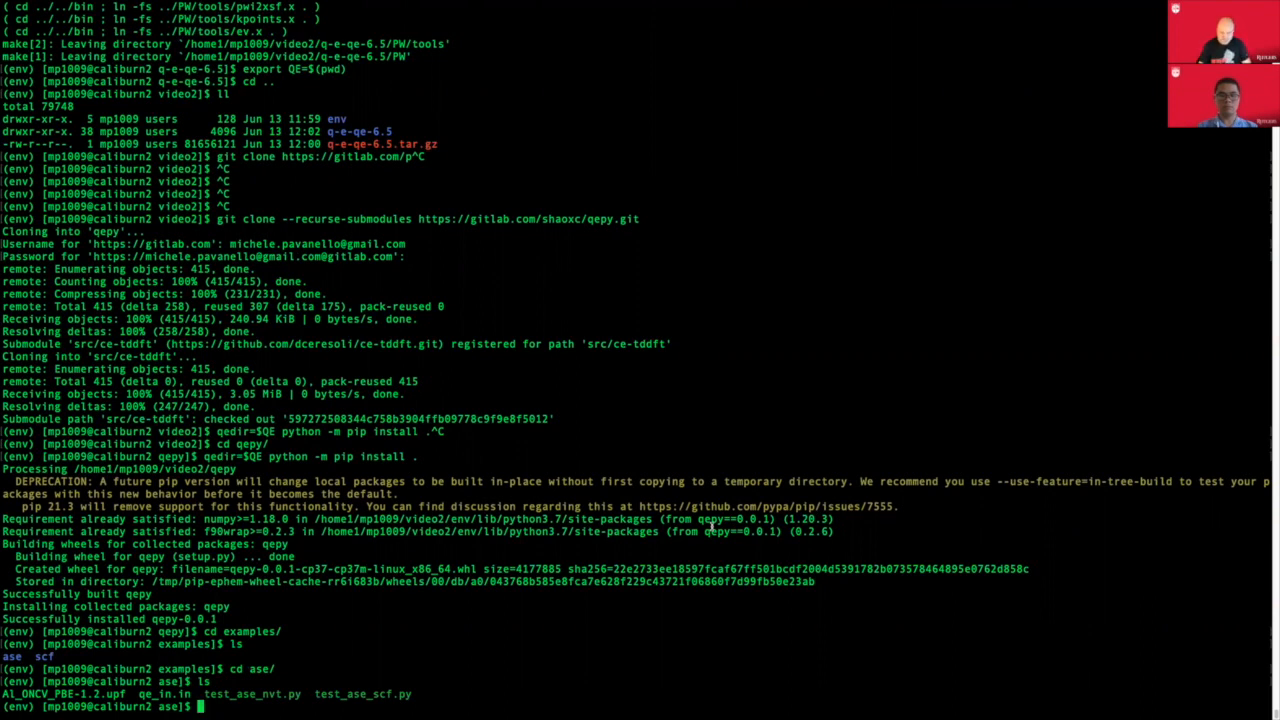
{"action": "type", "text": "vi test_ase_"}
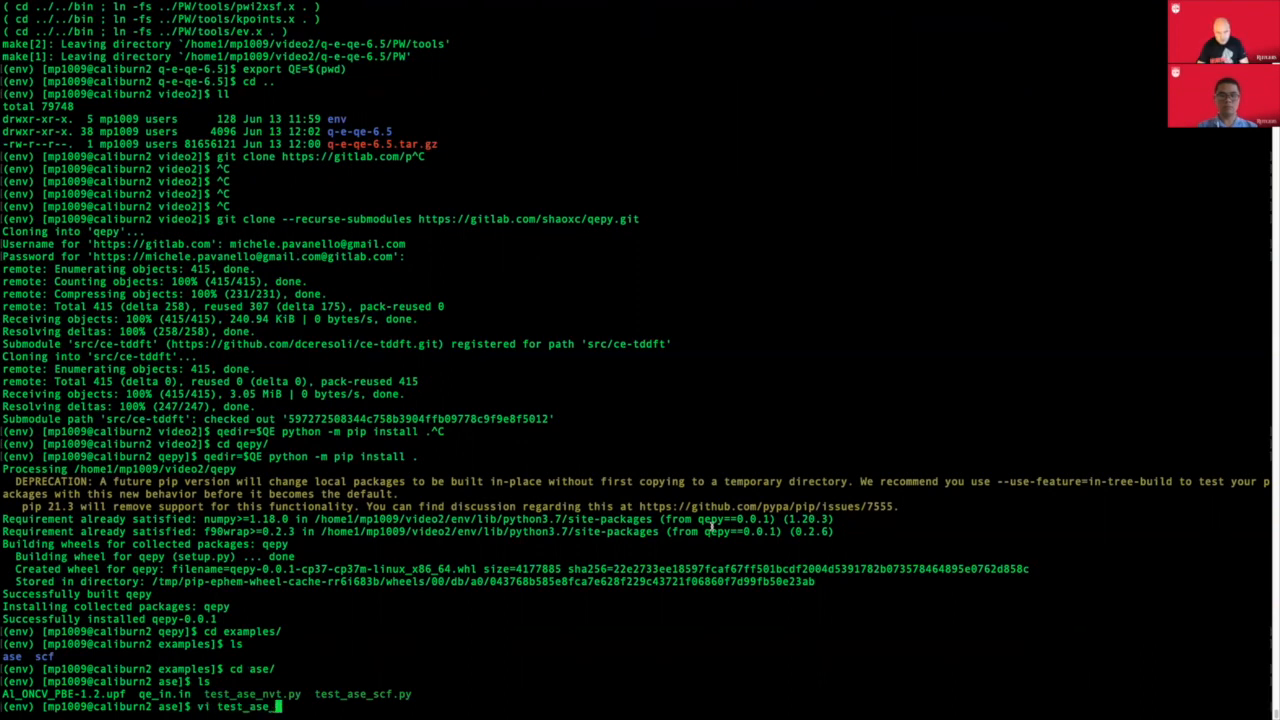
{"action": "key", "text": "Return"}
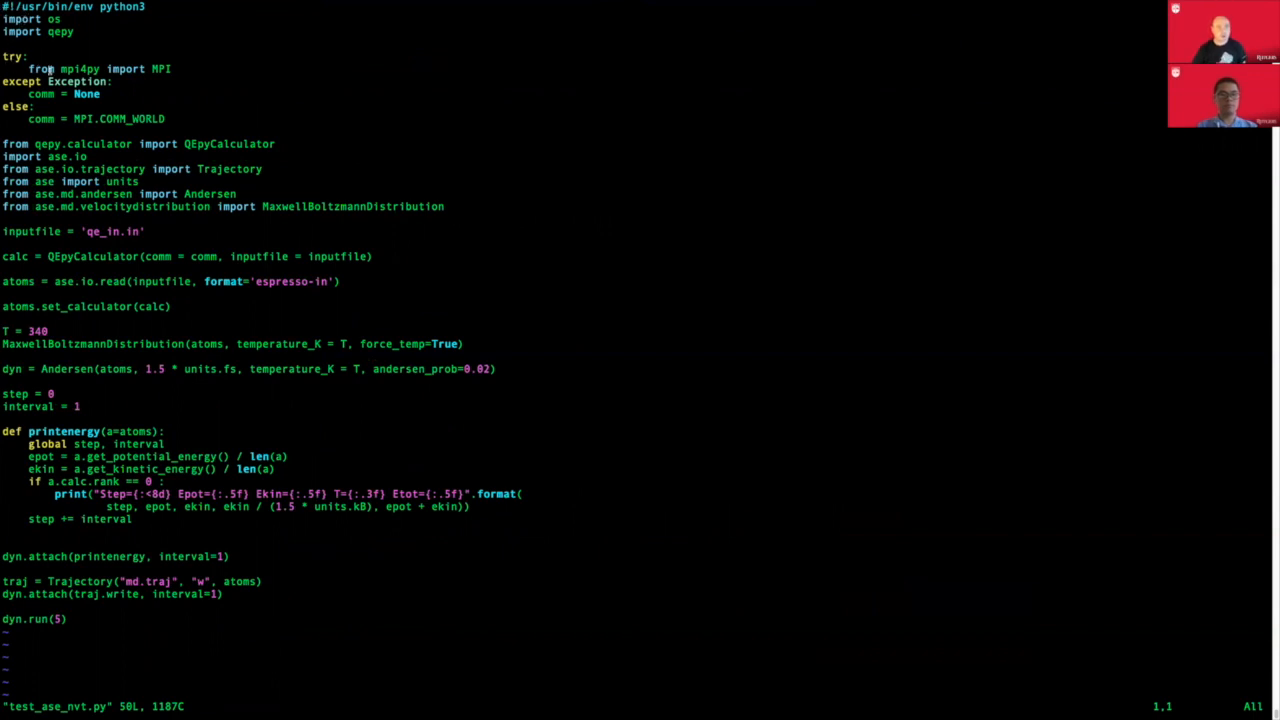
{"action": "double_click", "coordinate": [80, 68]}
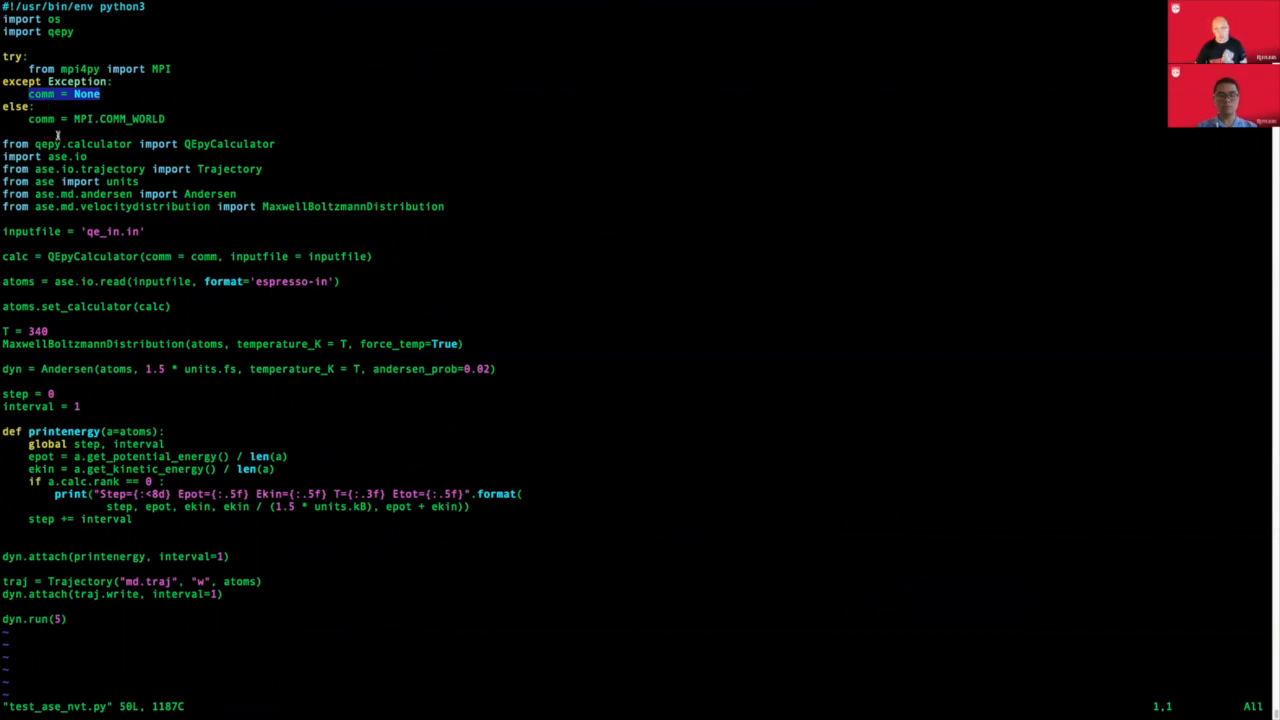
{"action": "mouse_move", "coordinate": [67, 143]}
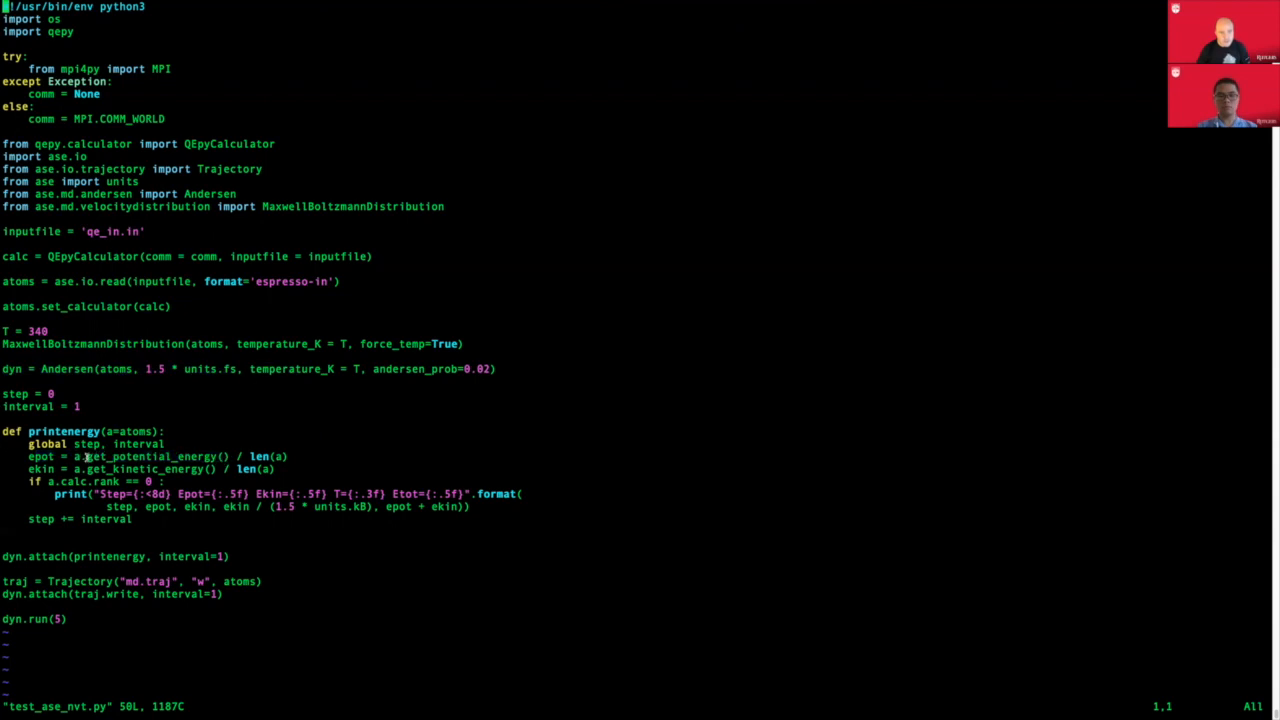
{"action": "double_click", "coordinate": [150, 456]}
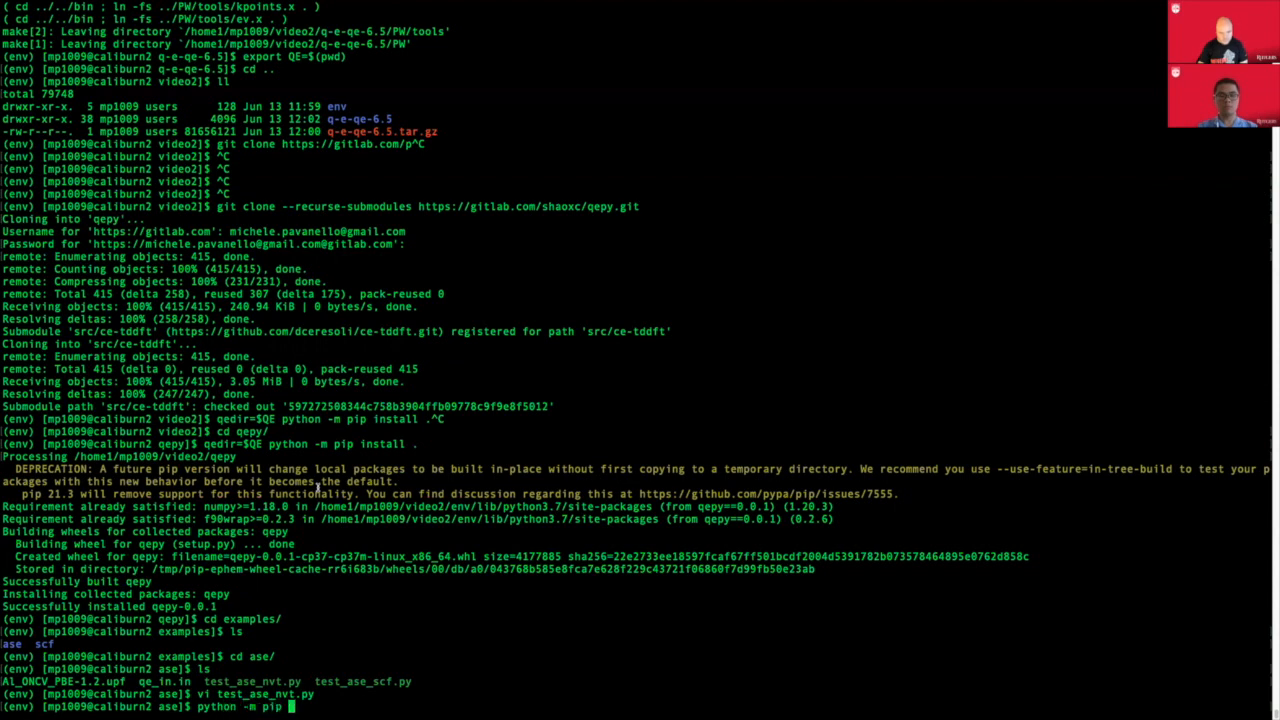
Step: Pip-install ASE 3.21.1 along with scipy and matplotlib
{"action": "type", "text": "install ase"}
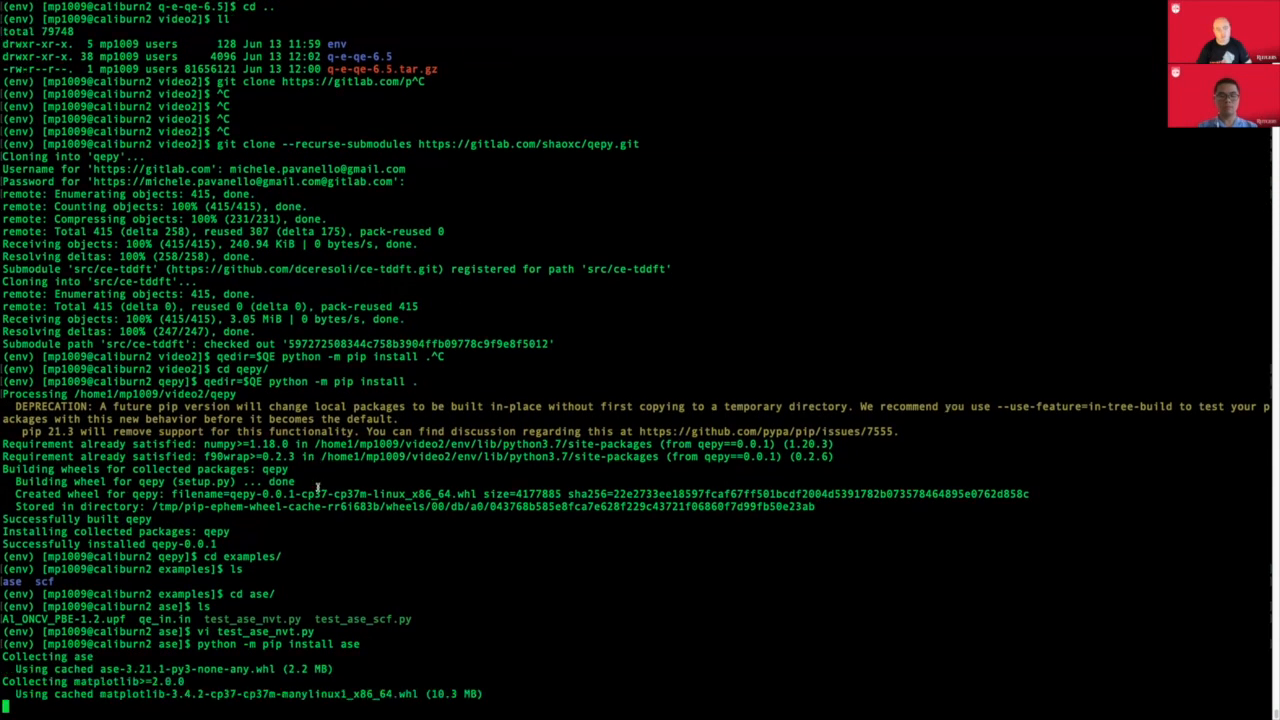
{"action": "scroll", "scroll_direction": "down", "scroll_amount": 3}
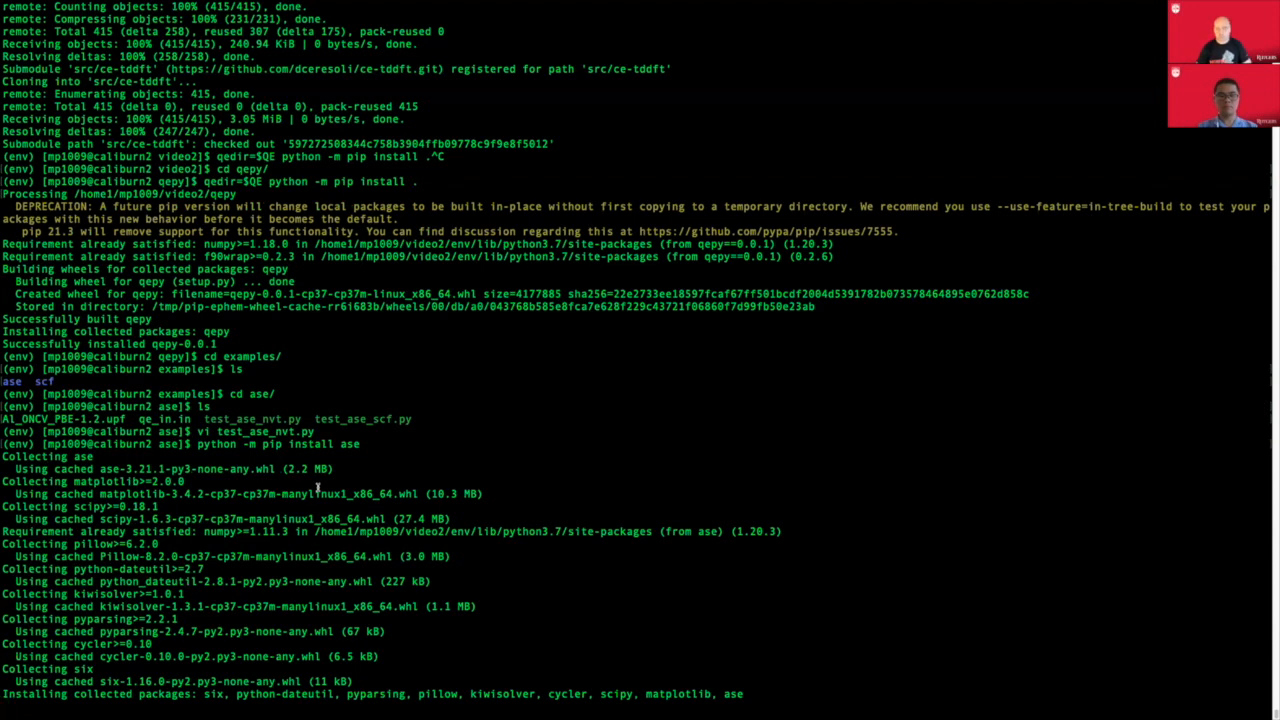
{"action": "scroll", "scroll_direction": "down", "scroll_amount": 3}
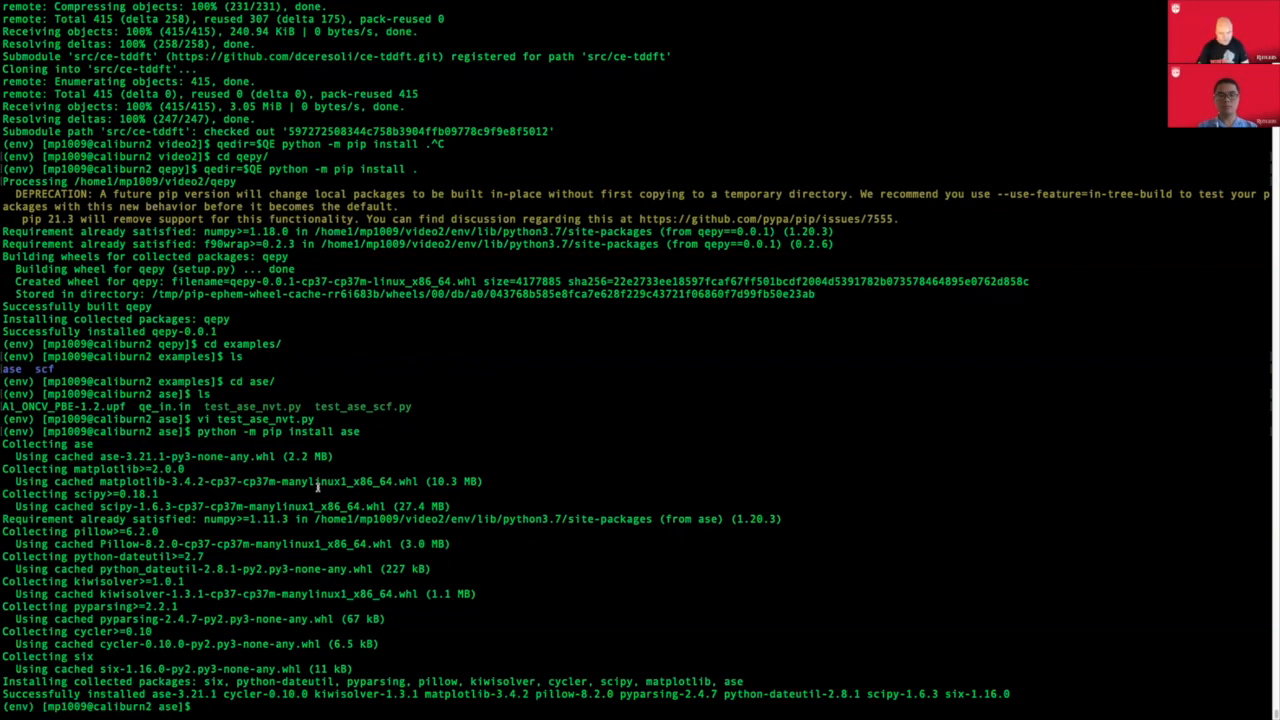
Step: Run test_ase_nvt.py under `mpirun -np 4` to print the six MD steps
{"action": "type", "text": "python"}
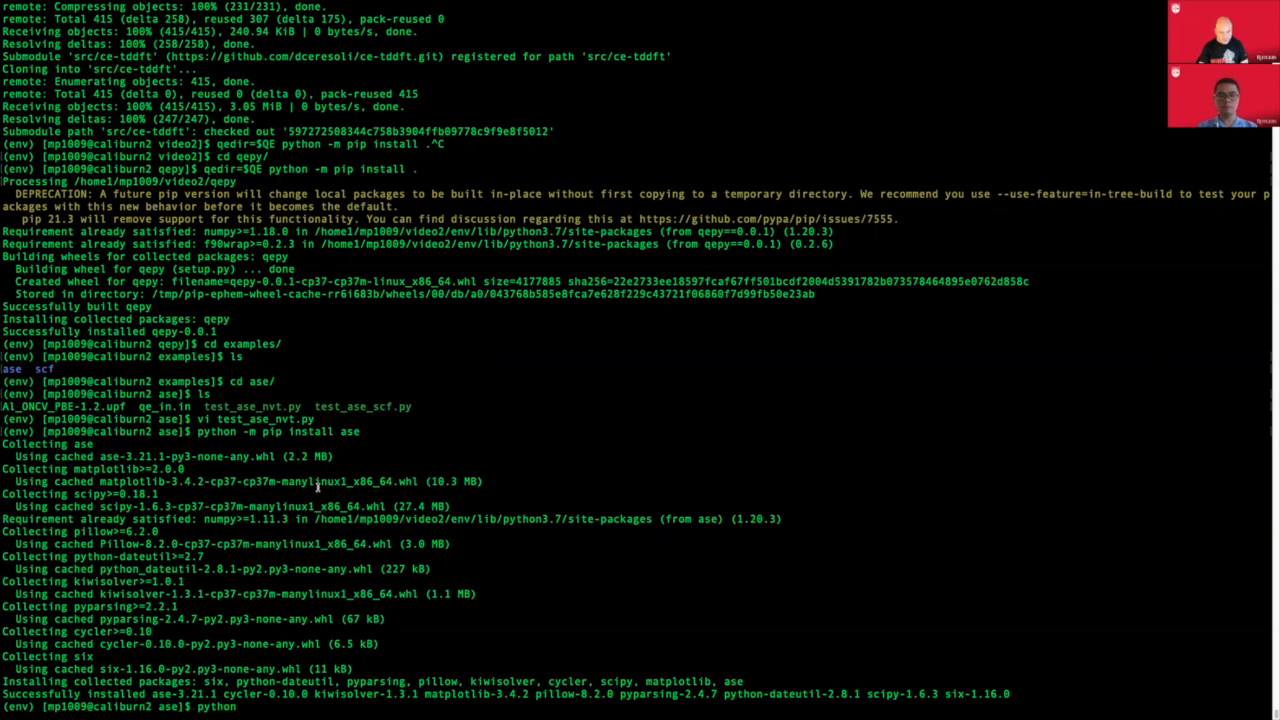
{"action": "type", "text": "test_ase_nvt.py"}
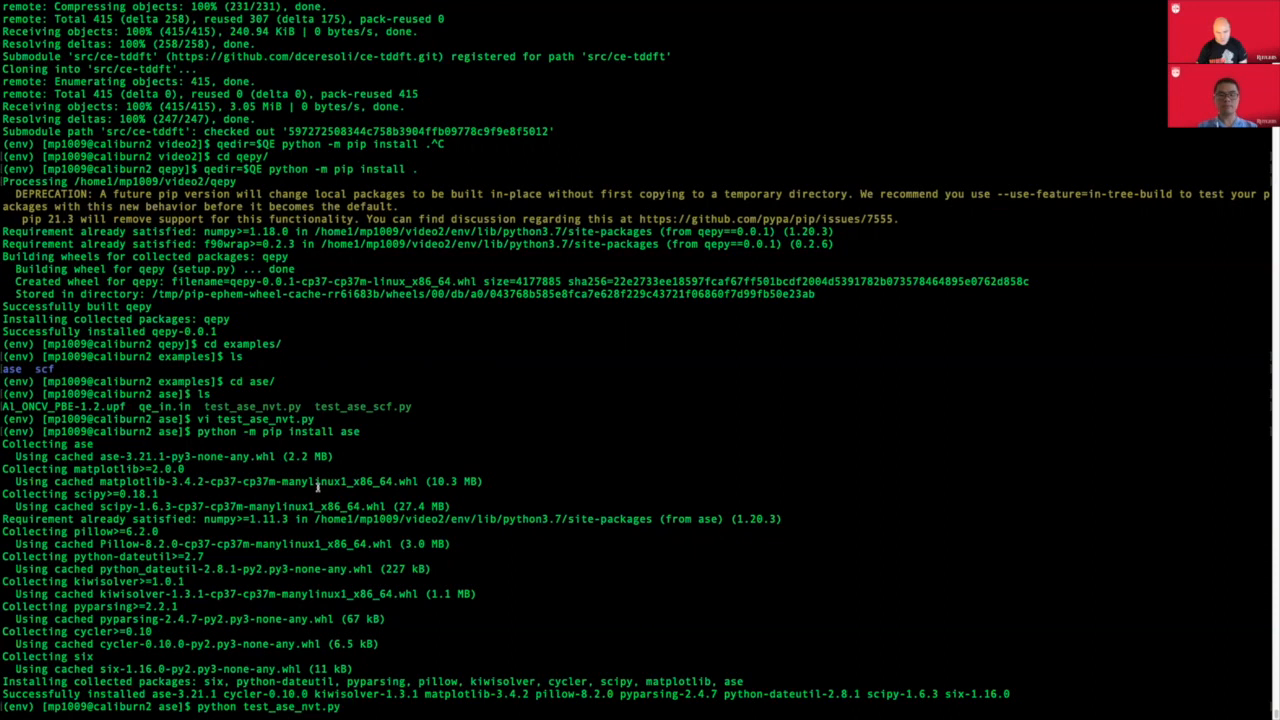
{"action": "type", "text": "mpirun"}
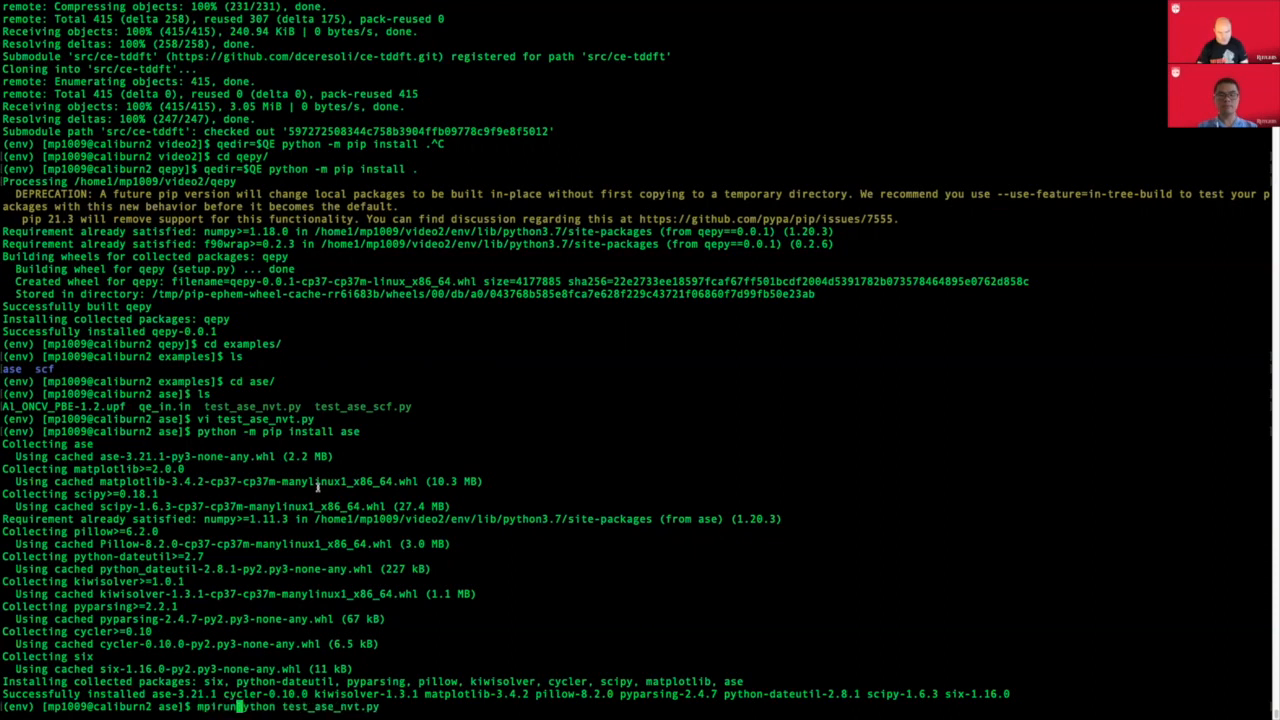
{"action": "type", "text": "-np 4"}
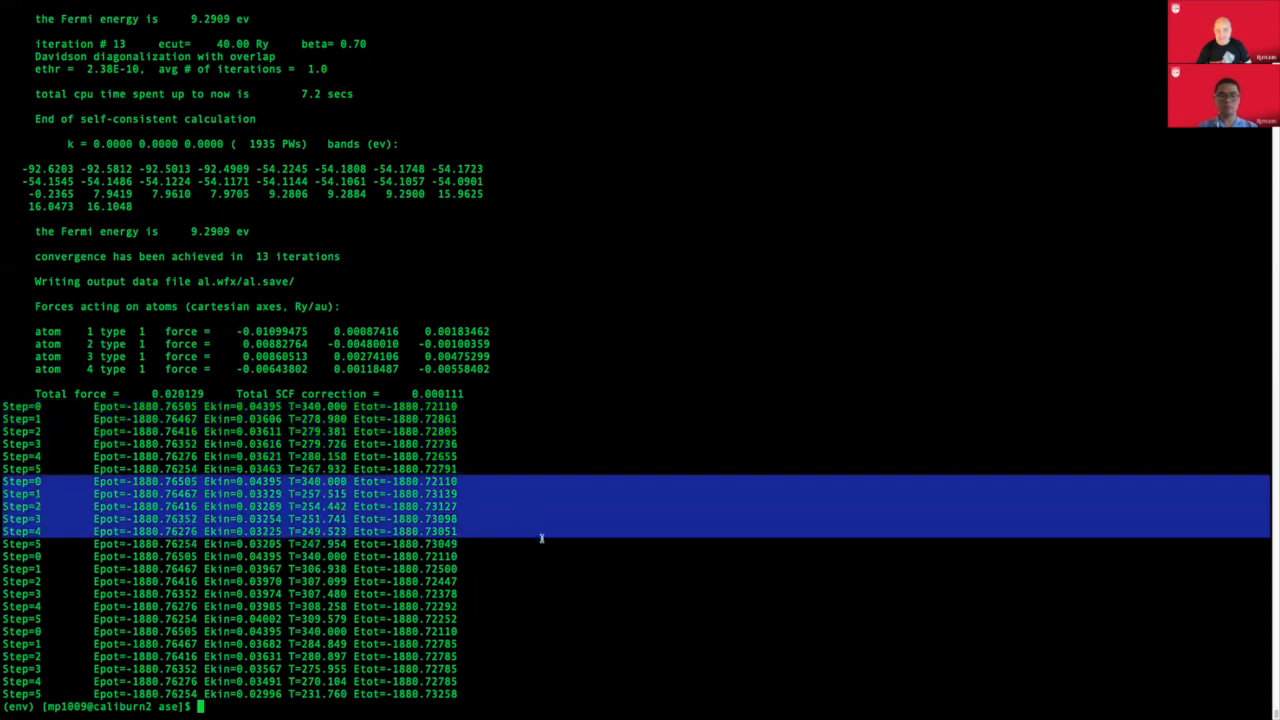
Step: Install mpi4py 3.0.3 and rerun `mpirun -np 4 python test_ase_nvt.py` for one trajectory
{"action": "type", "text": "mpirun -np 4 python test_ase_nvt.py"}
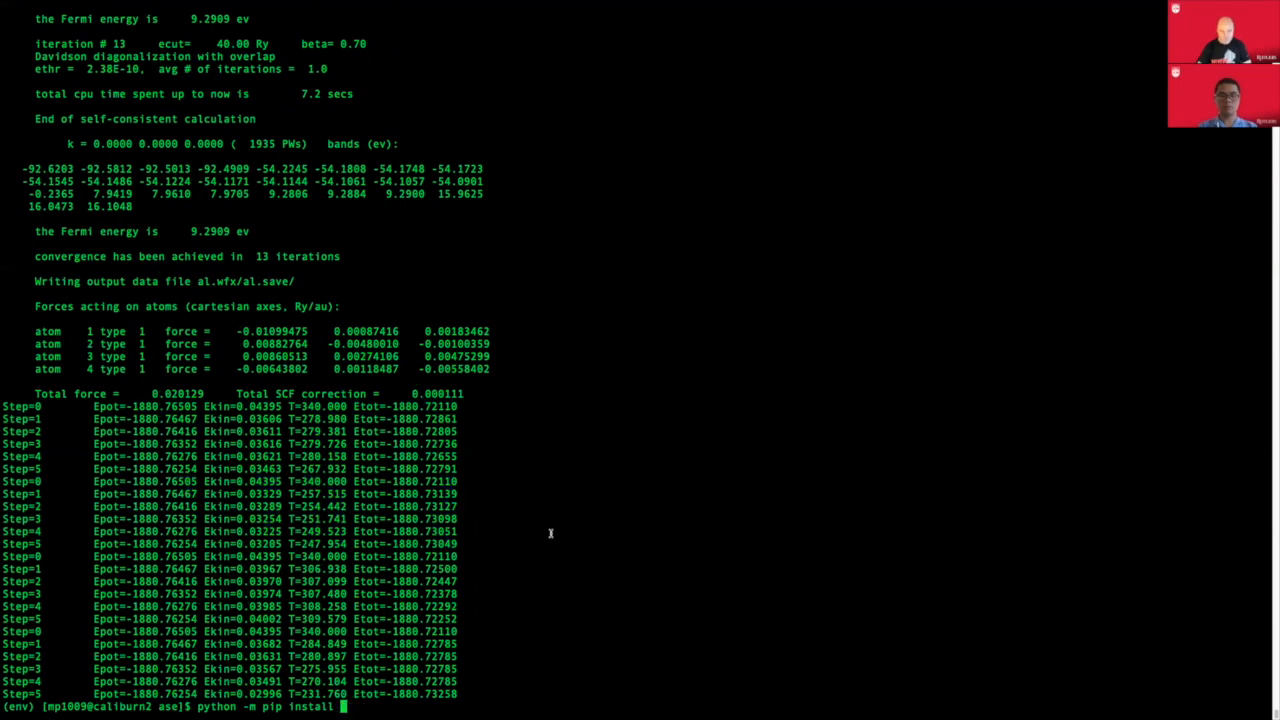
{"action": "type", "text": "mpi"}
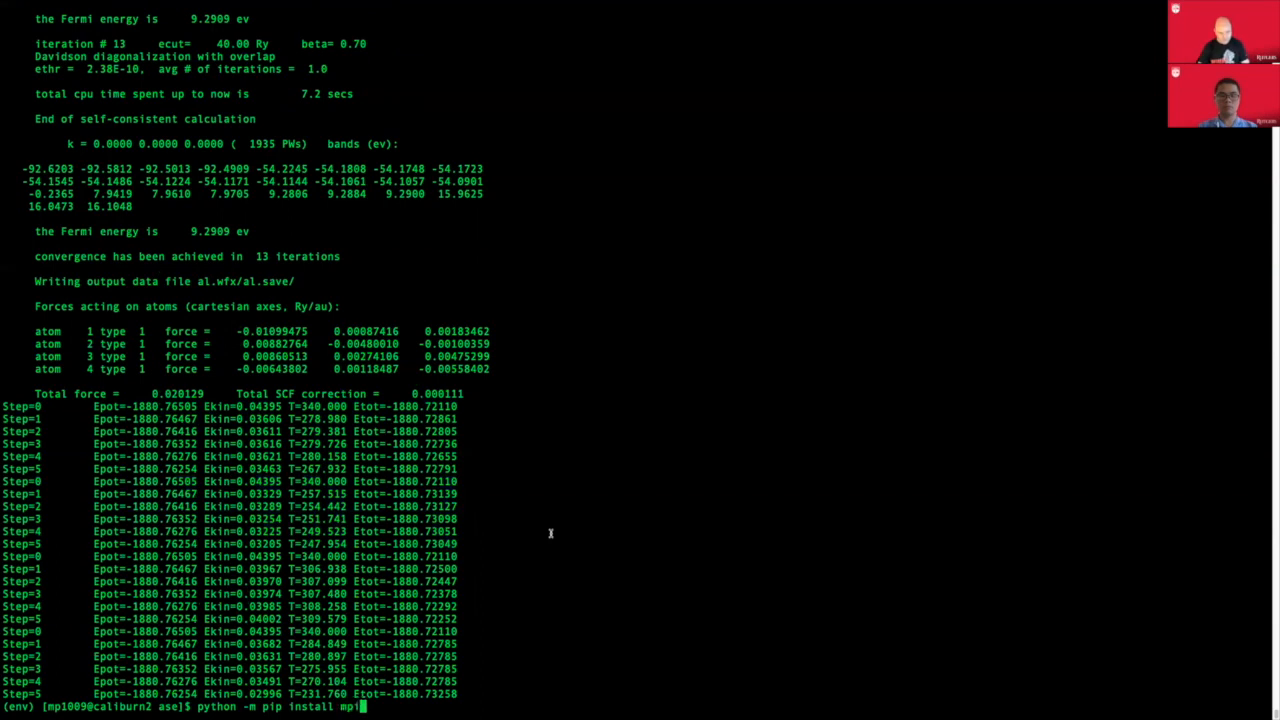
{"action": "type", "text": "4py"}
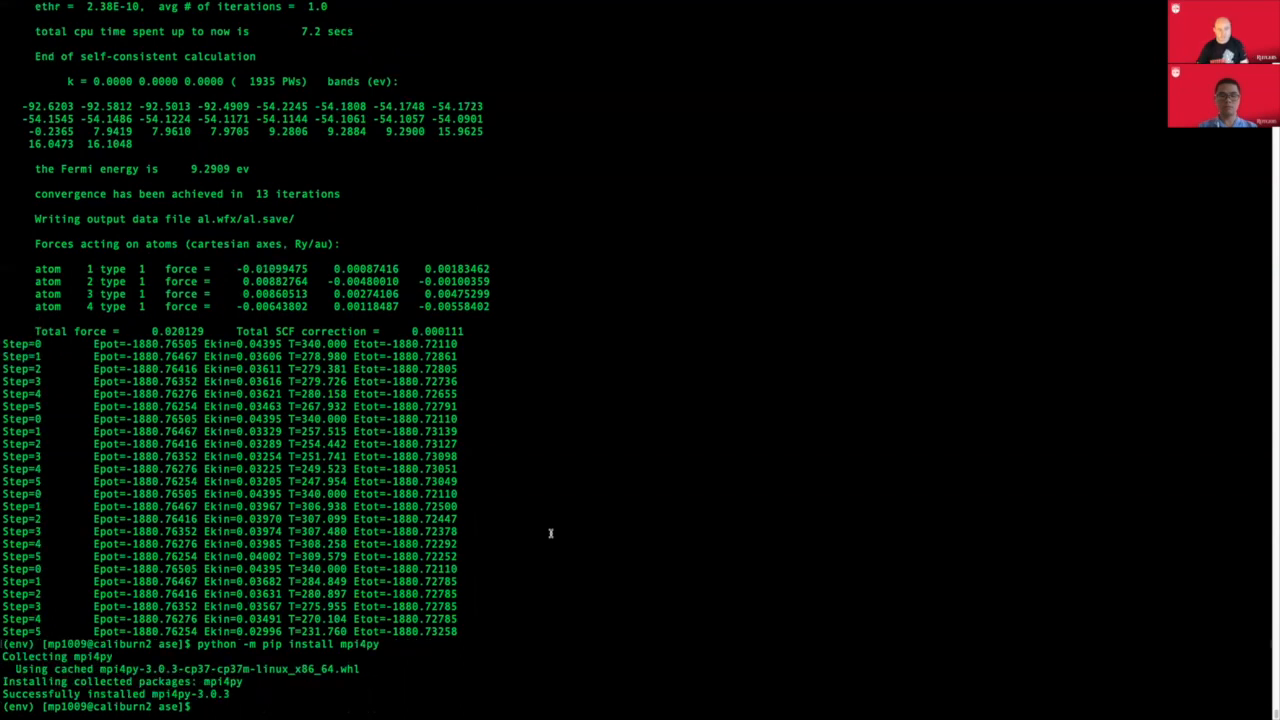
{"action": "type", "text": "mpirun -np 4 python test_ase_nvt.py"}
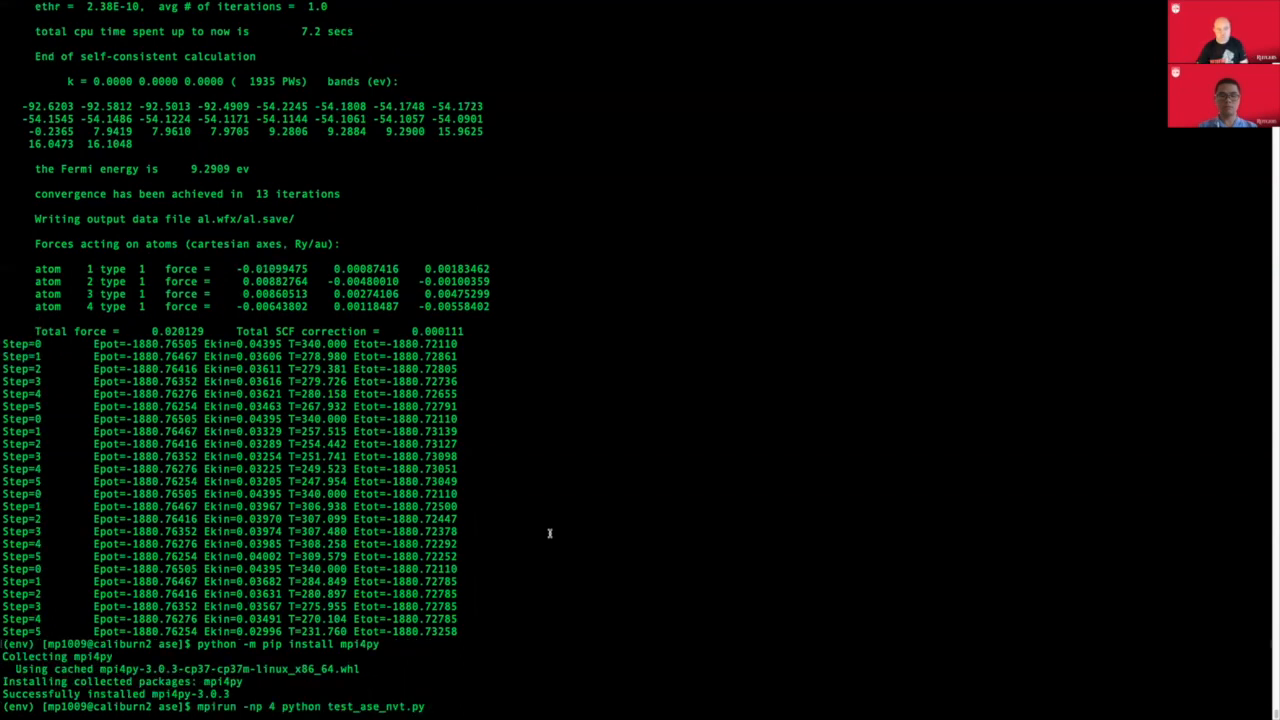
{"action": "scroll", "scroll_direction": "down", "scroll_amount": 3}
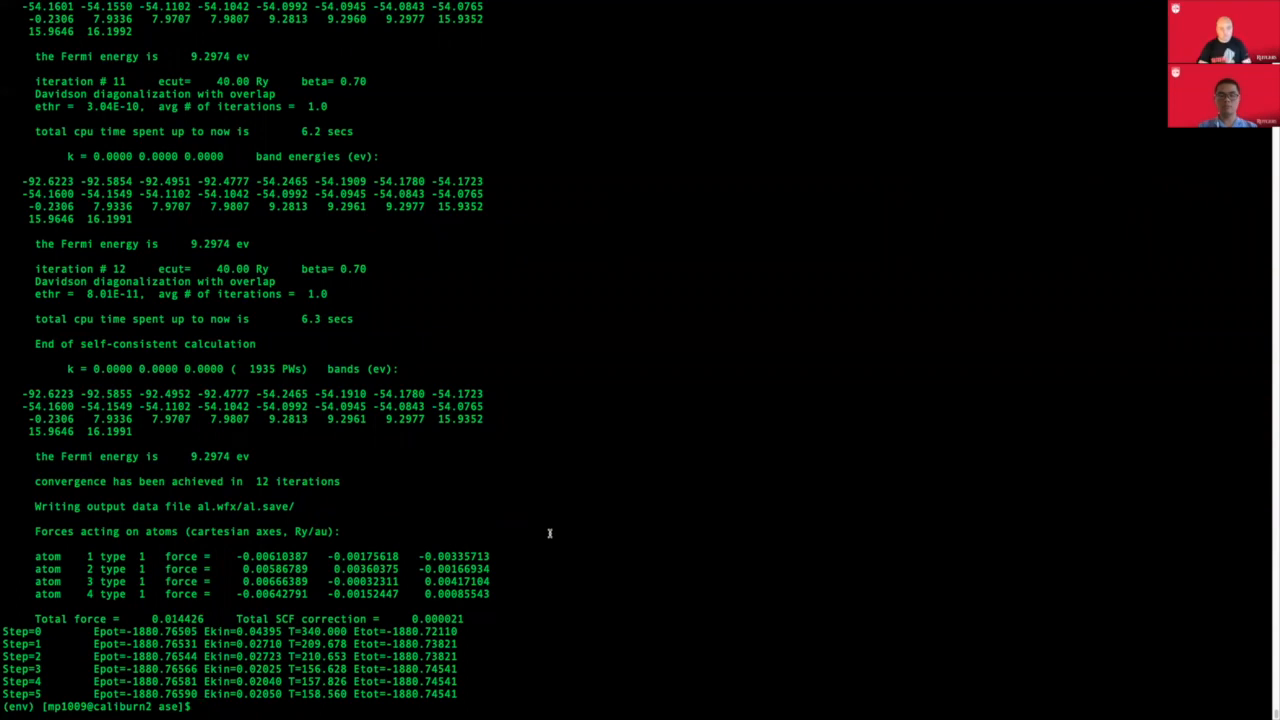
Step: List the md.traj and al.wfx outputs, then read test_ase_scf.py in vi
{"action": "type", "text": "ll"}
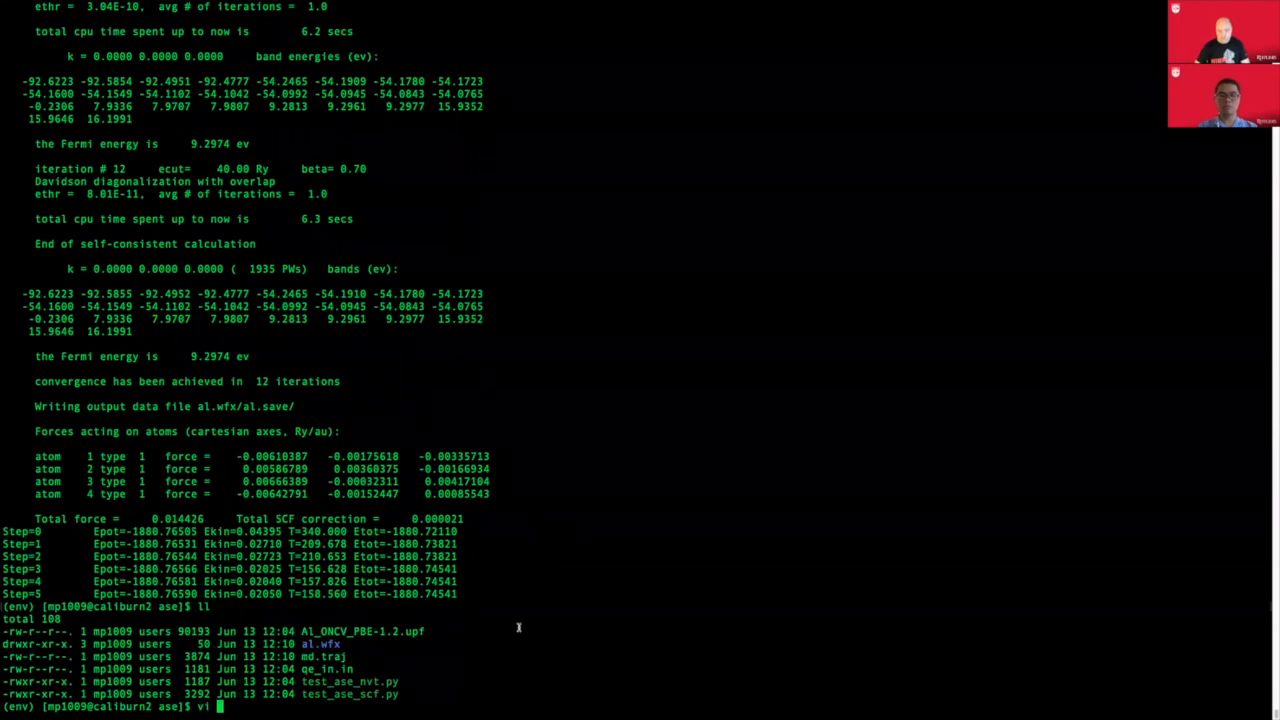
{"action": "type", "text": "test_ase_scf.py"}
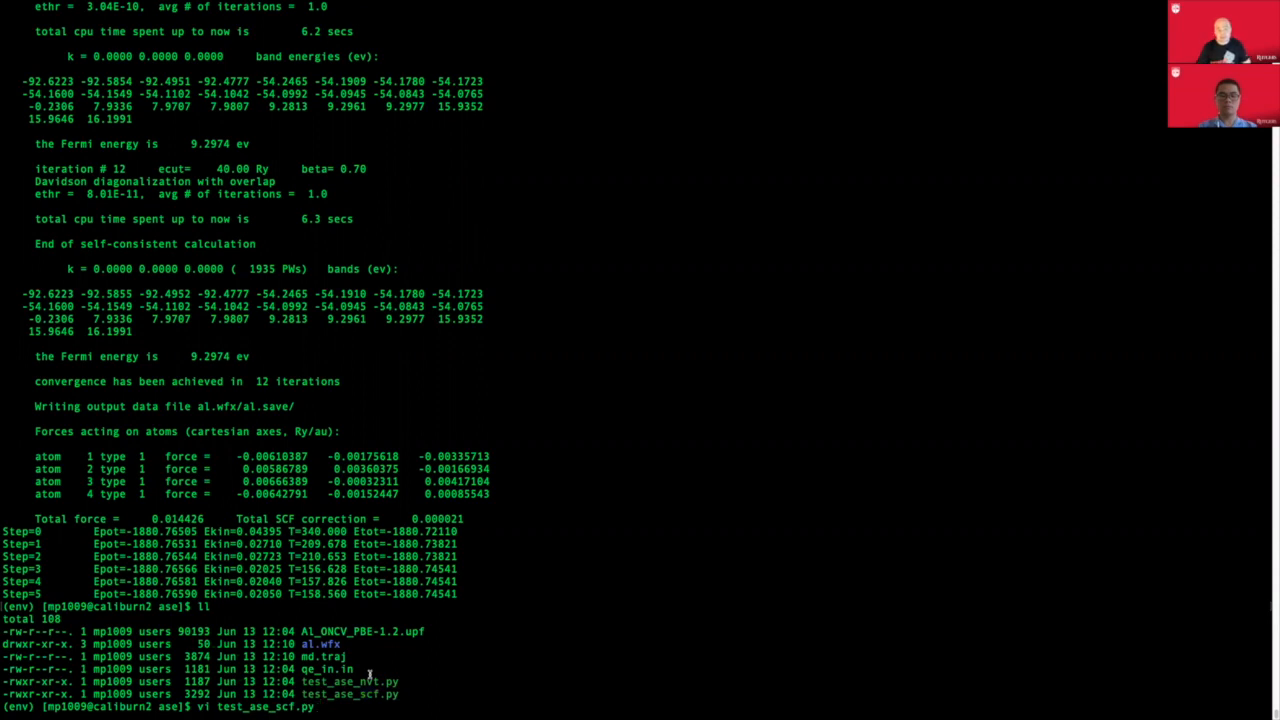
{"action": "key", "text": "Return"}
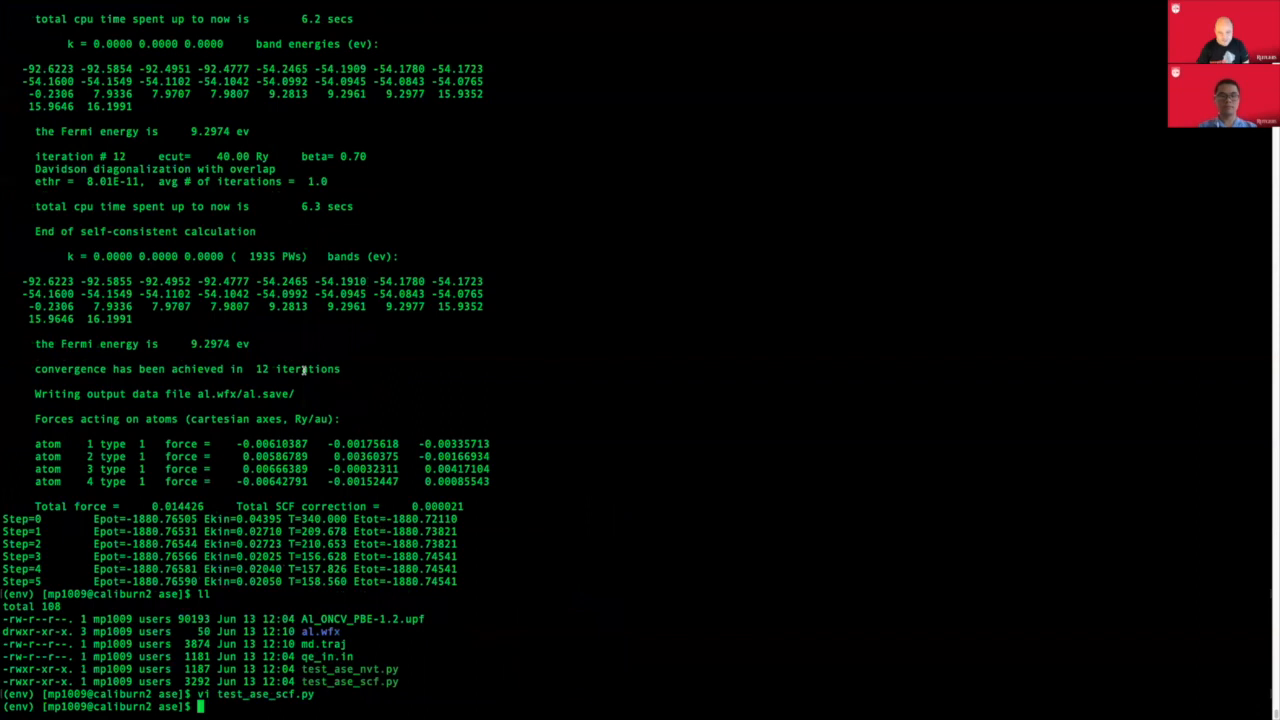
Step: Run test_ase_scf.py with mpirun -np 4 python, then open test_pwscf.py in vi
{"action": "type", "text": "mp"}
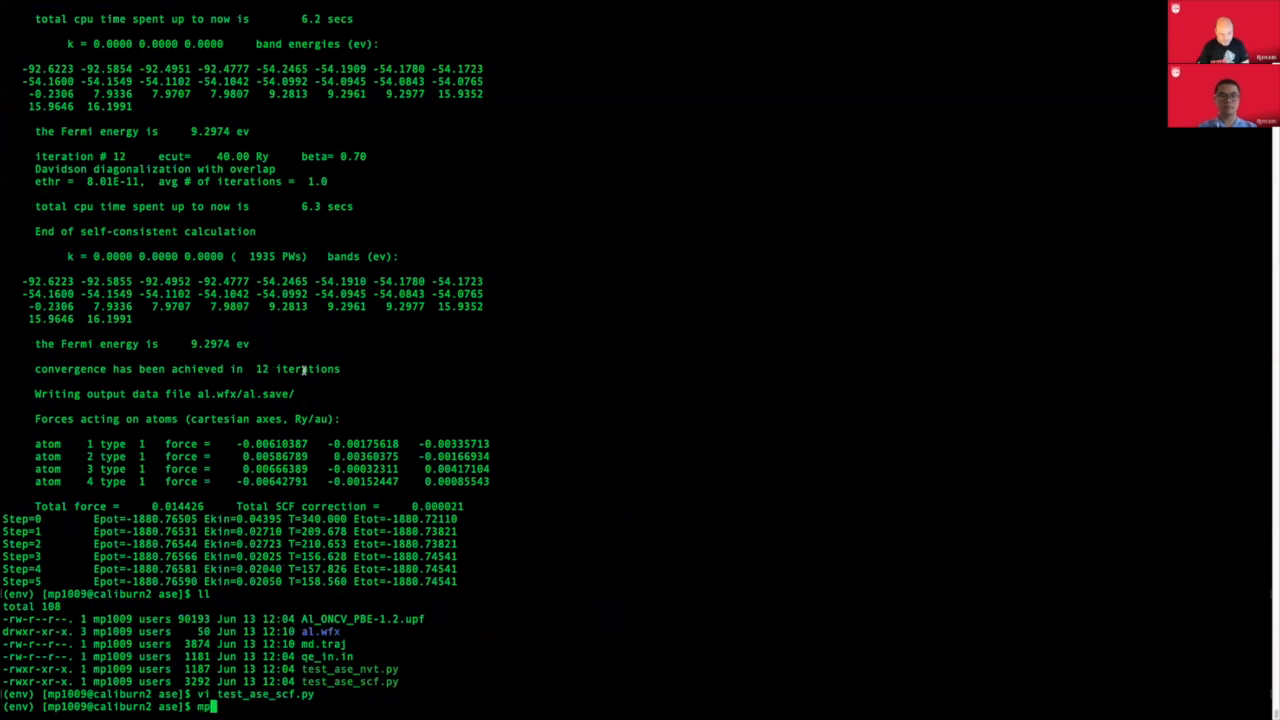
{"action": "type", "text": "irun"}
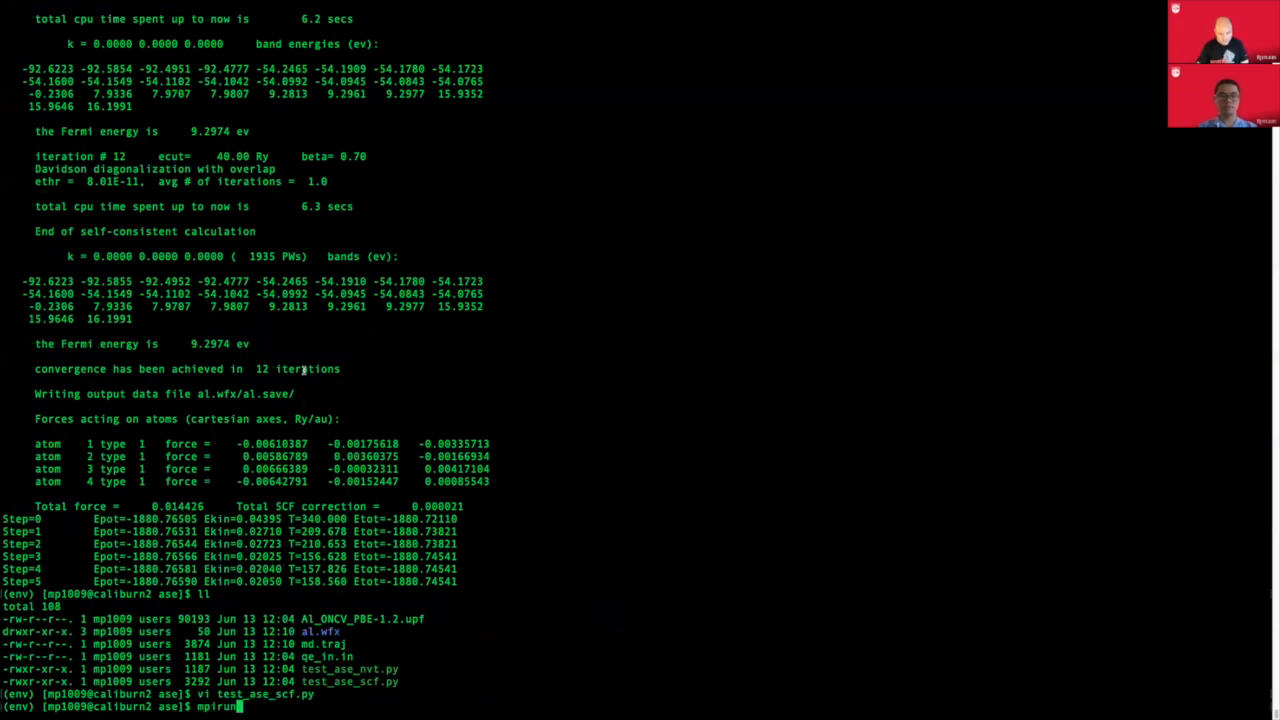
{"action": "type", "text": "-np 4"}
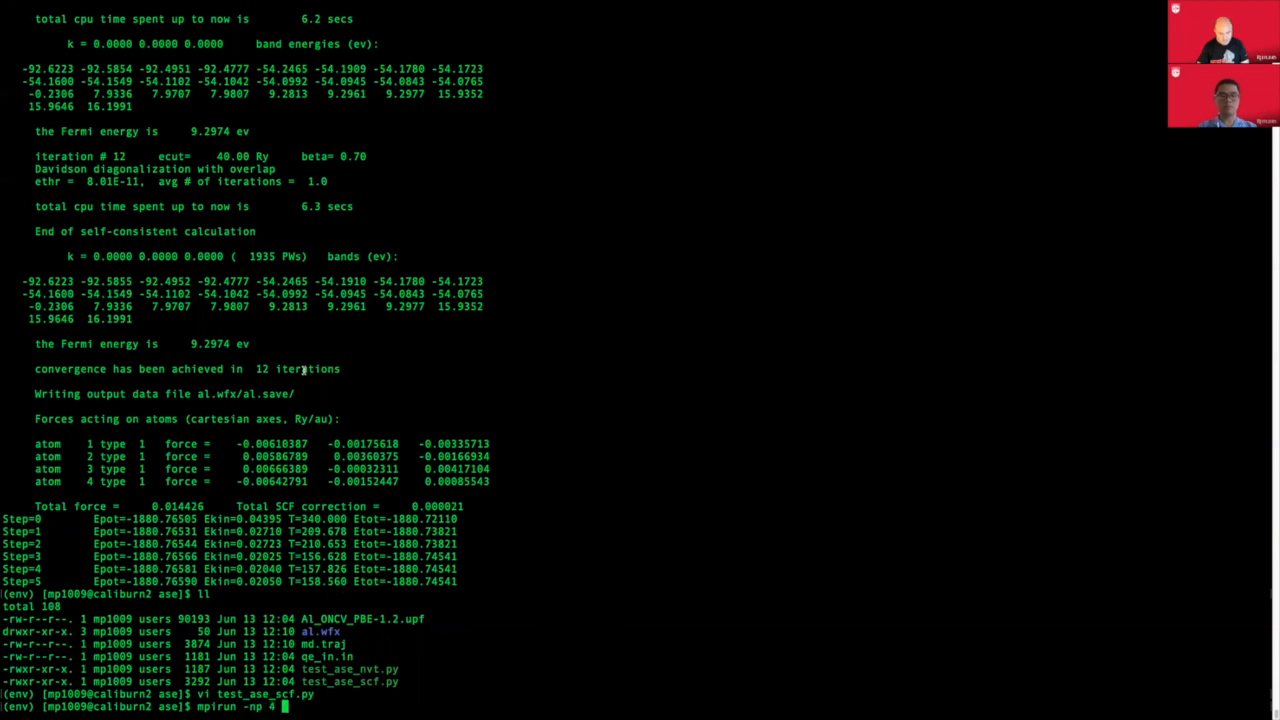
{"action": "type", "text": "test_ase_scf.py"}
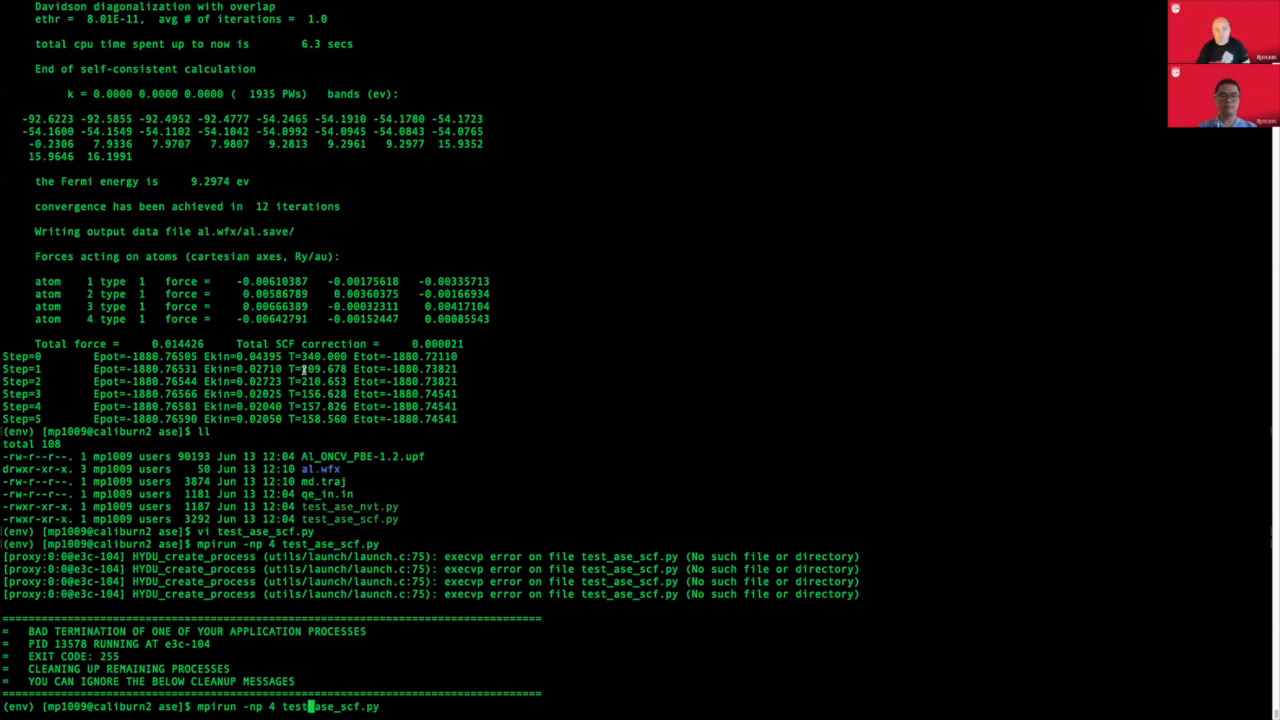
{"action": "type", "text": "python"}
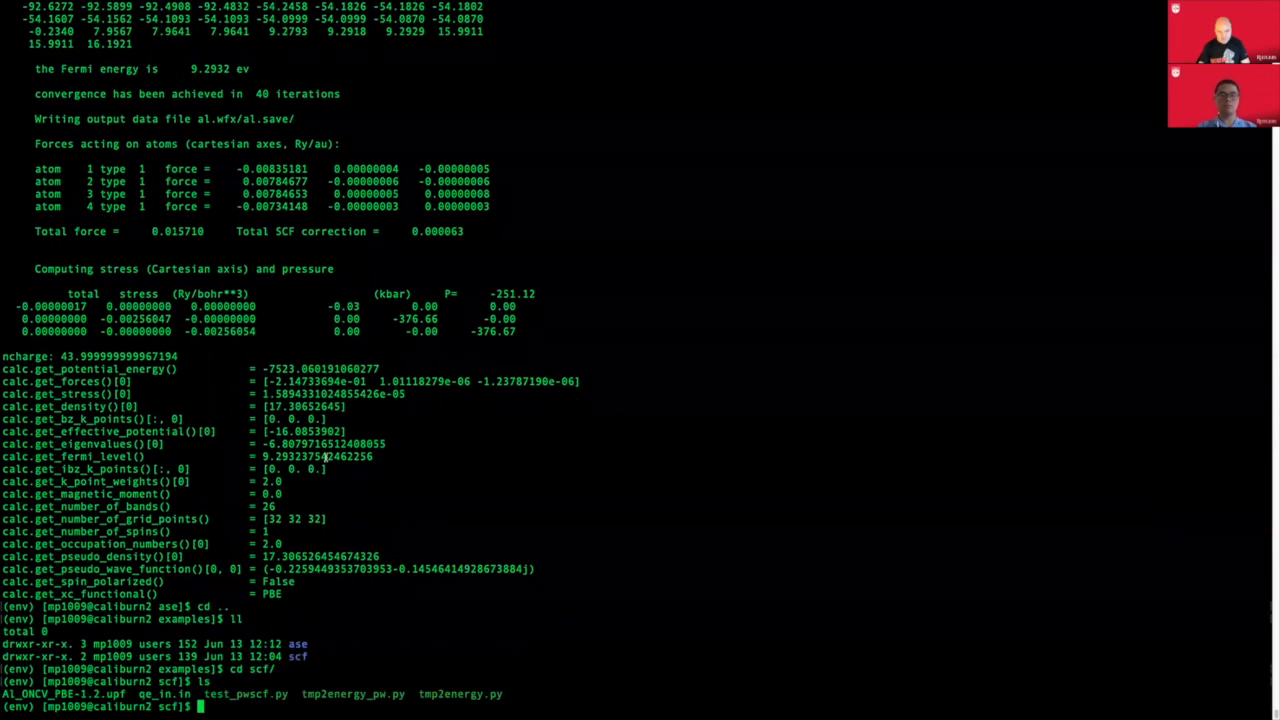
{"action": "type", "text": "vi test_pwscf.py"}
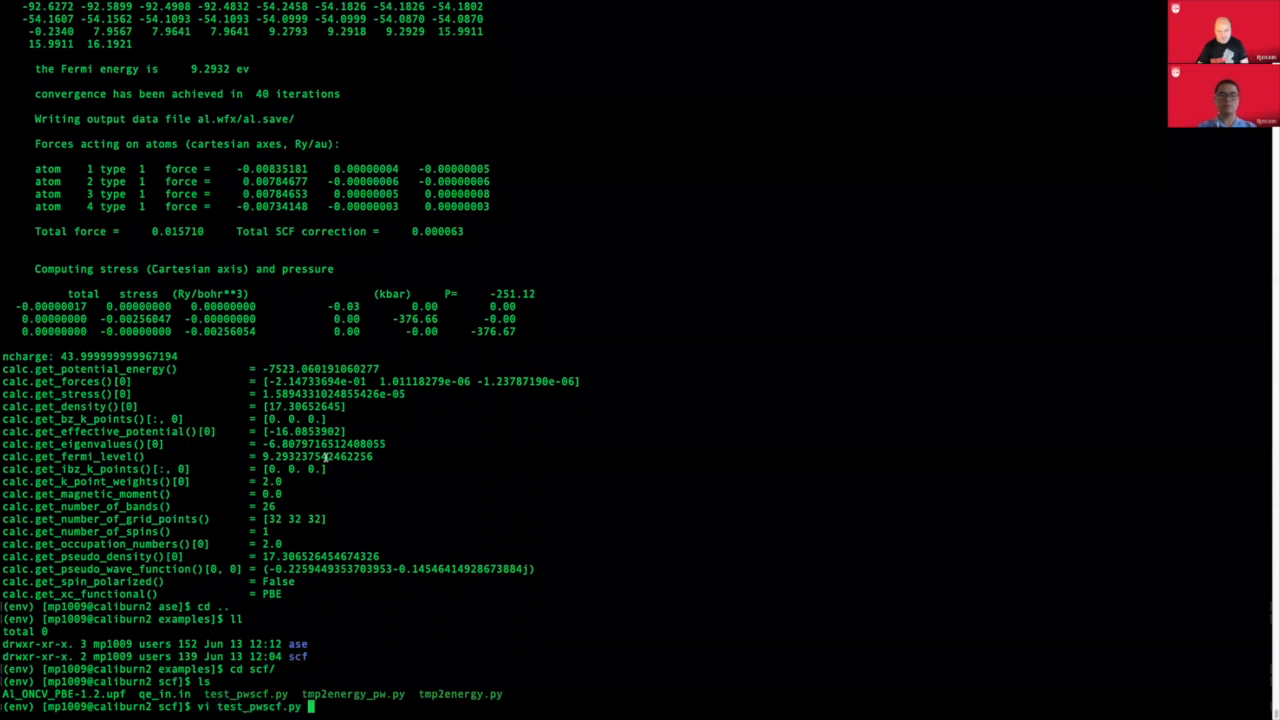
{"action": "key", "text": "Return"}
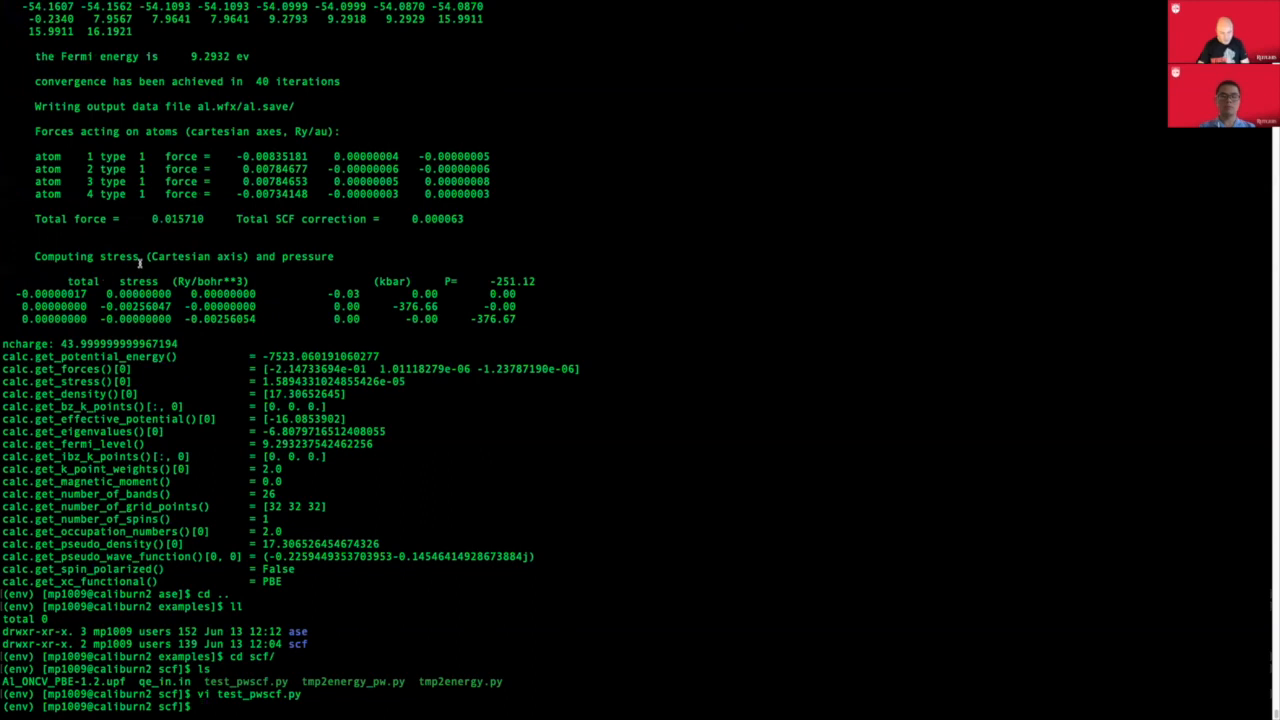
Step: Run python test_pwscf.py and highlight the printed pw2casino energy terms
{"action": "type", "text": "python"}
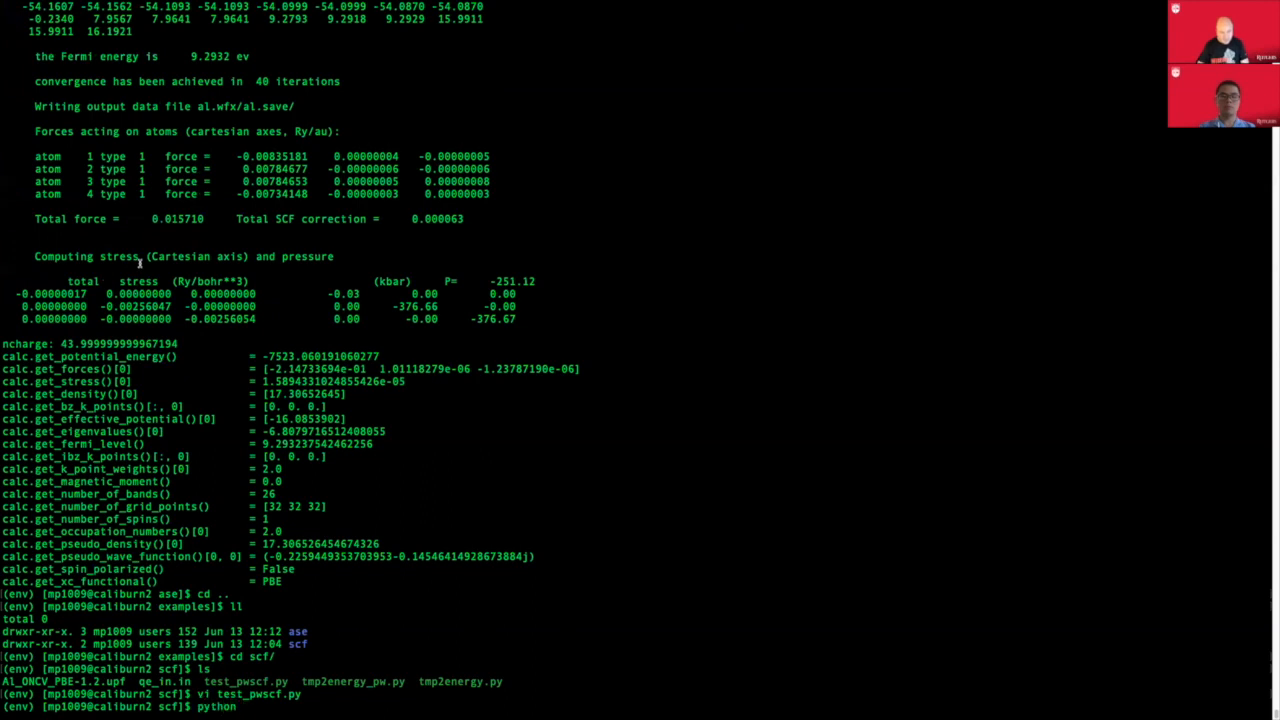
{"action": "type", "text": "test_pwscf.py"}
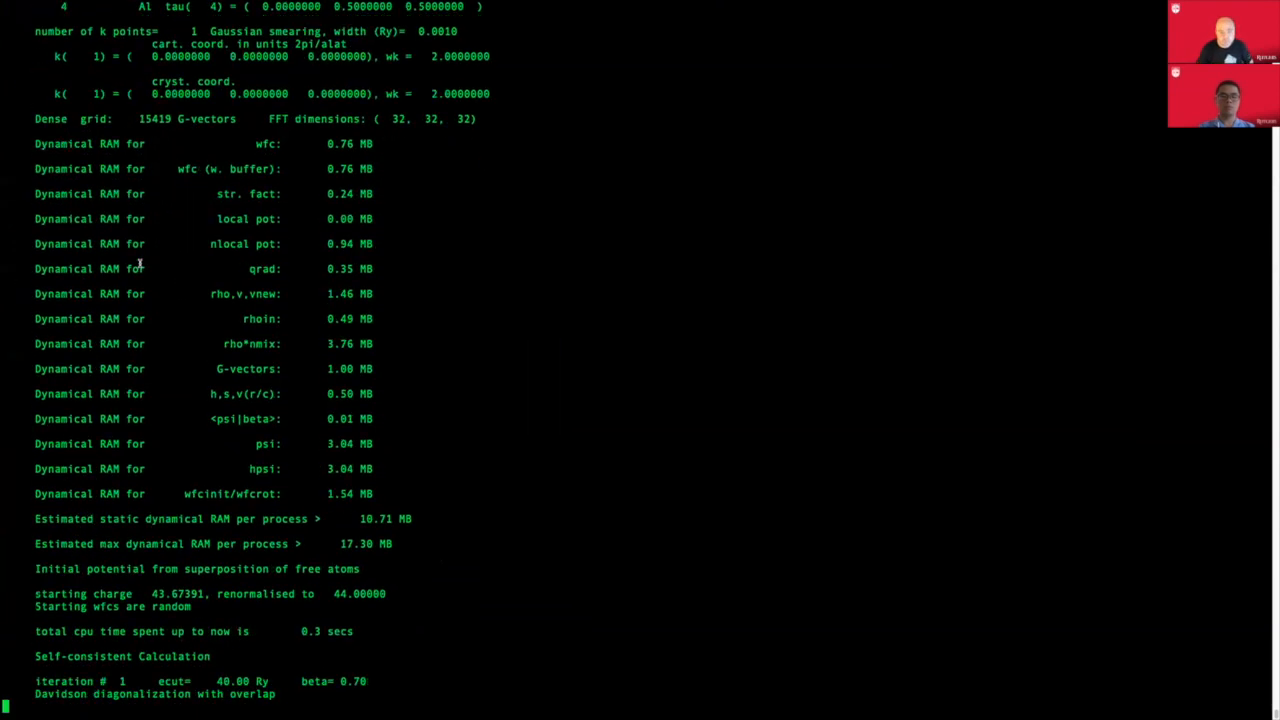
{"action": "scroll", "scroll_direction": "down", "scroll_amount": 3}
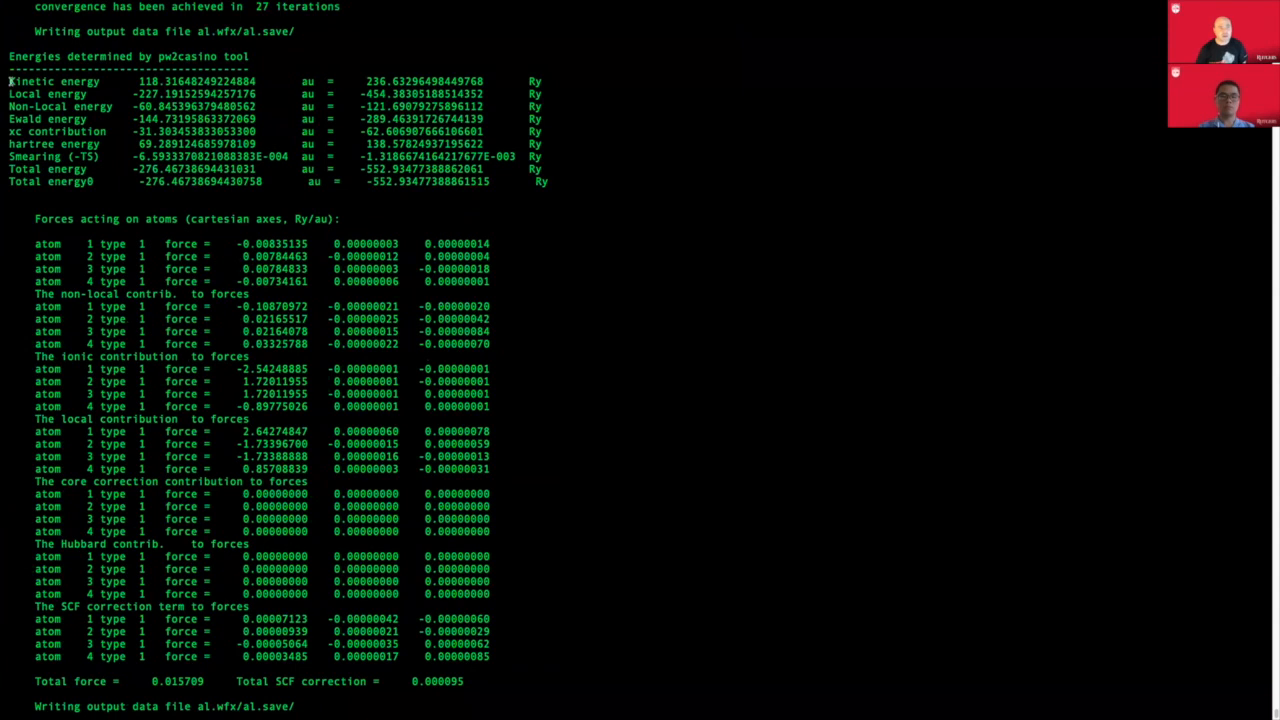
{"action": "left_click_drag", "start_coordinate": [10, 81], "coordinate": [635, 181]}
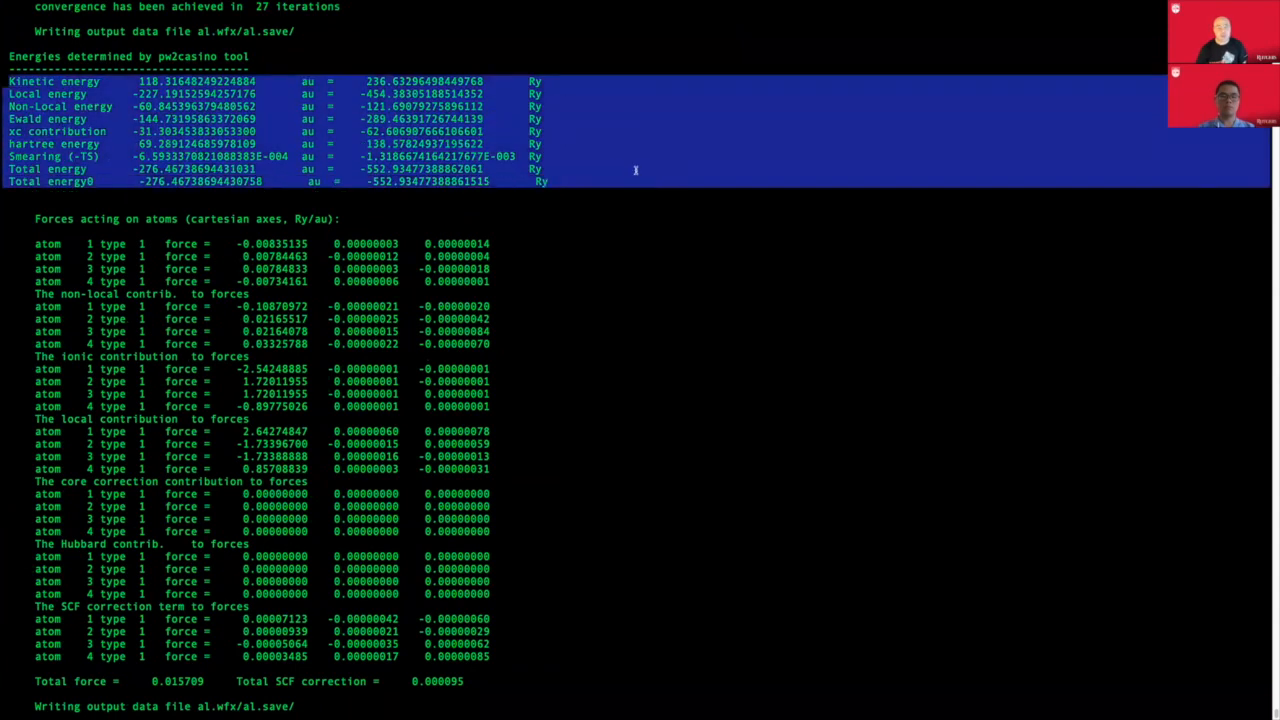